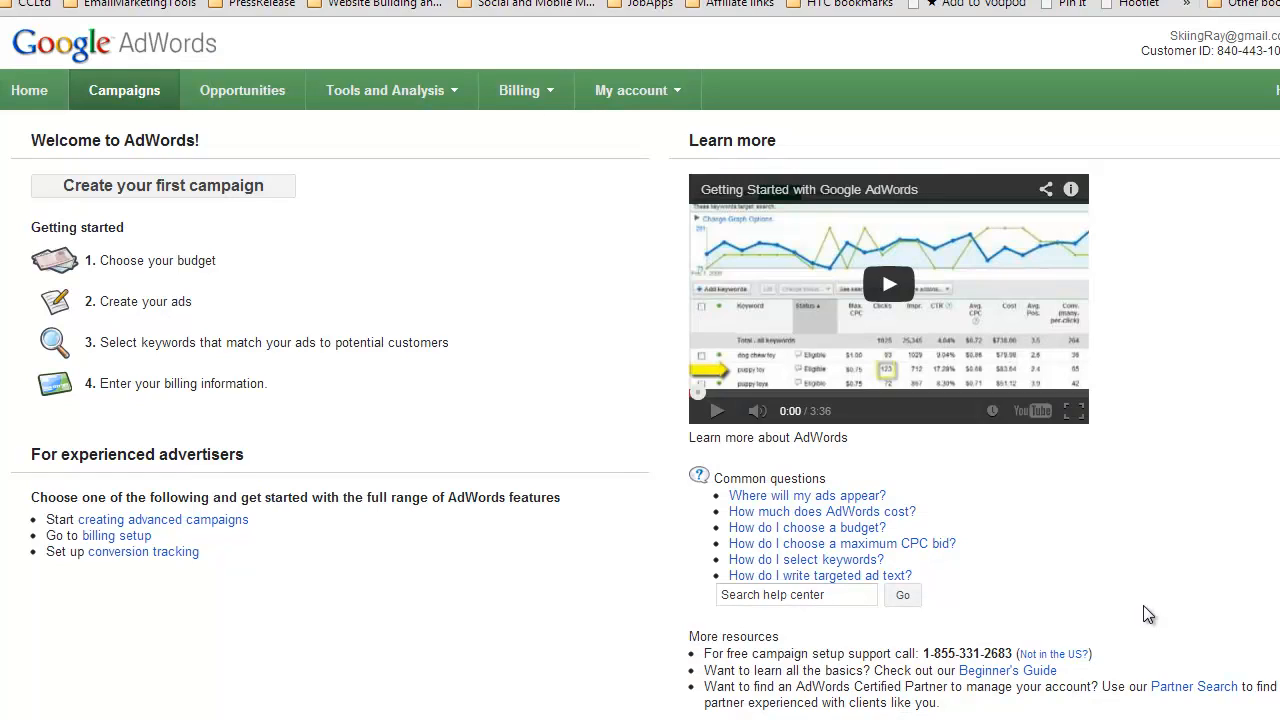
mouse_move(560, 485)
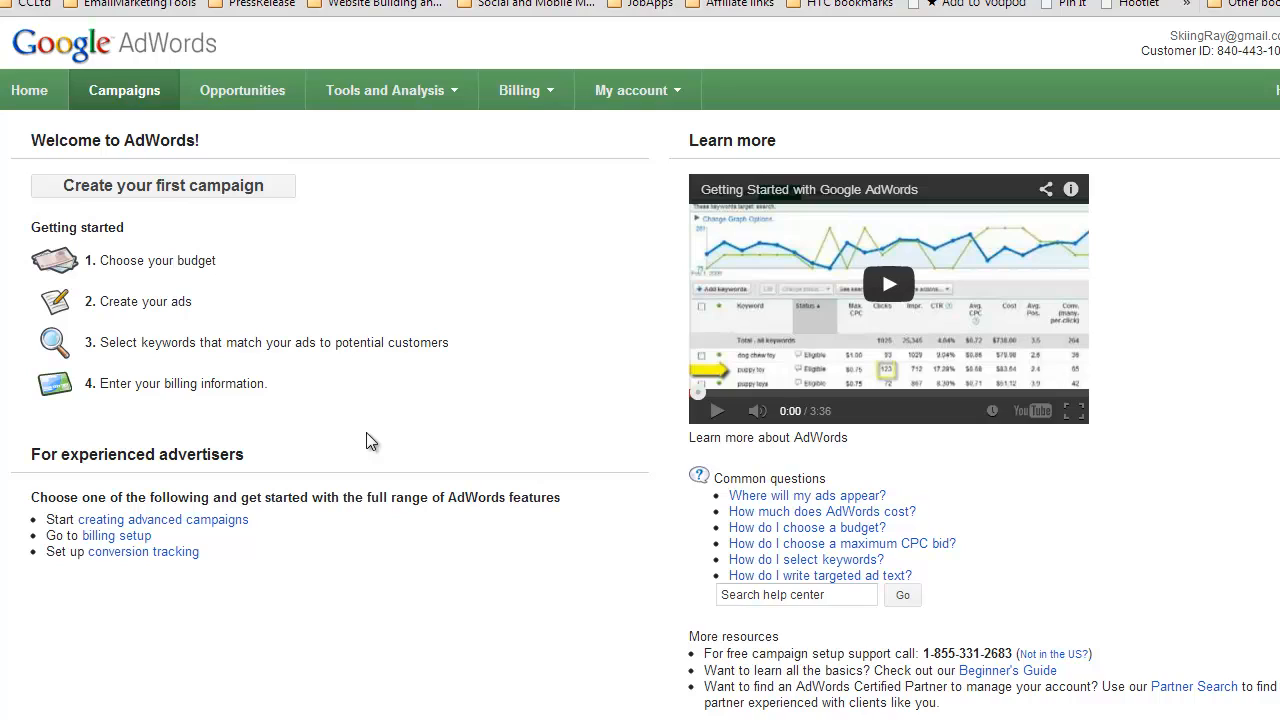
mouse_move(368, 284)
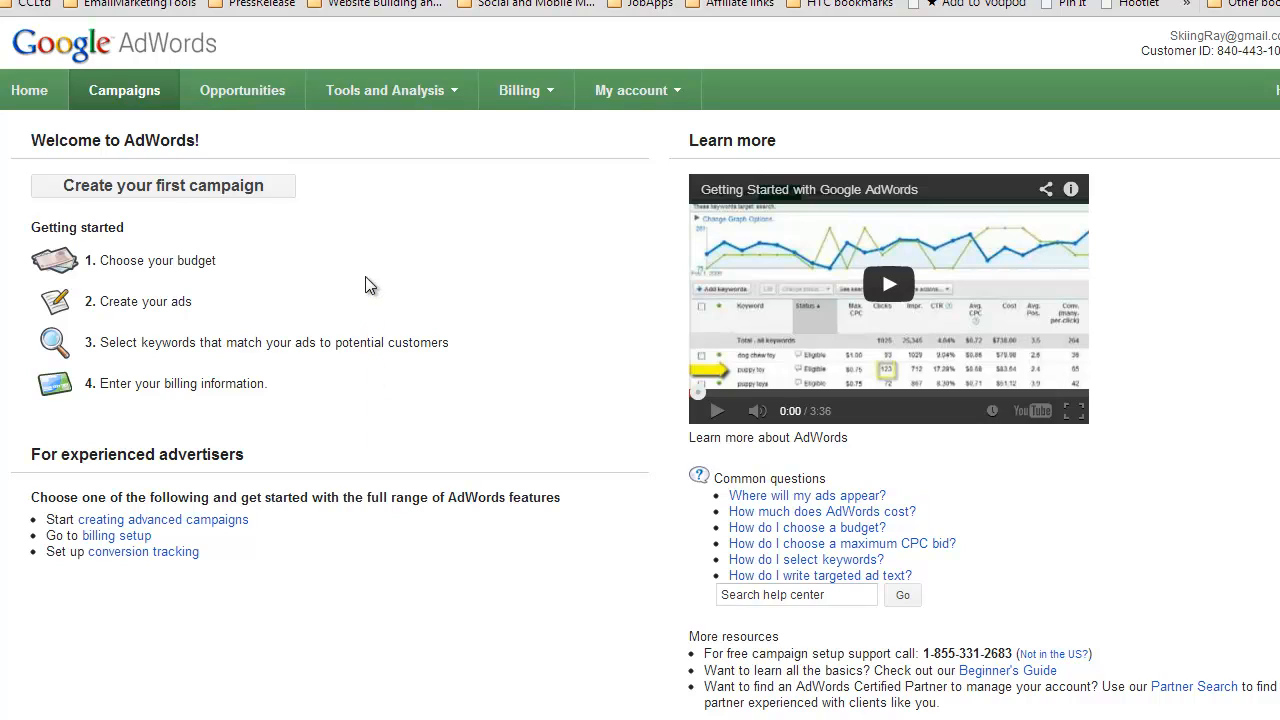
mouse_move(388, 97)
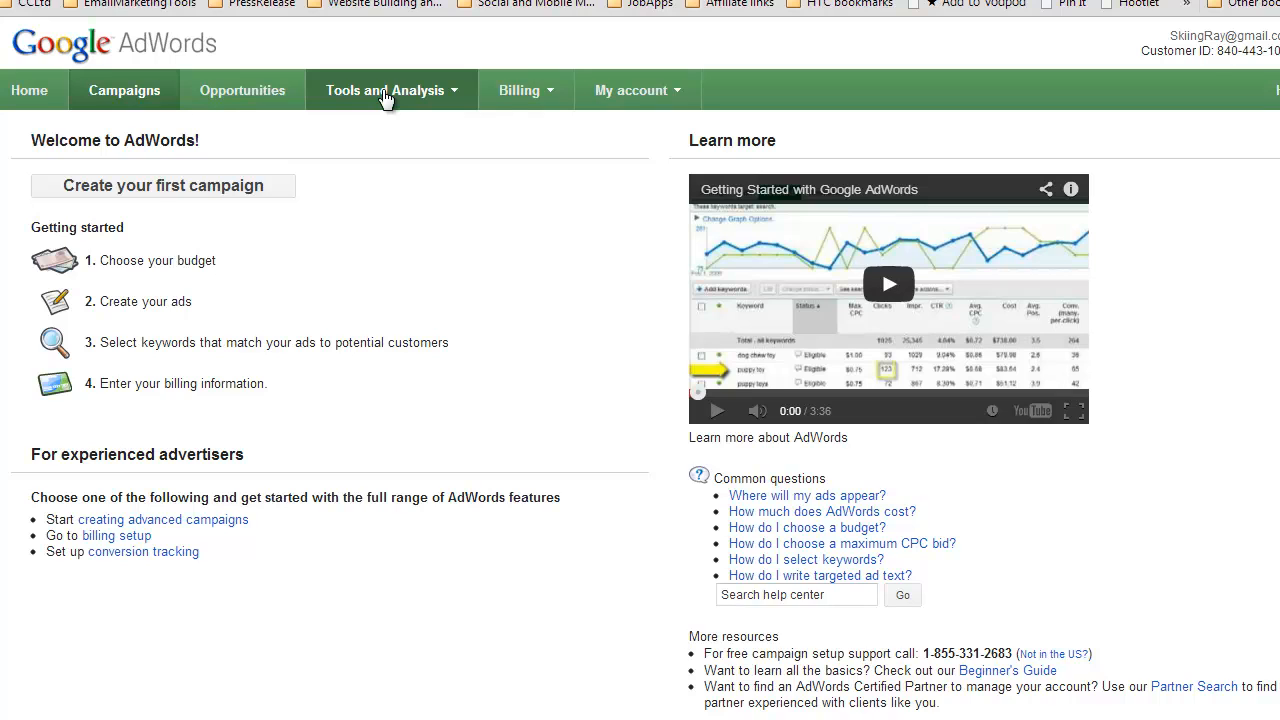
Open Keyword Tool from the Tools and Analysis menu
click(390, 90)
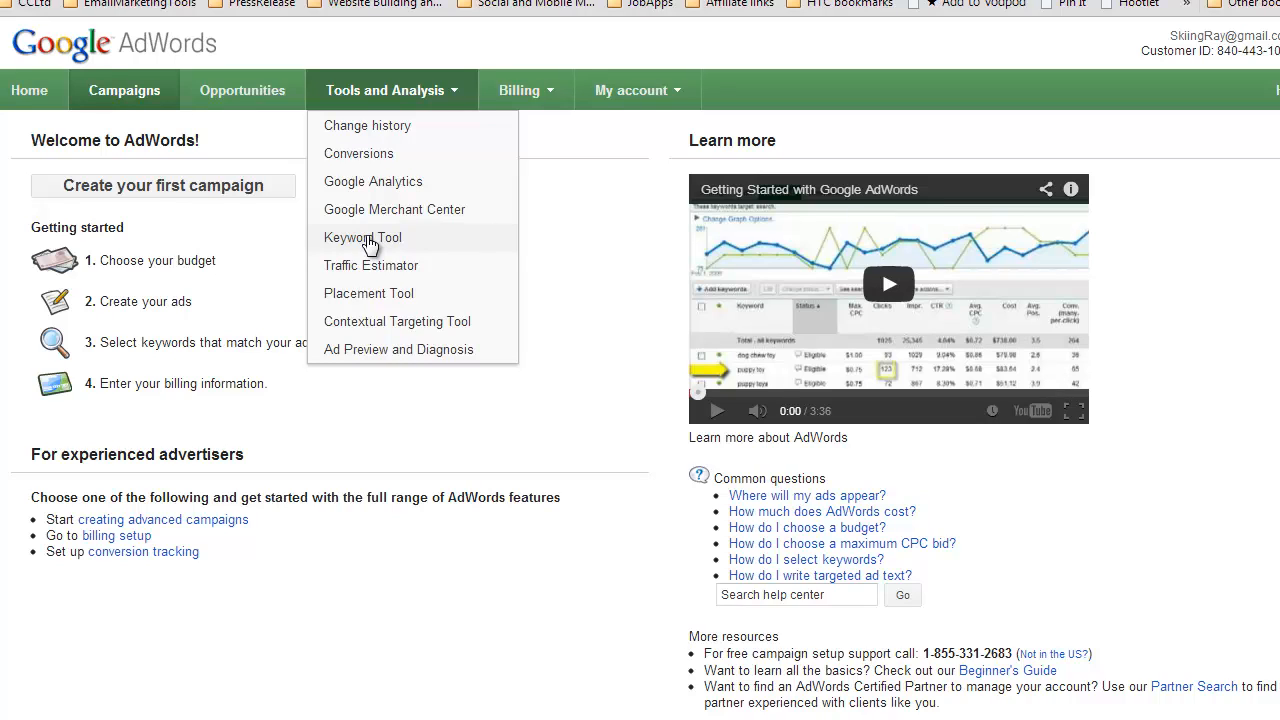
click(362, 237)
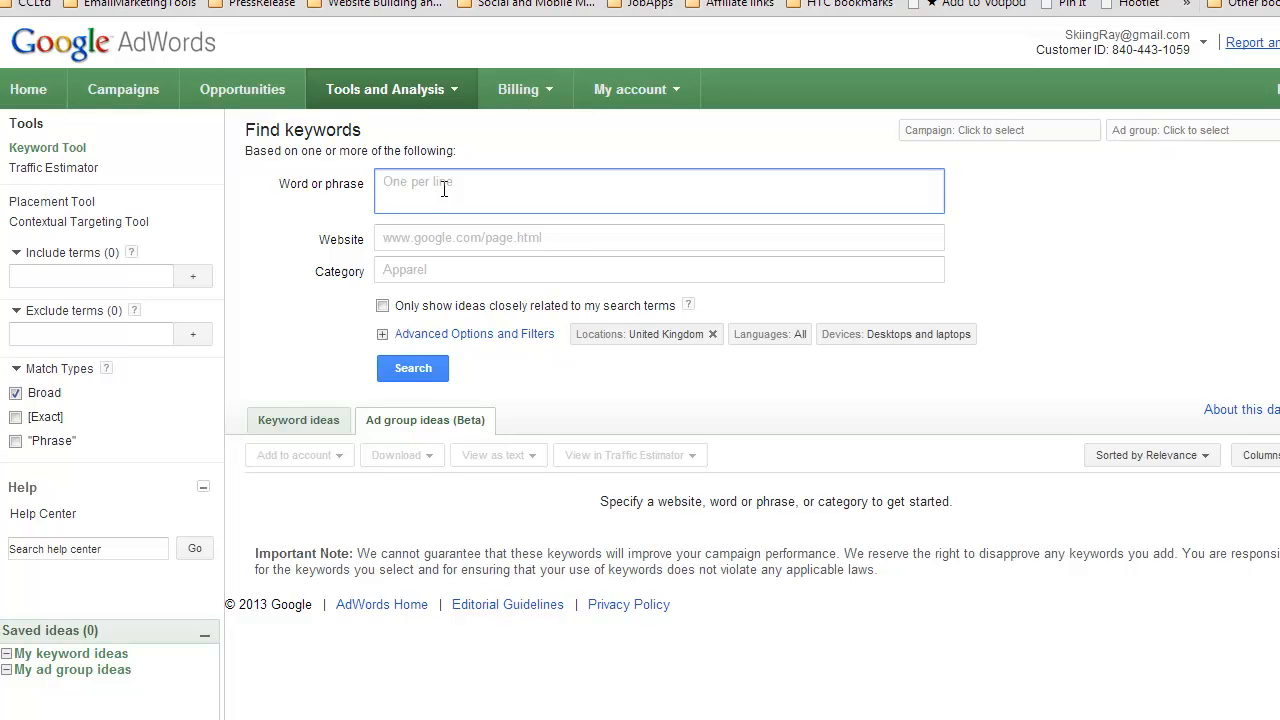
Search keyword ideas for 'holistic therapy carlisle' and view the individual Keyword ideas list
text(holistic therapy carlisle)
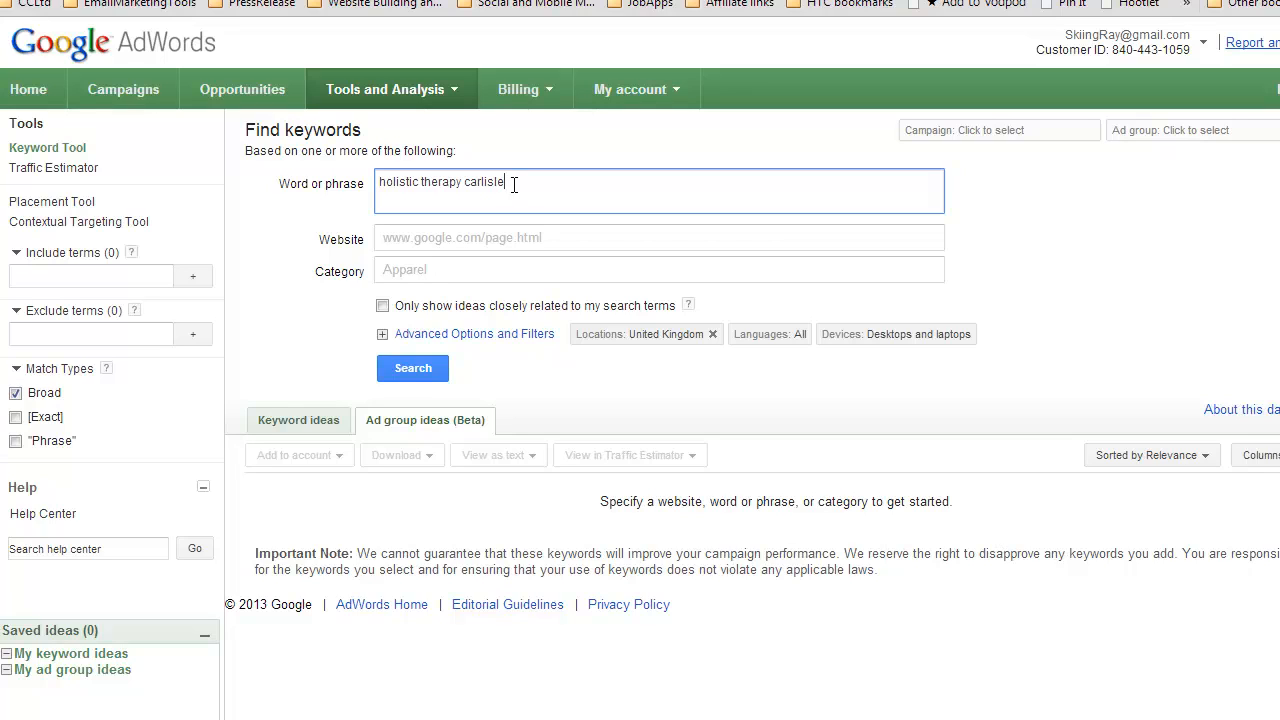
click(412, 368)
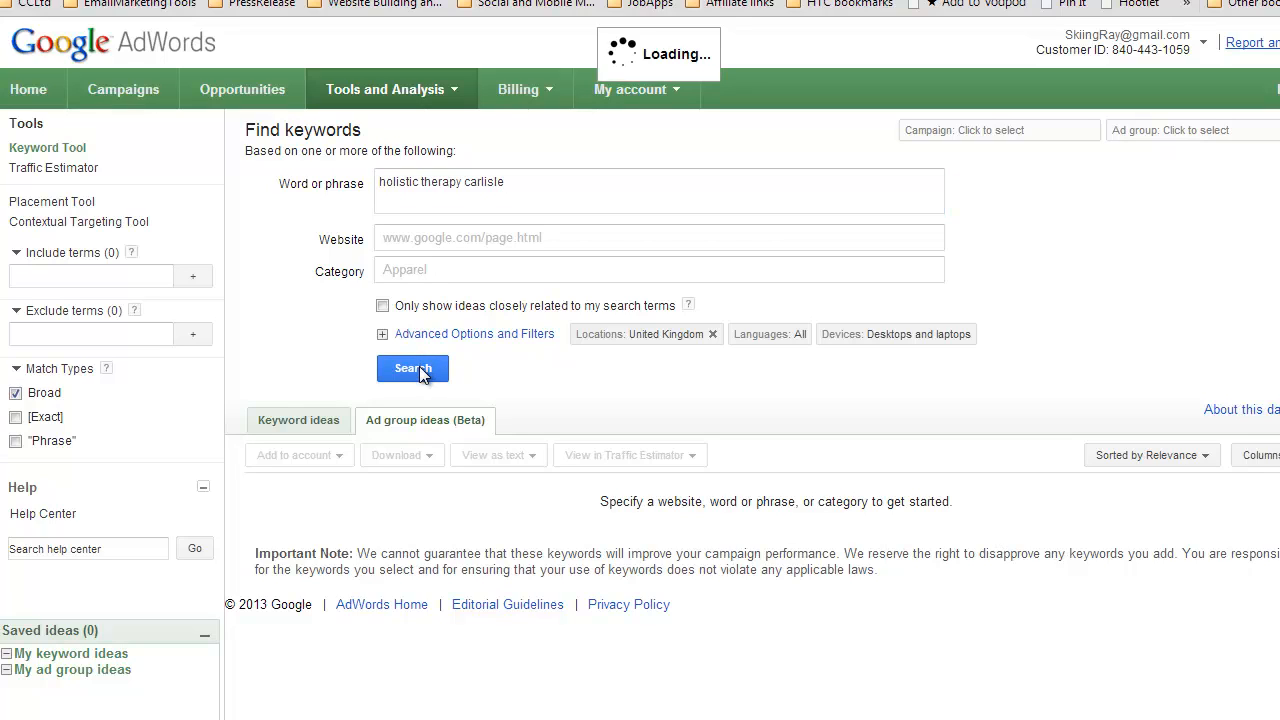
click(412, 369)
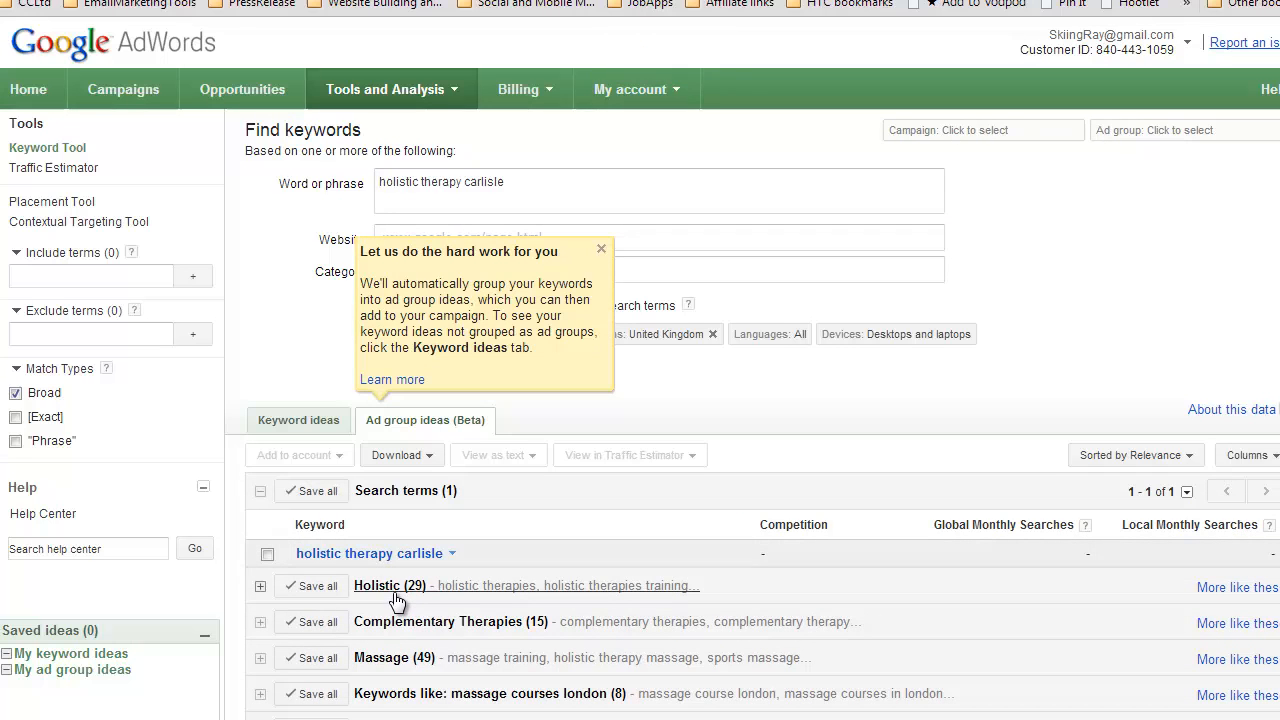
mouse_move(399, 643)
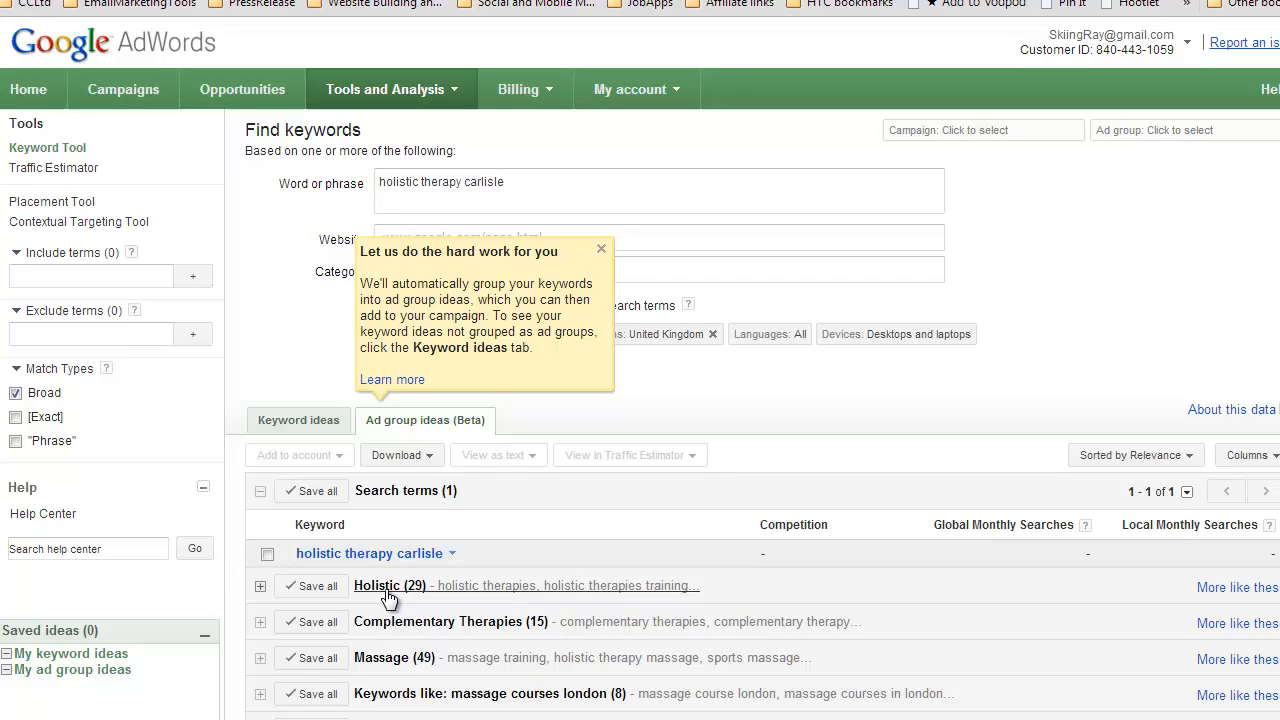
mouse_move(449, 683)
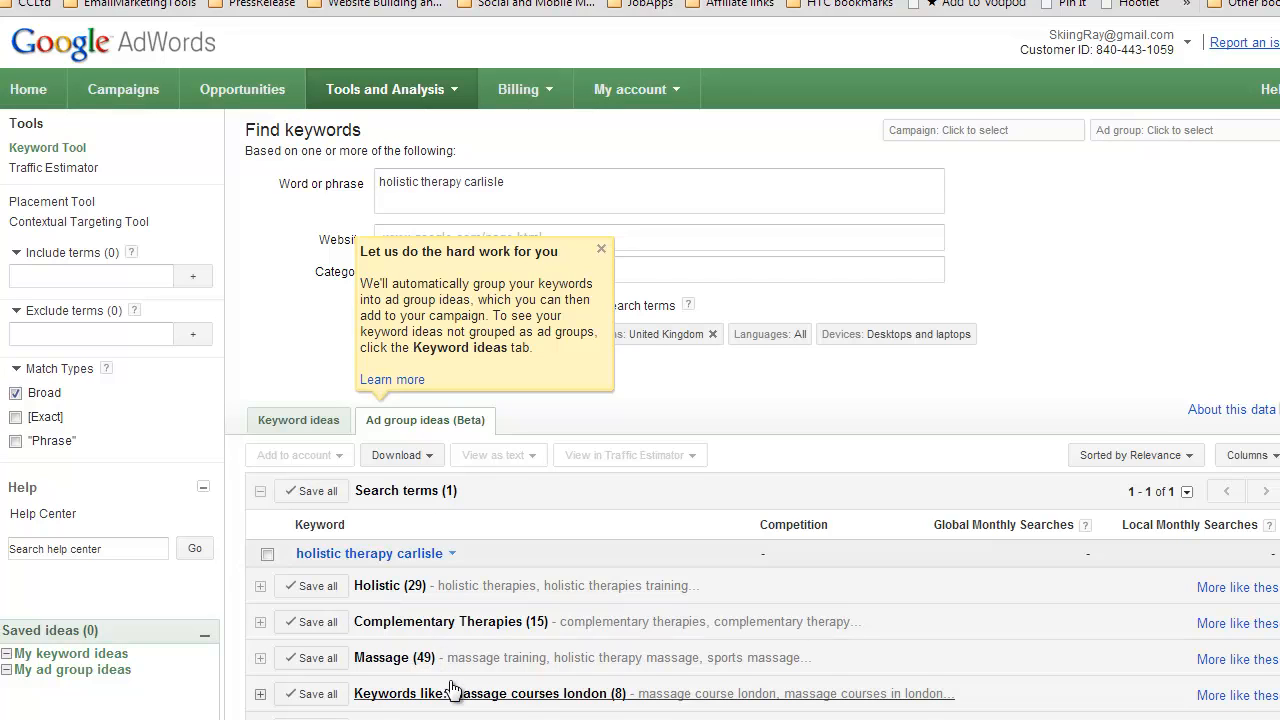
mouse_move(417, 523)
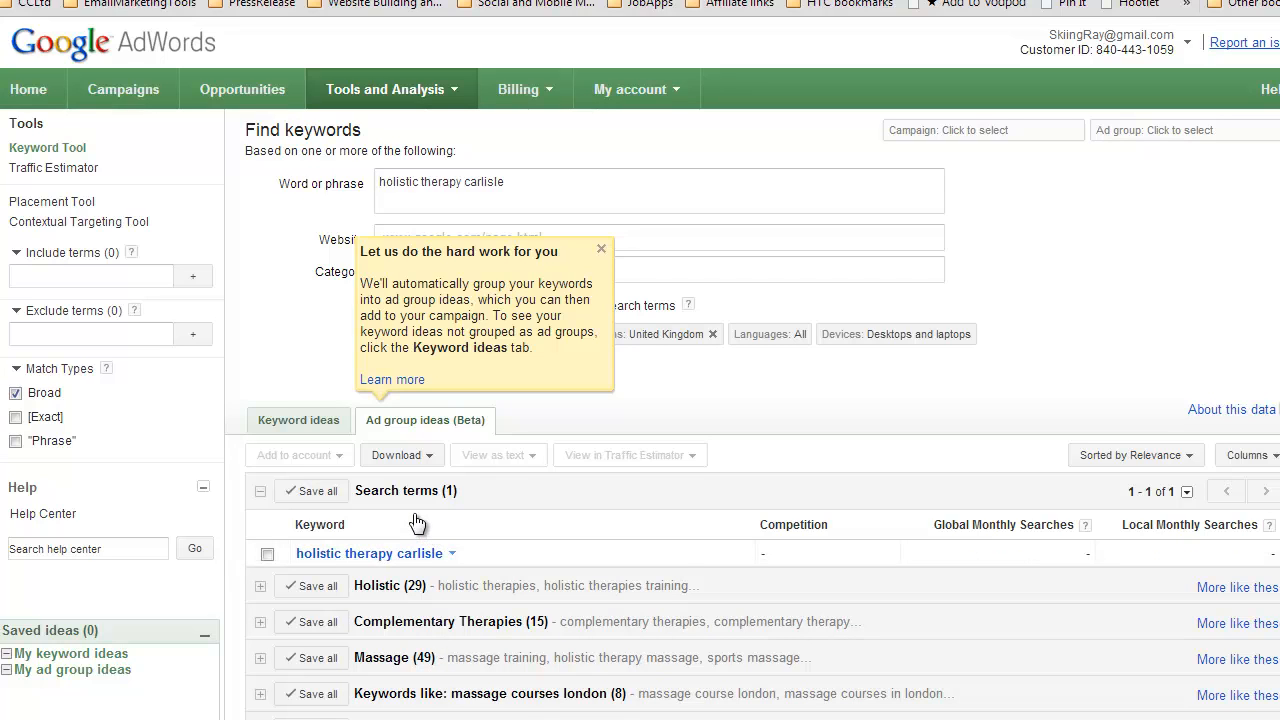
mouse_move(422, 530)
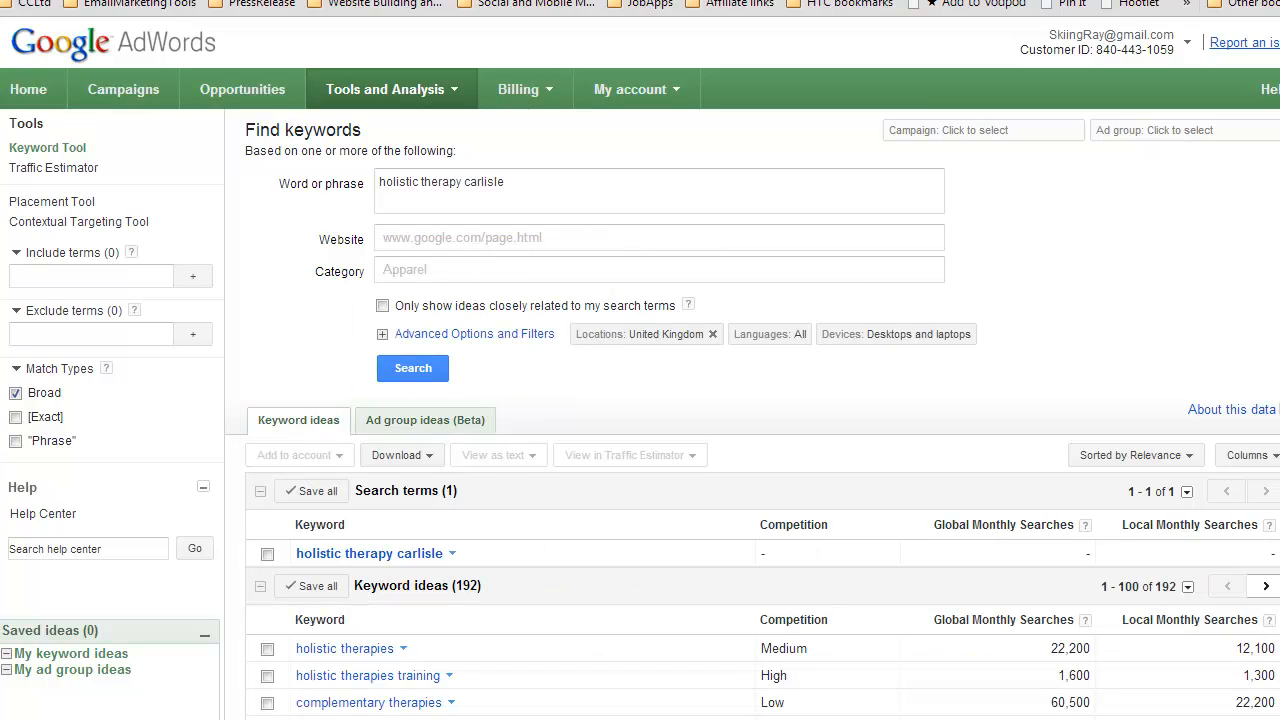
scroll(down, 3)
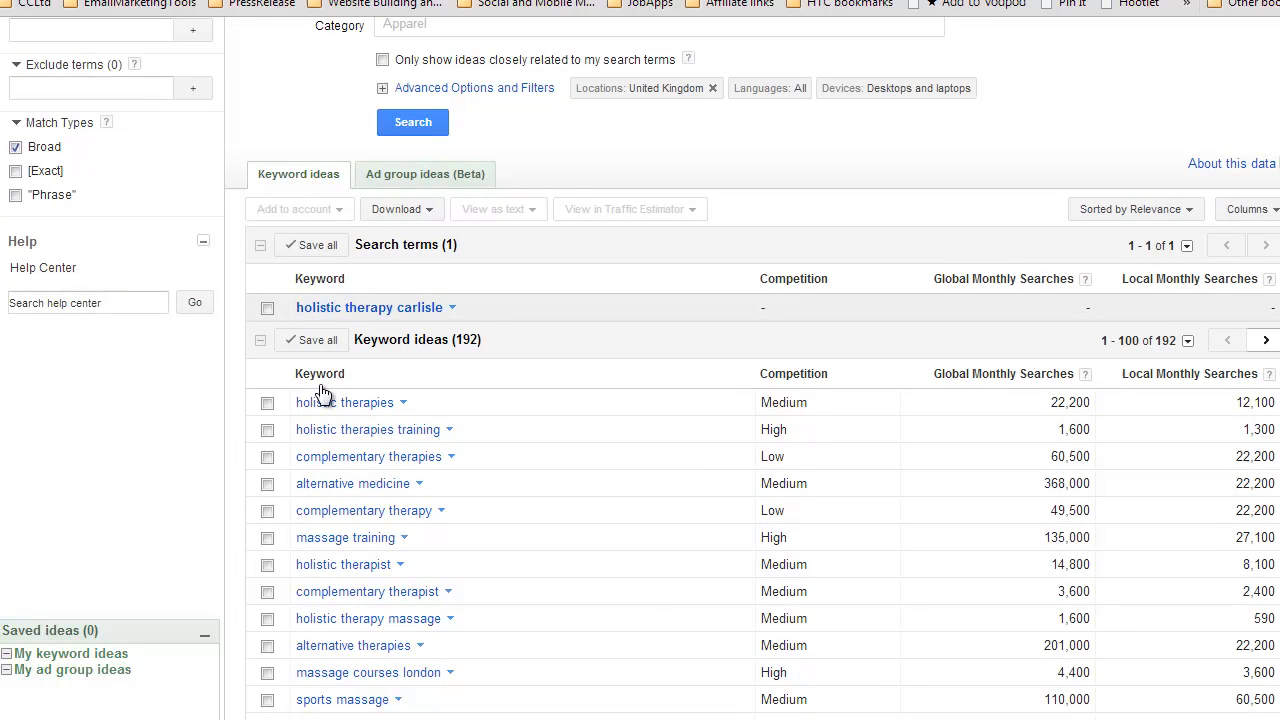
mouse_move(388, 577)
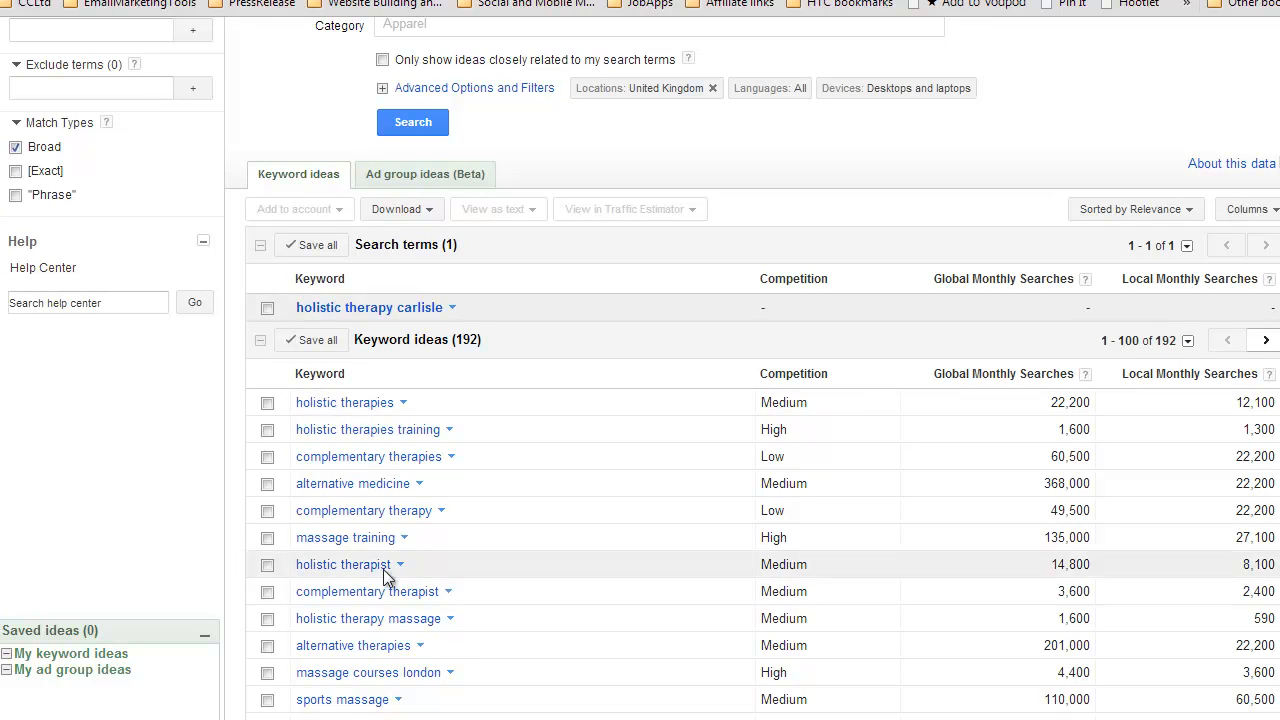
mouse_move(725, 435)
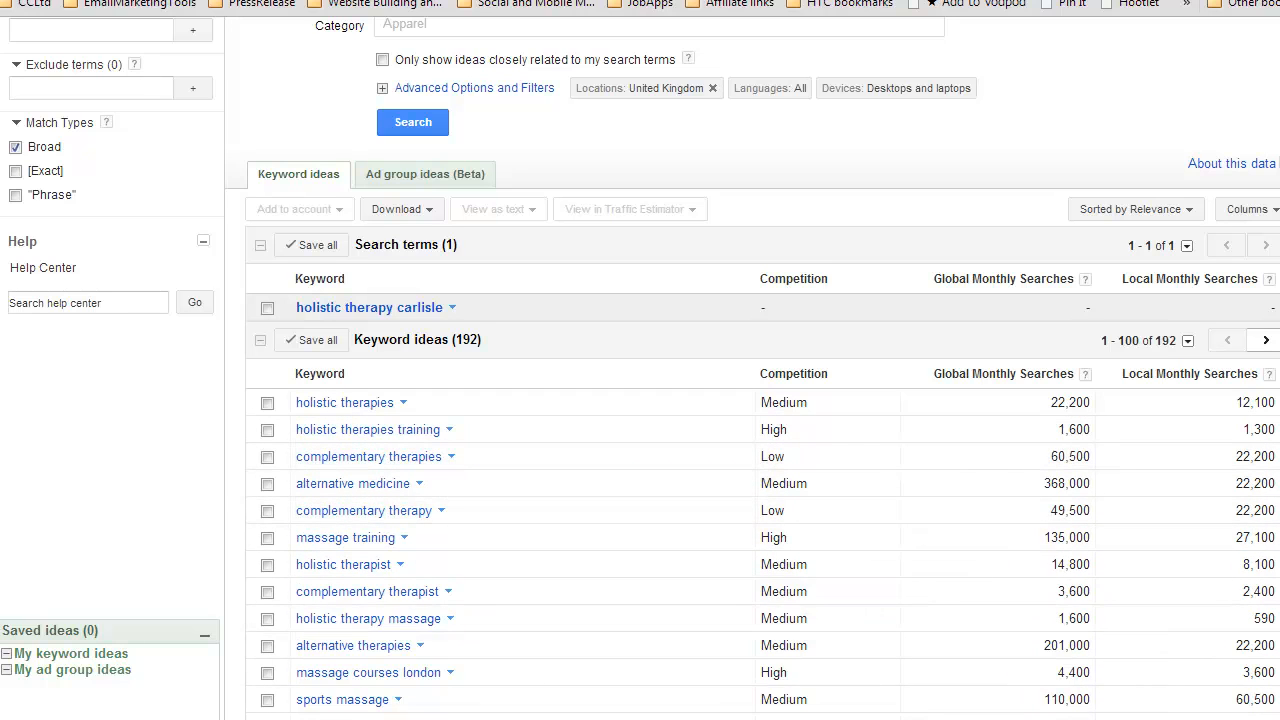
mouse_move(800, 428)
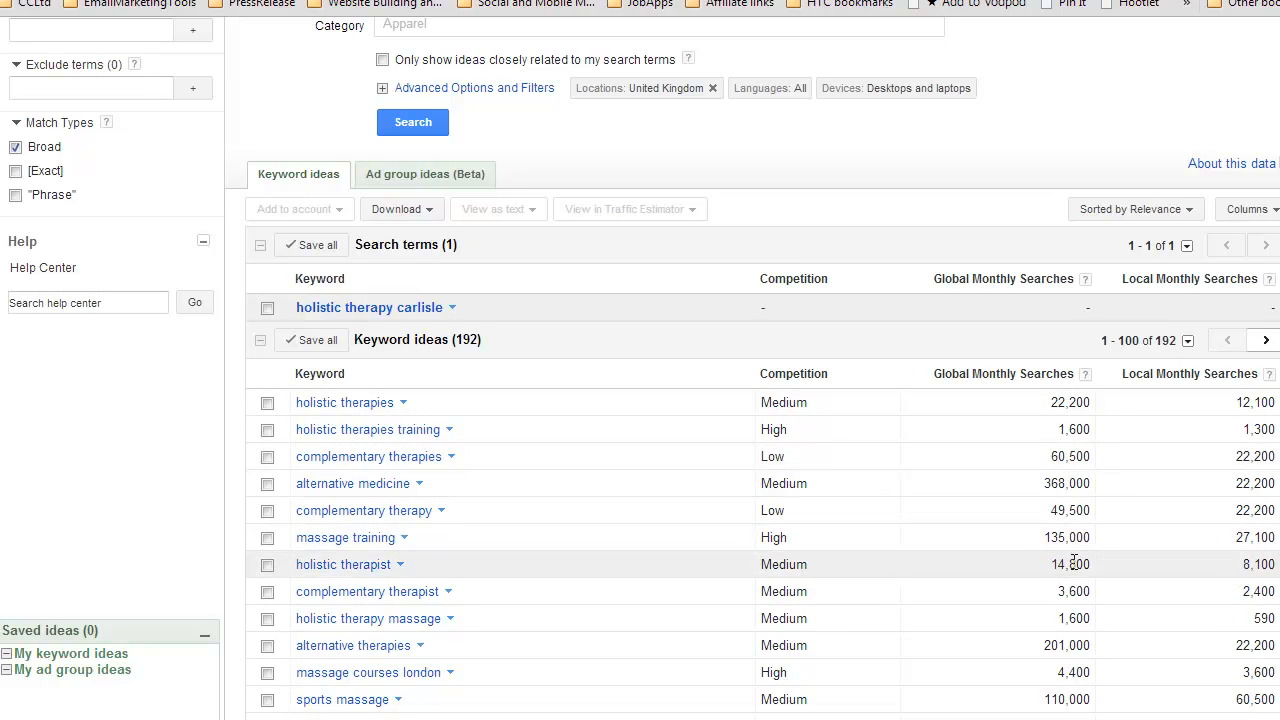
mouse_move(1075, 560)
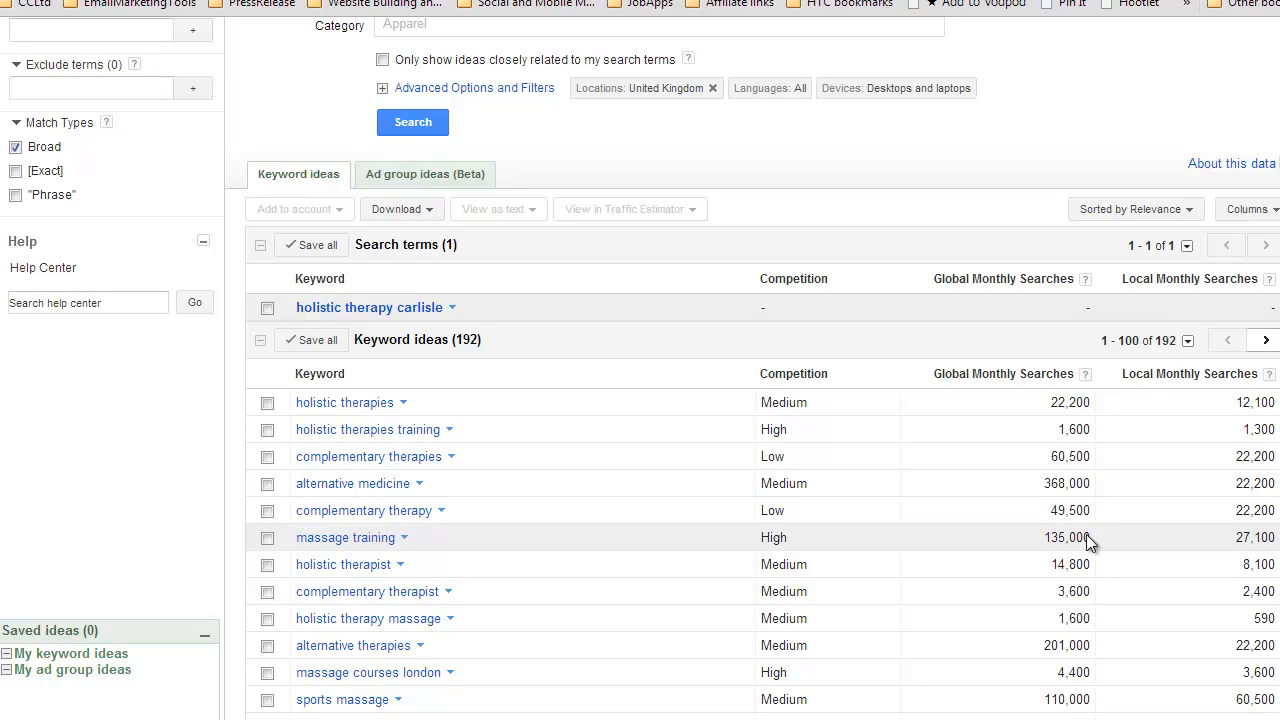
mouse_move(1256, 424)
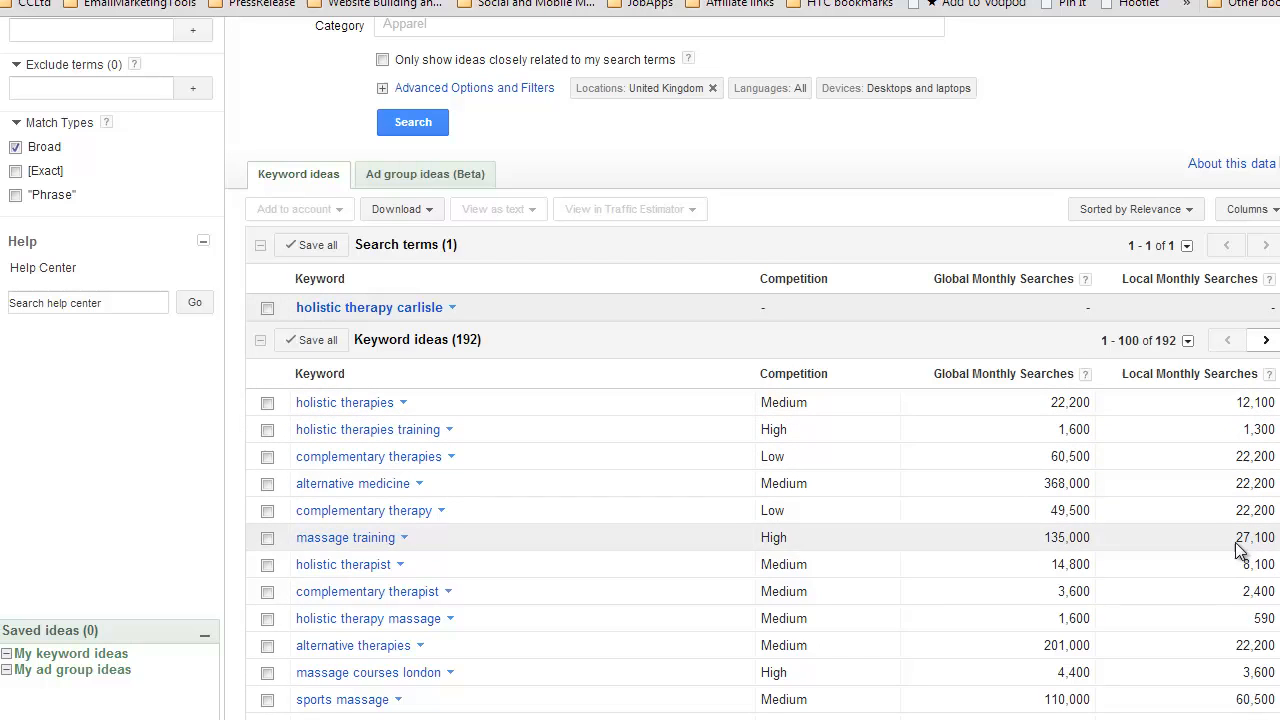
mouse_move(1275, 598)
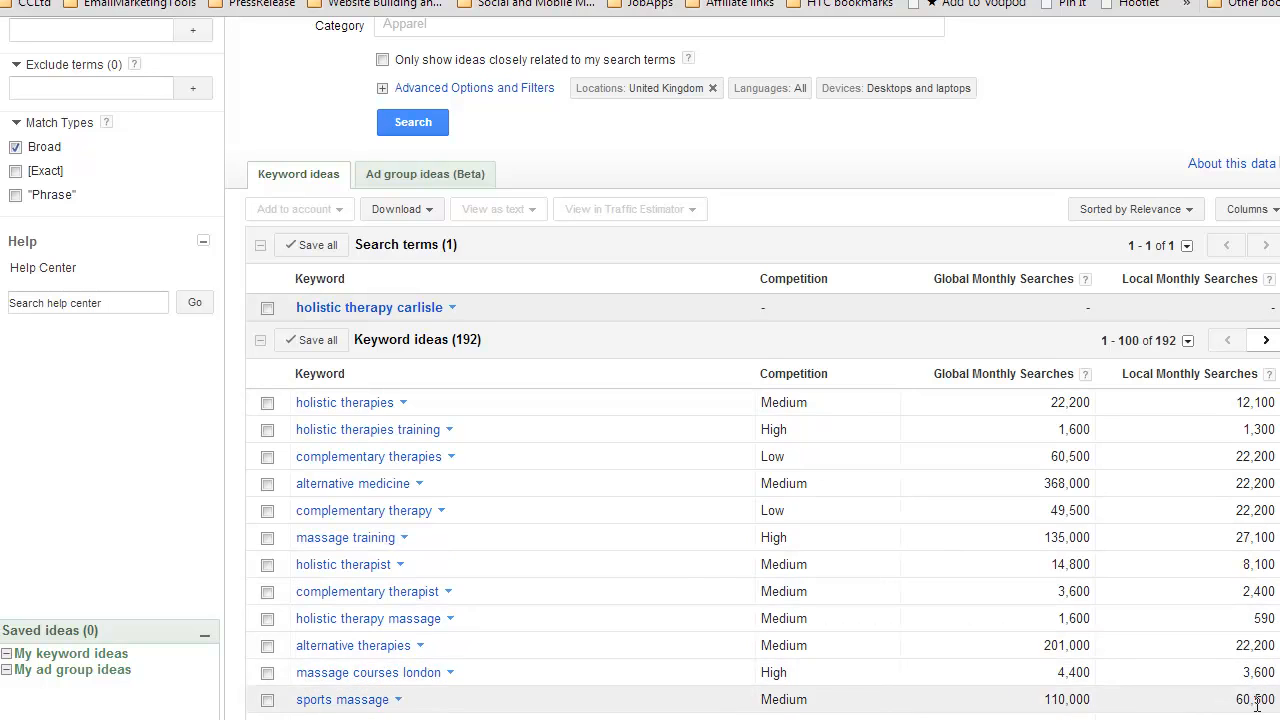
mouse_move(1170, 380)
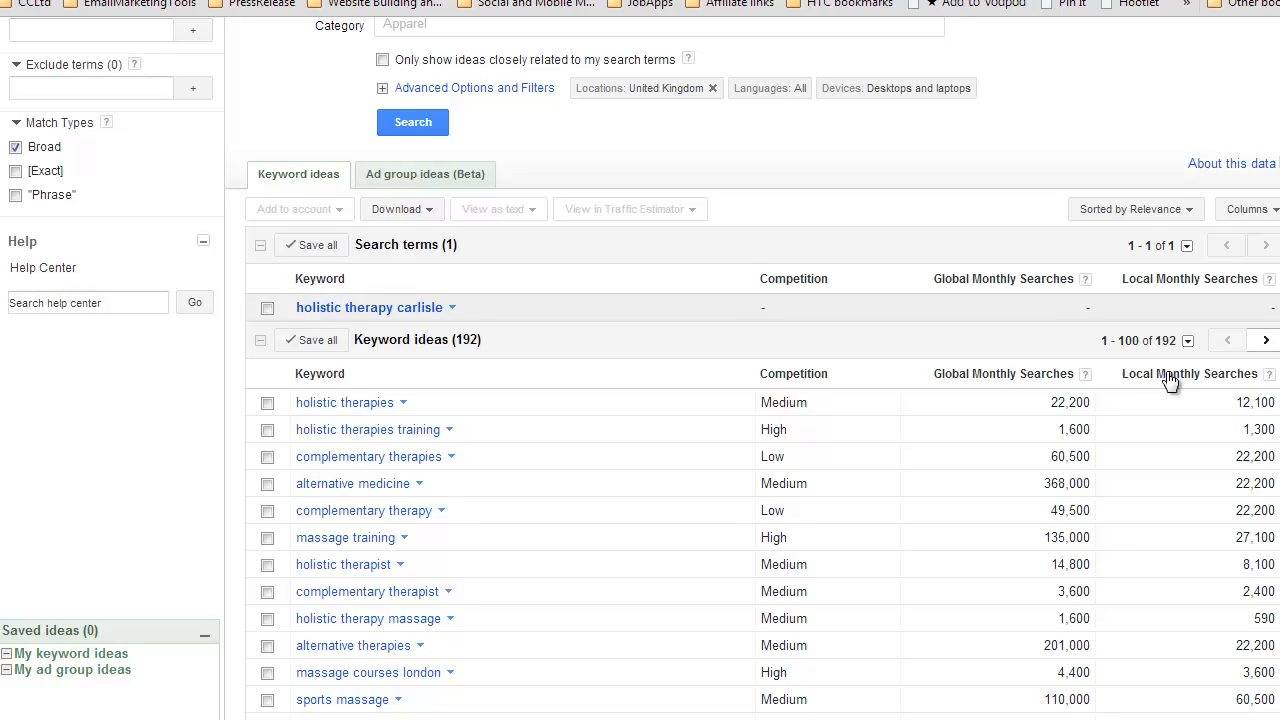
mouse_move(1180, 384)
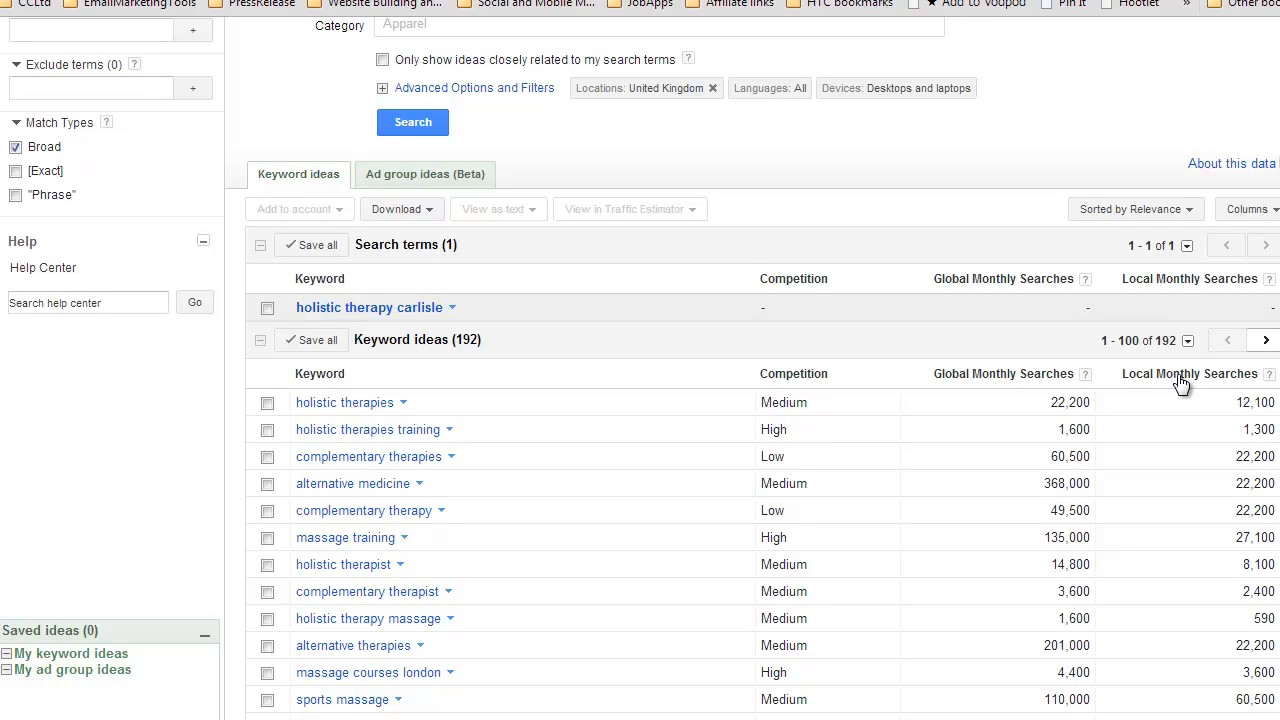
mouse_move(1190, 395)
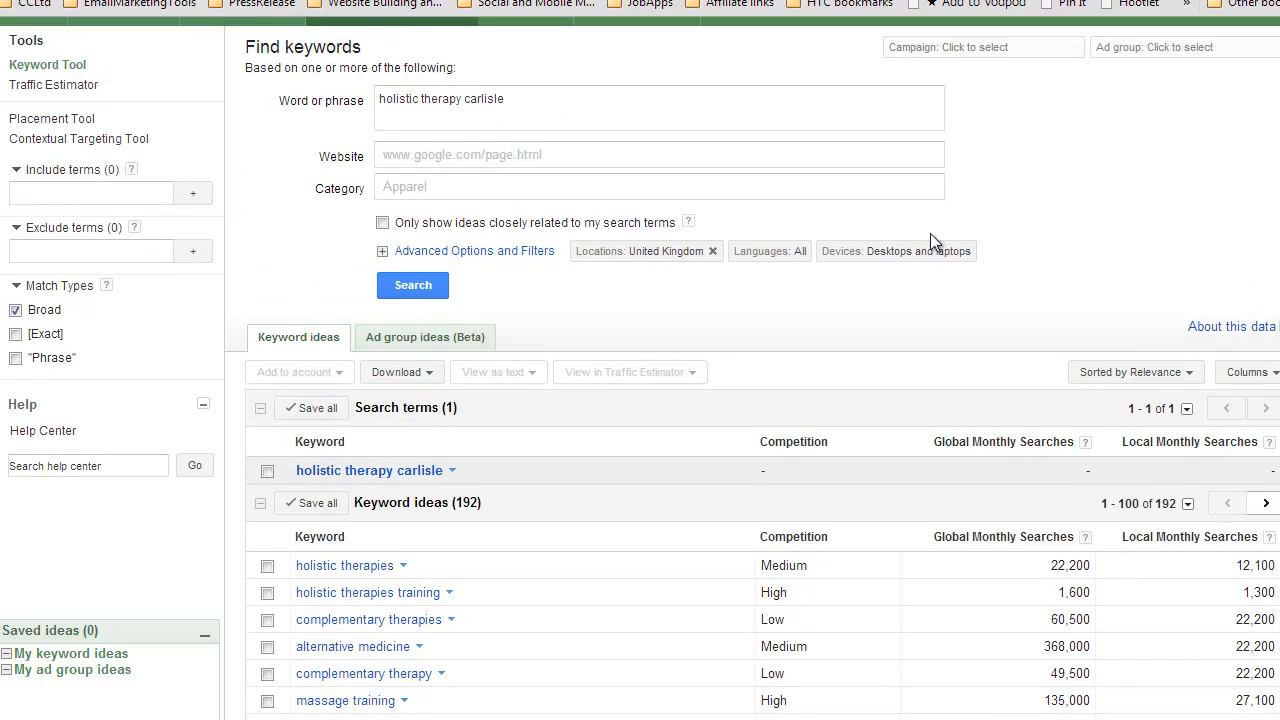
click(484, 99)
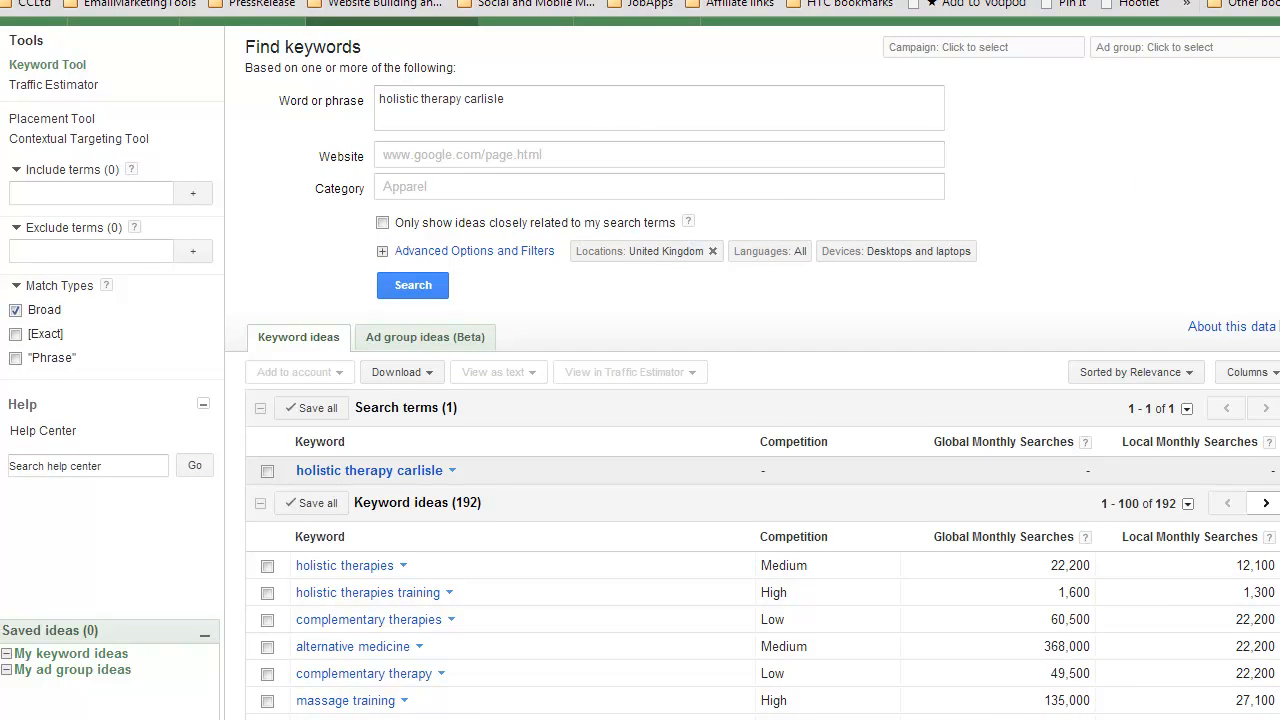
scroll(down, 3)
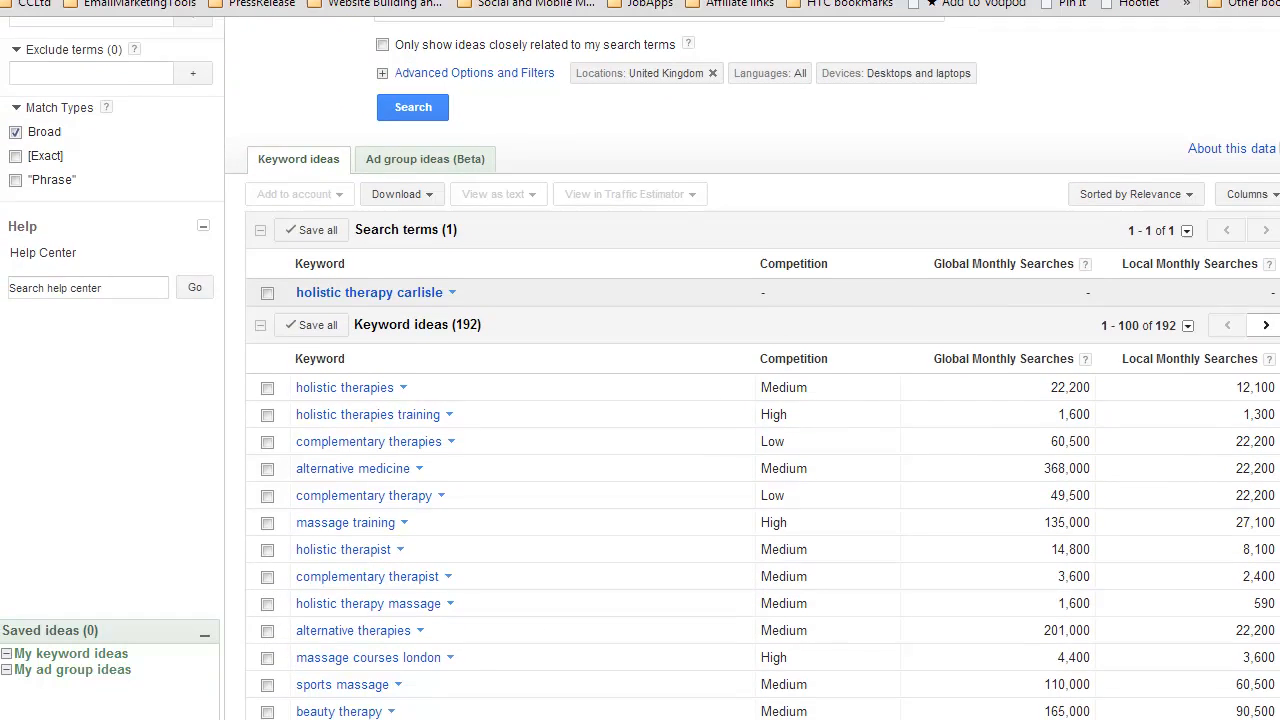
scroll(down, 3)
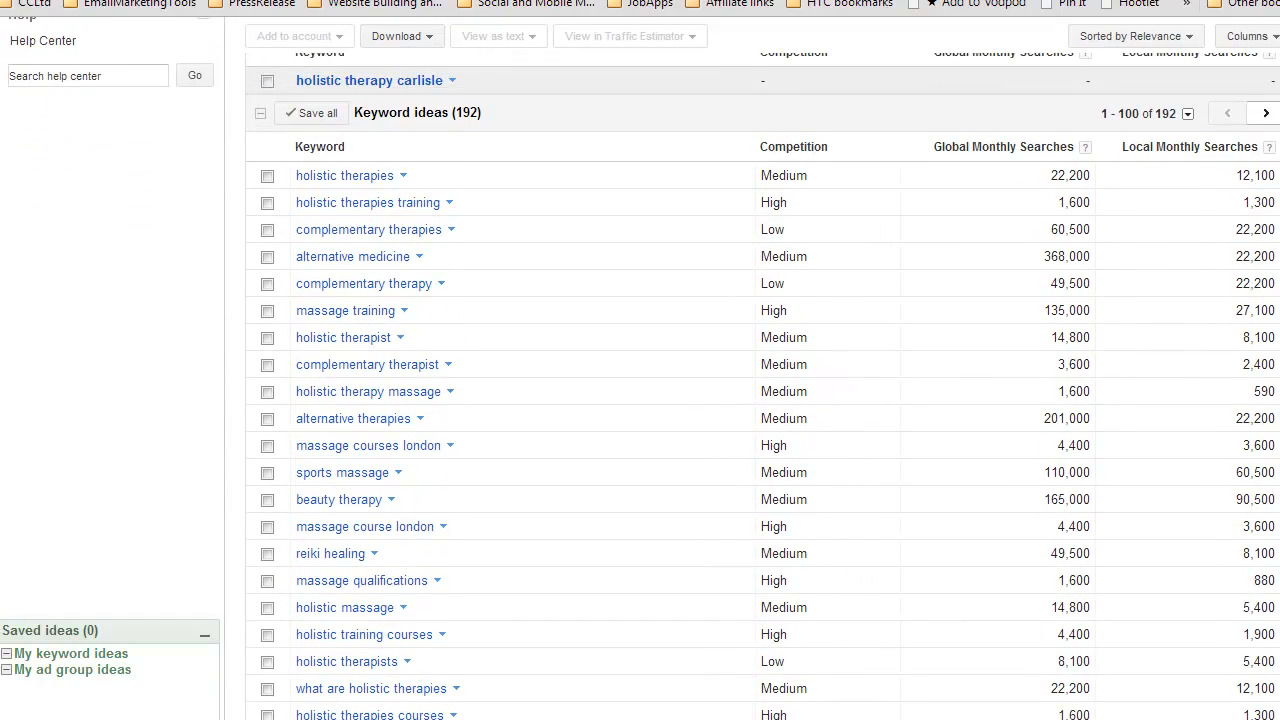
scroll(down, 3)
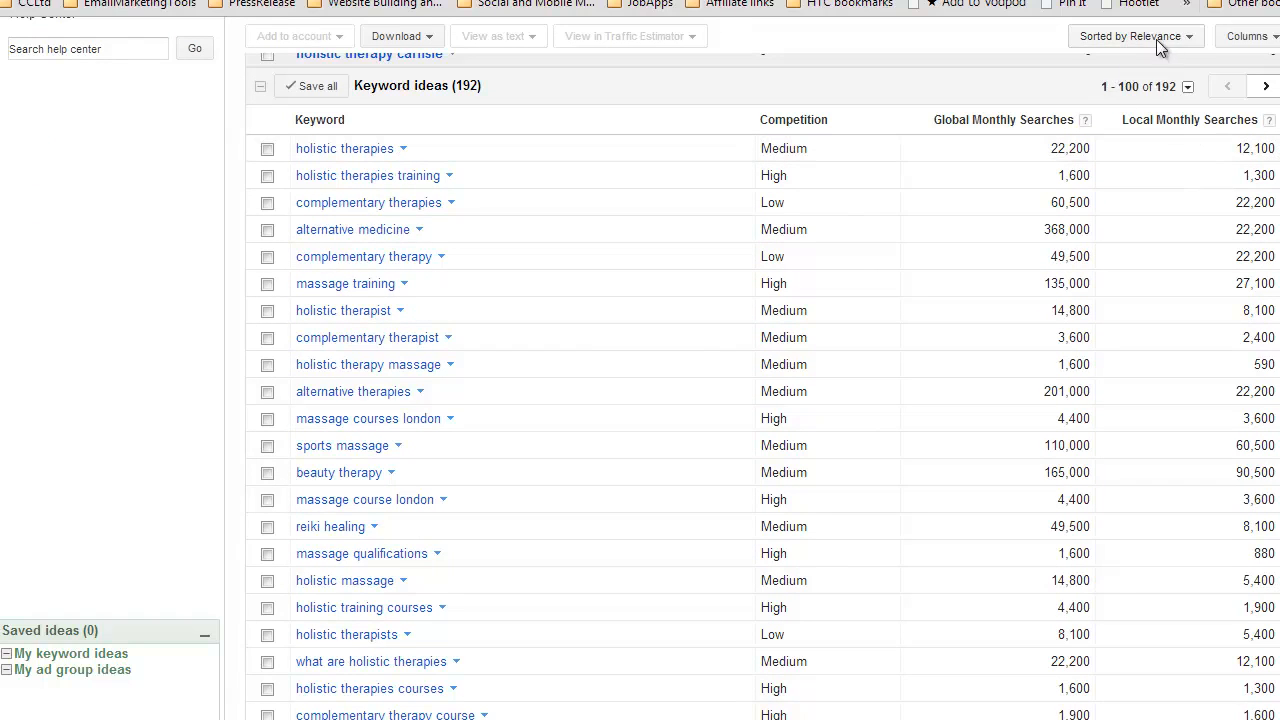
mouse_move(1142, 48)
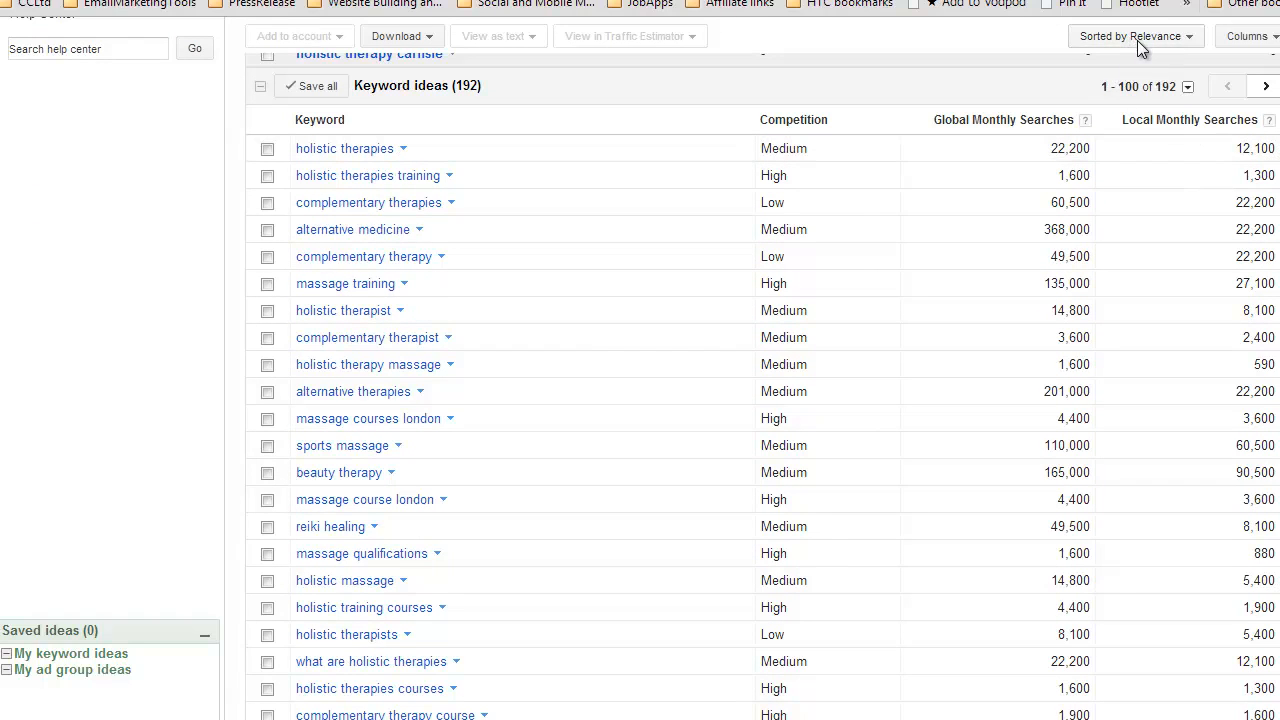
mouse_move(255, 247)
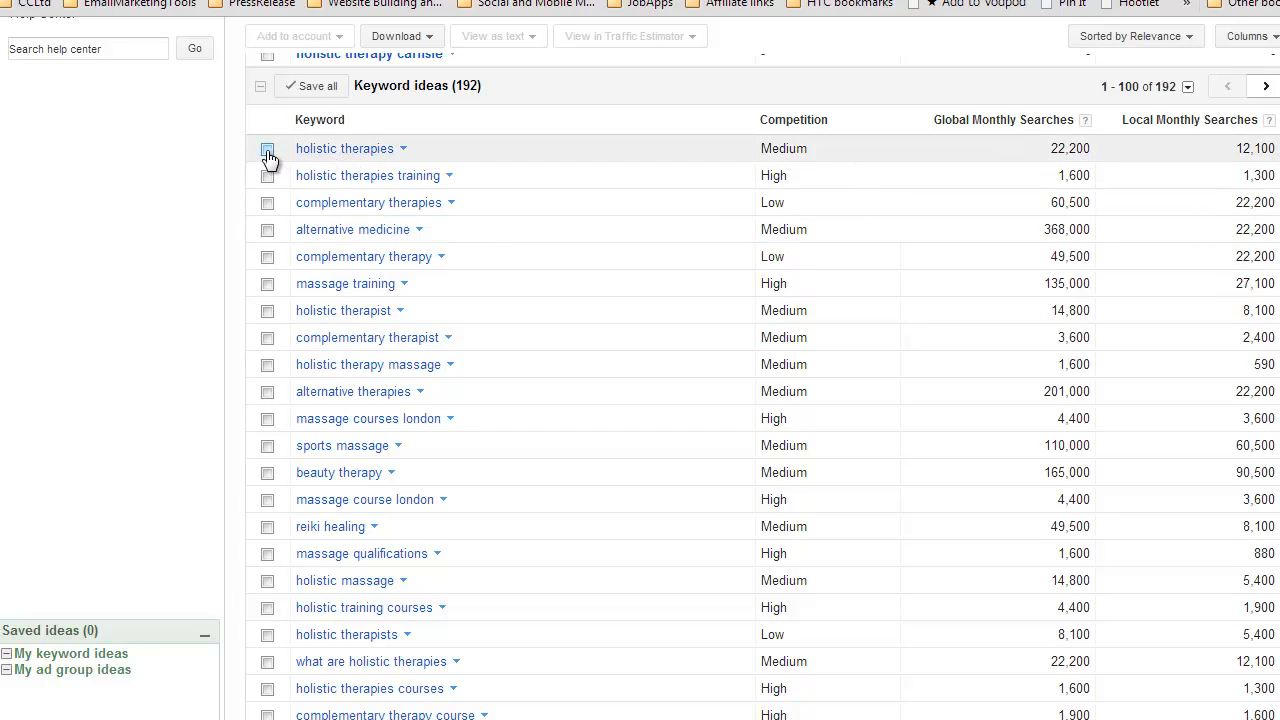
Save holistic therapies, complementary therapies/therapy/therapist, holistic therapist, holistic therapy massage, alternative therapies
click(267, 148)
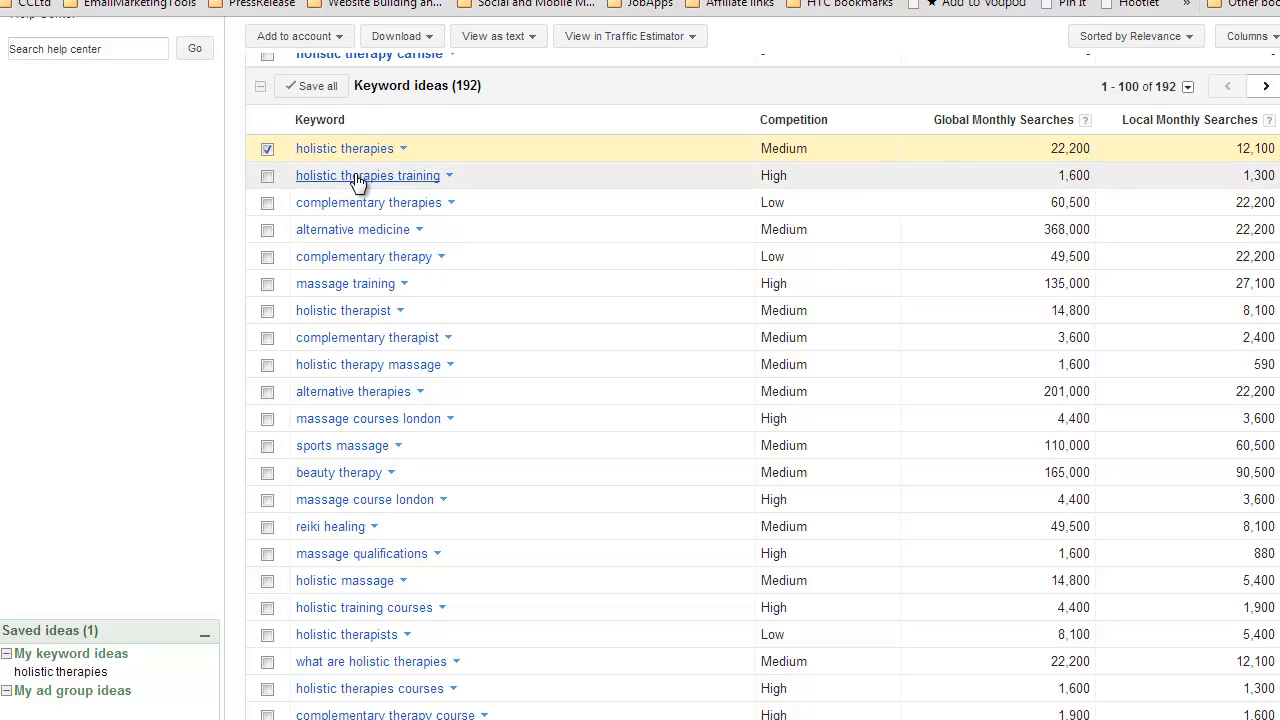
mouse_move(358, 186)
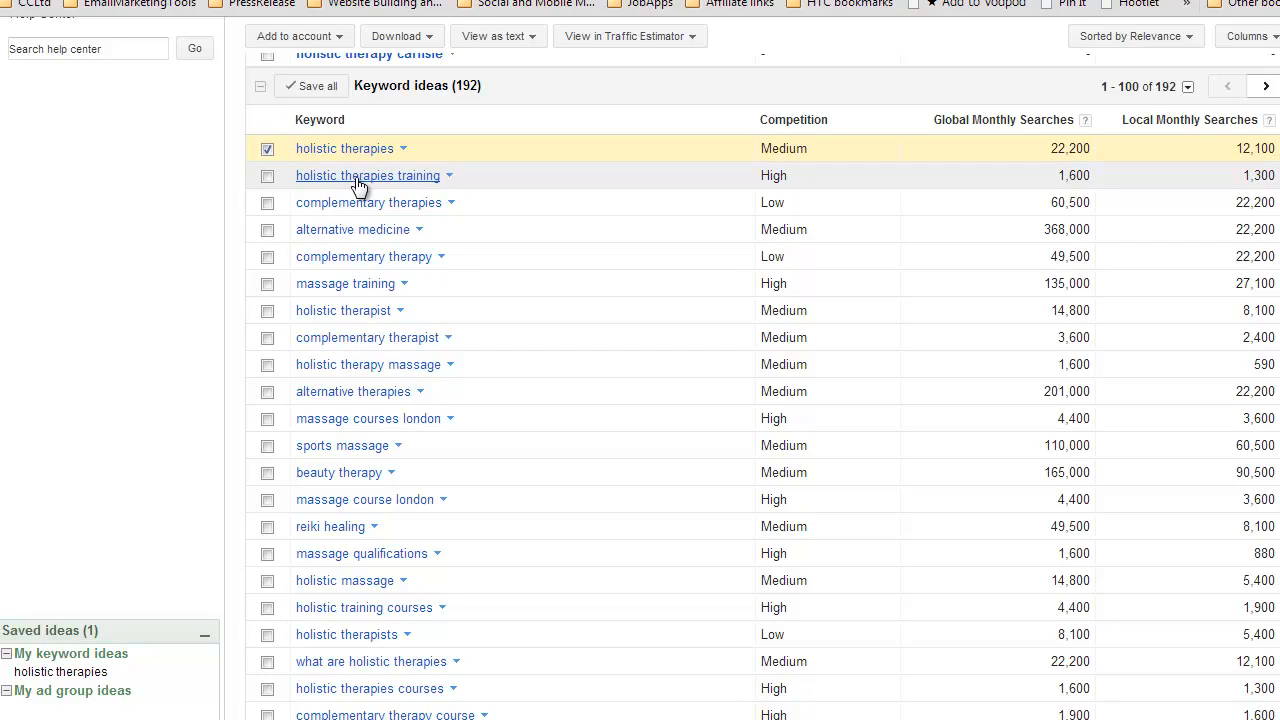
mouse_move(360, 188)
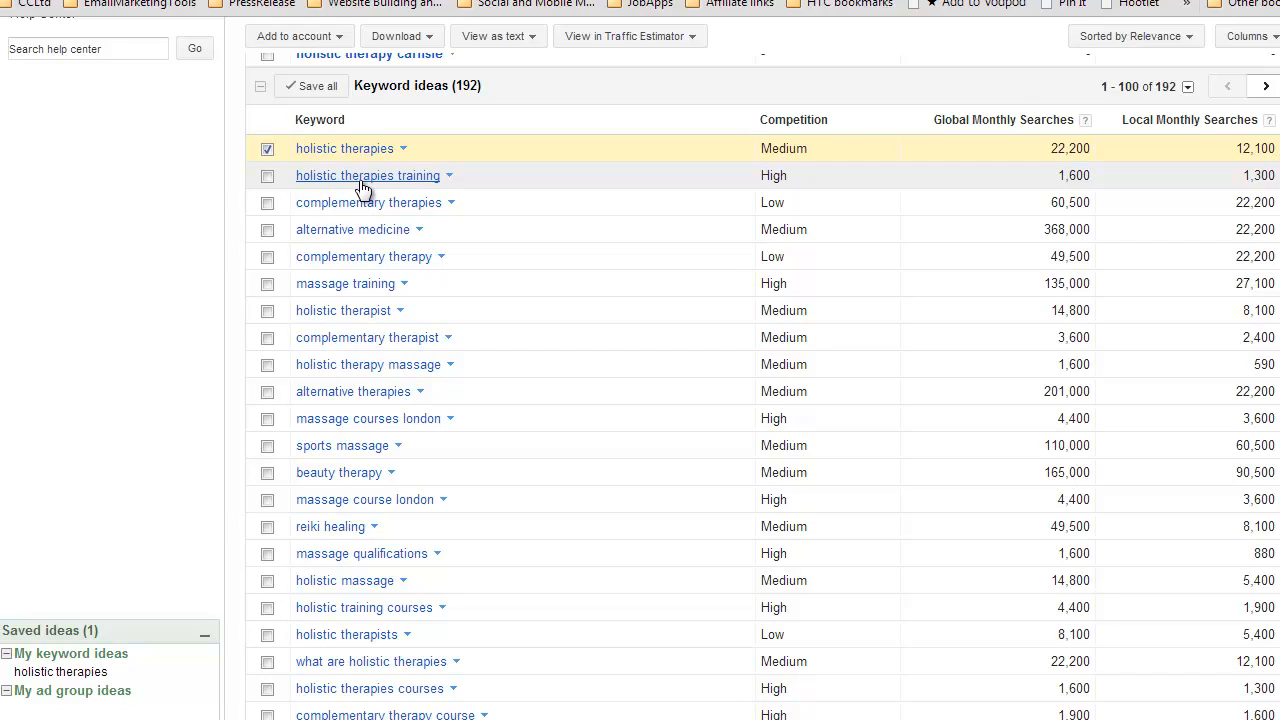
mouse_move(338, 207)
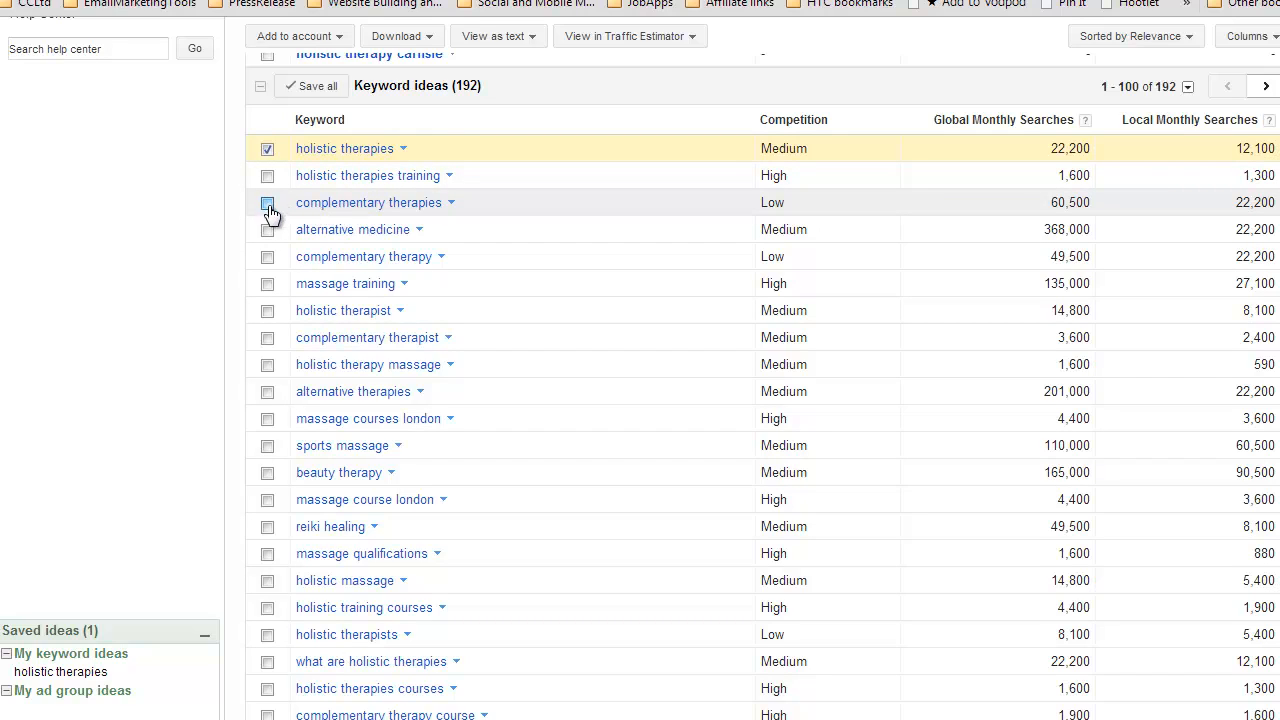
click(267, 202)
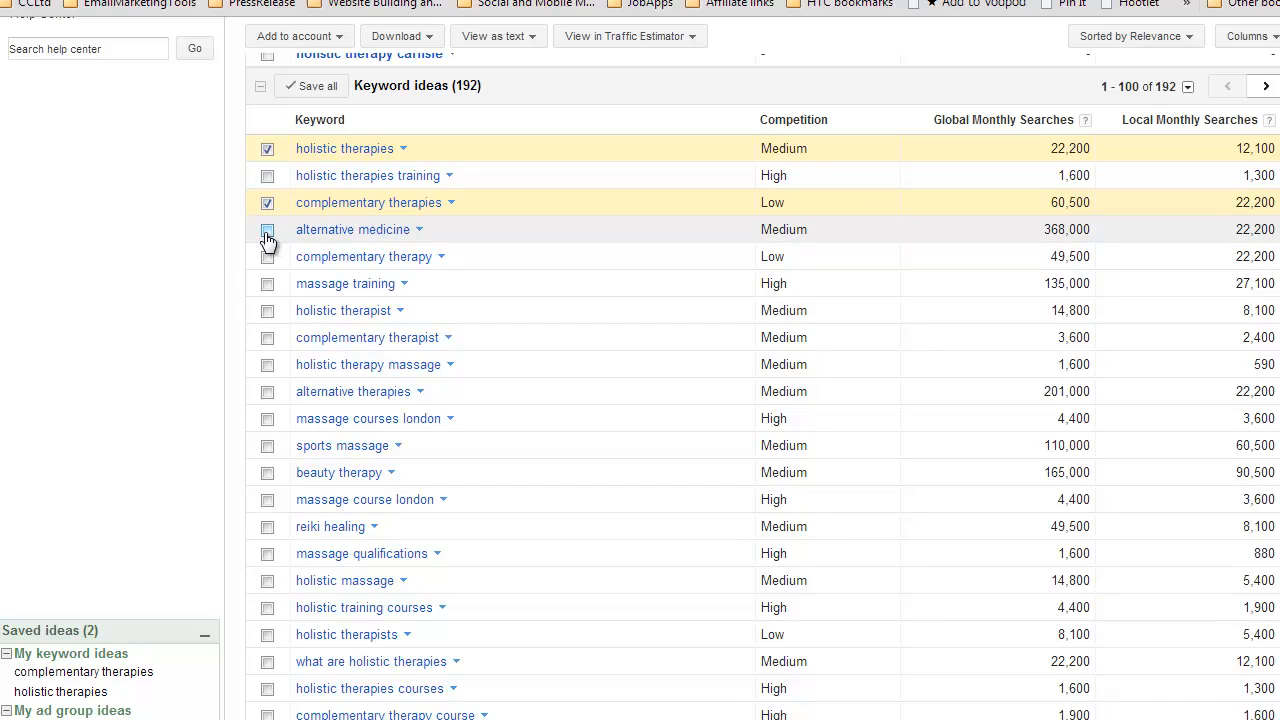
click(267, 256)
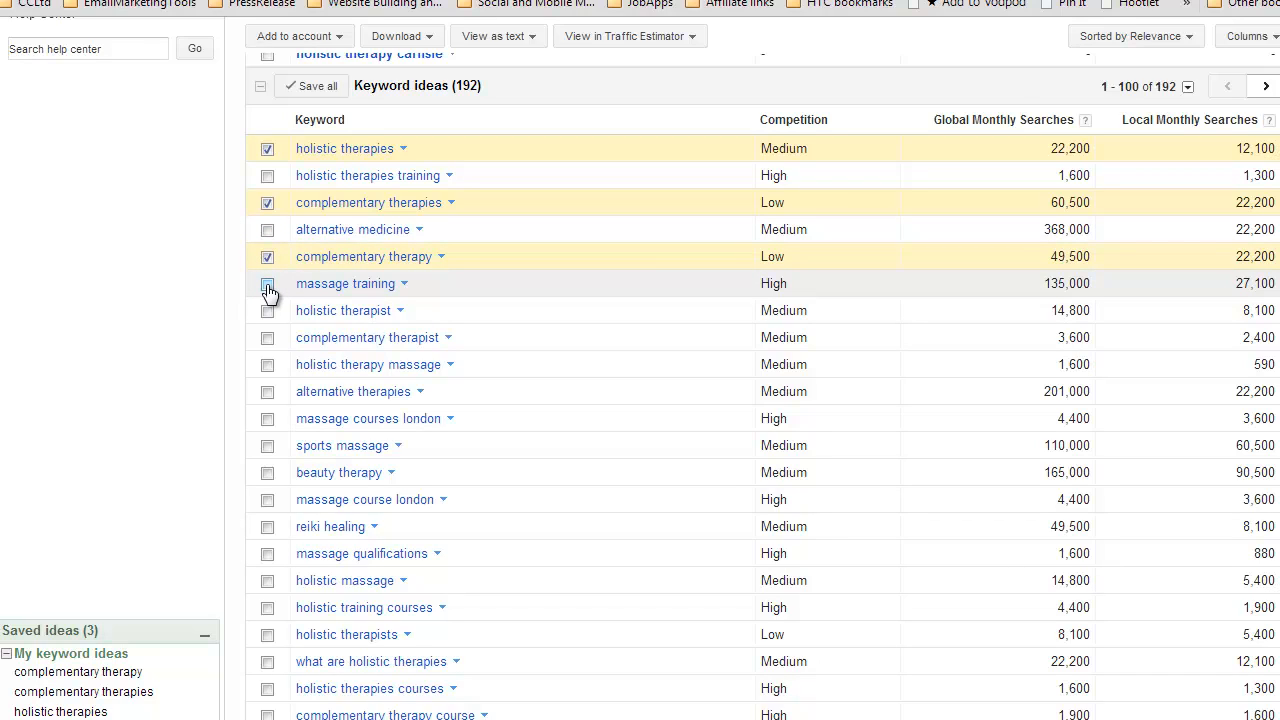
click(267, 310)
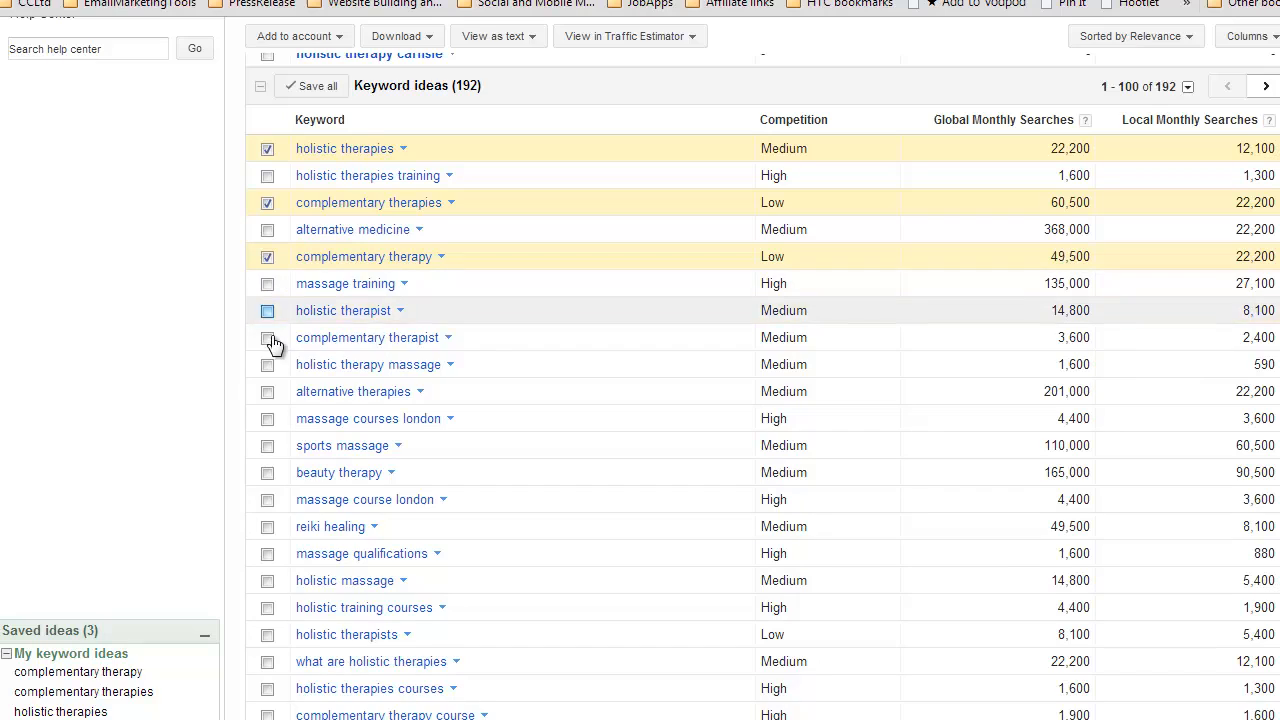
click(267, 310)
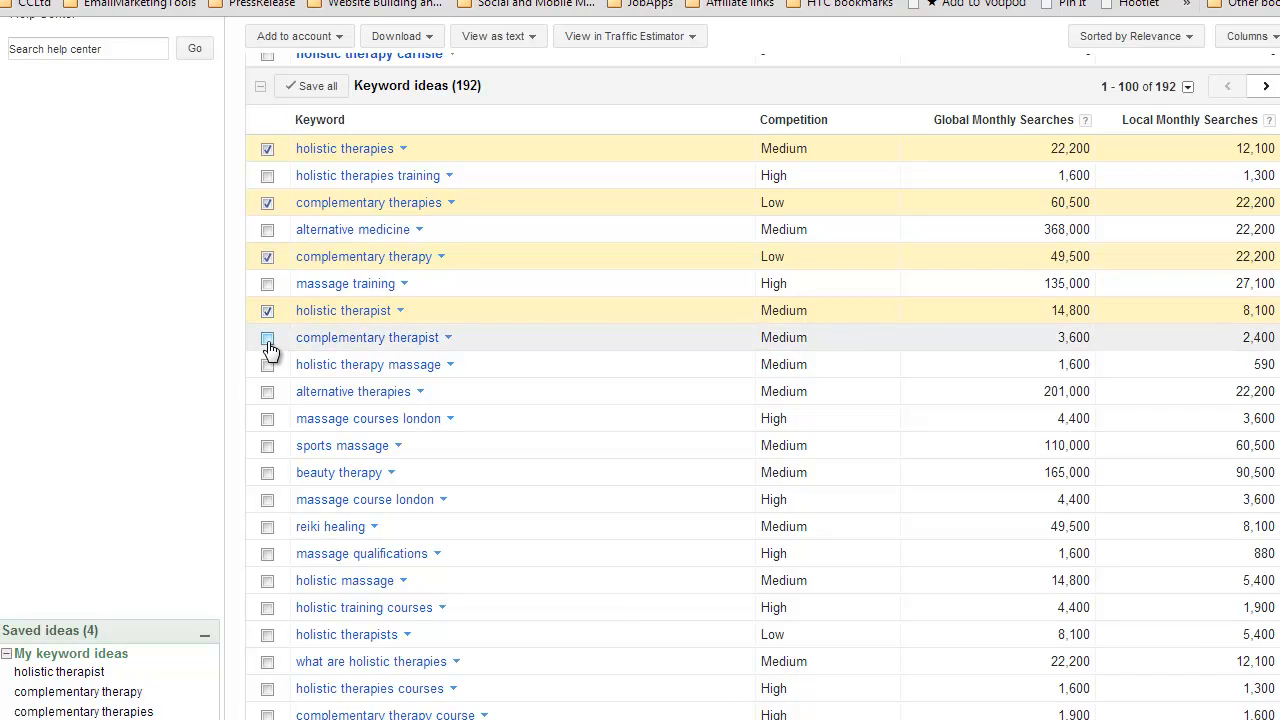
click(267, 337)
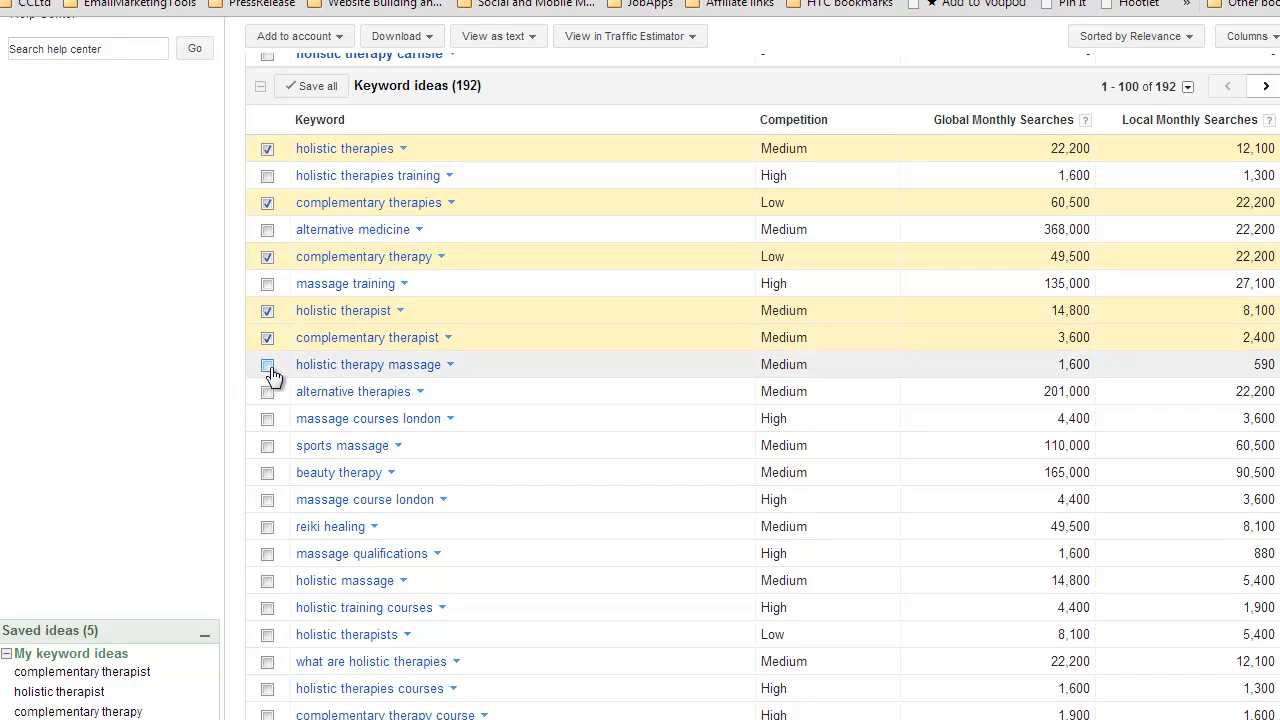
click(267, 364)
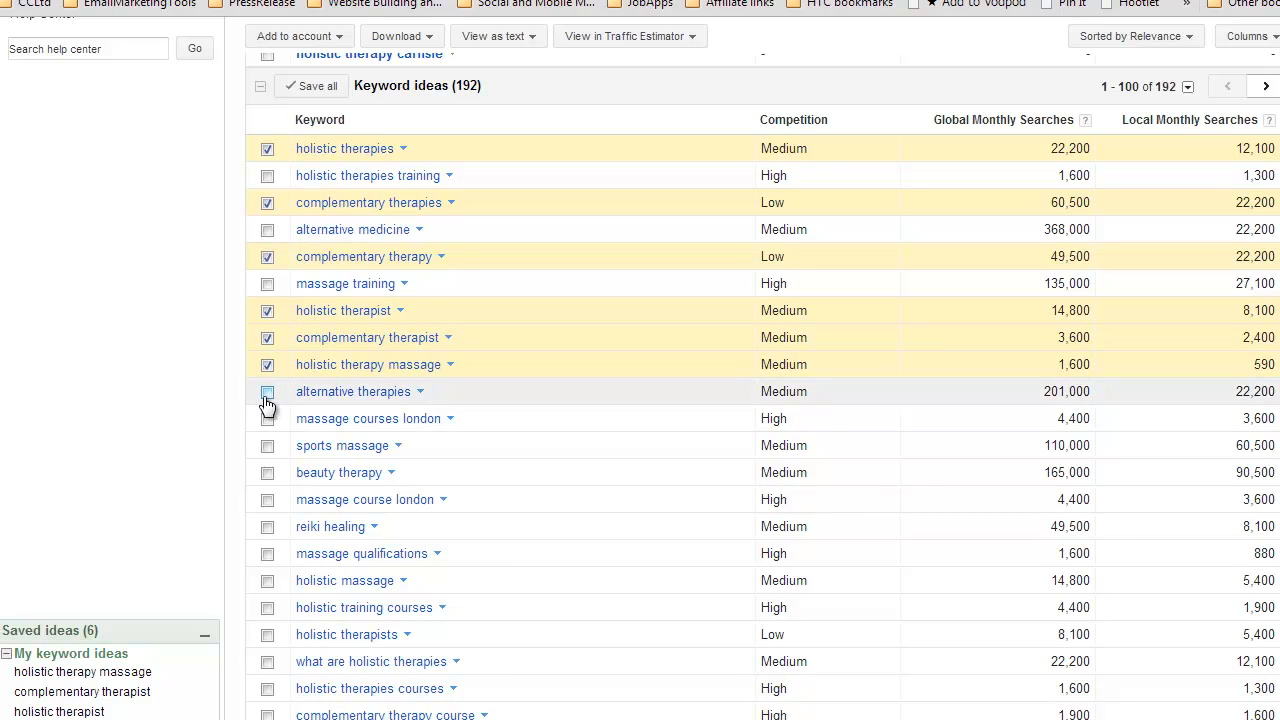
click(267, 391)
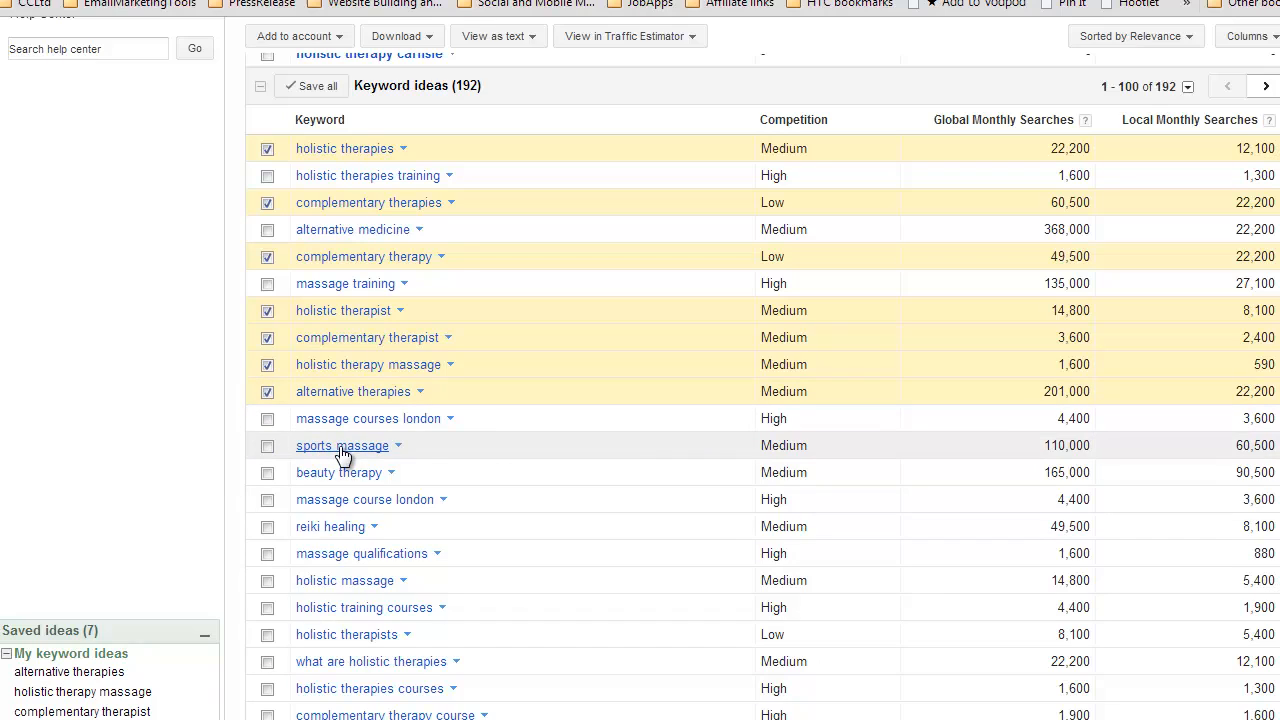
mouse_move(385, 463)
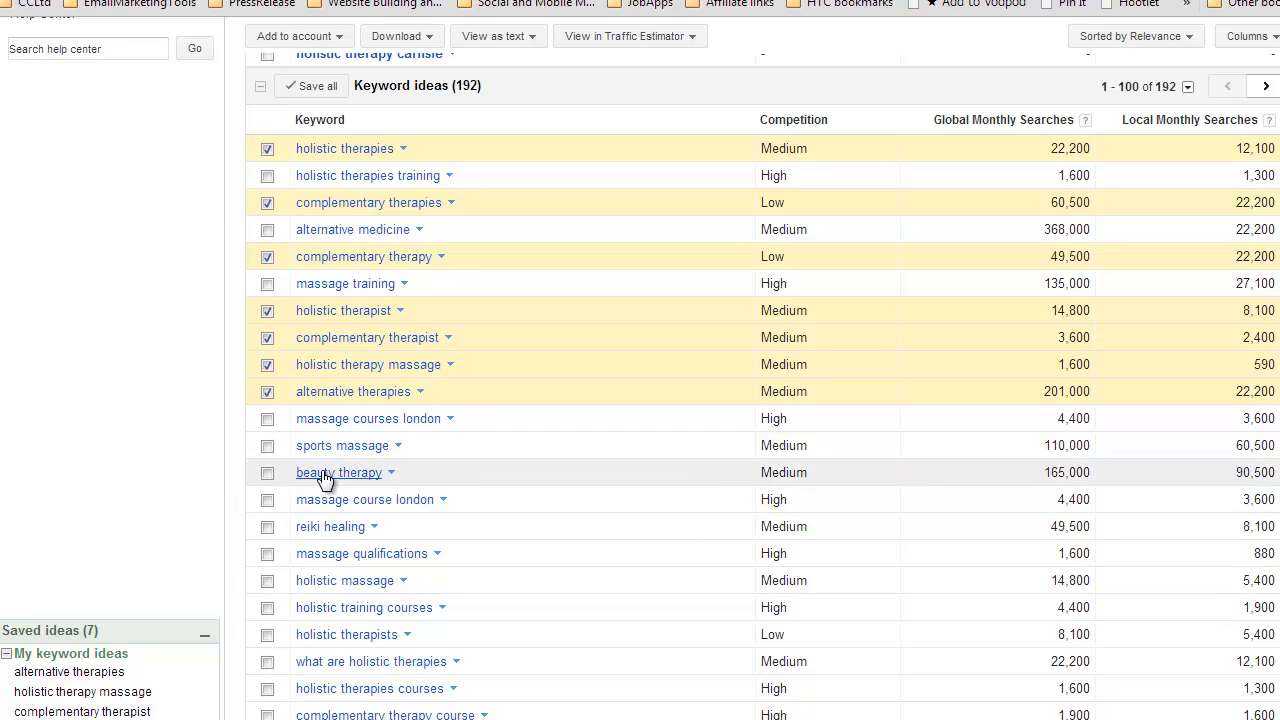
mouse_move(313, 480)
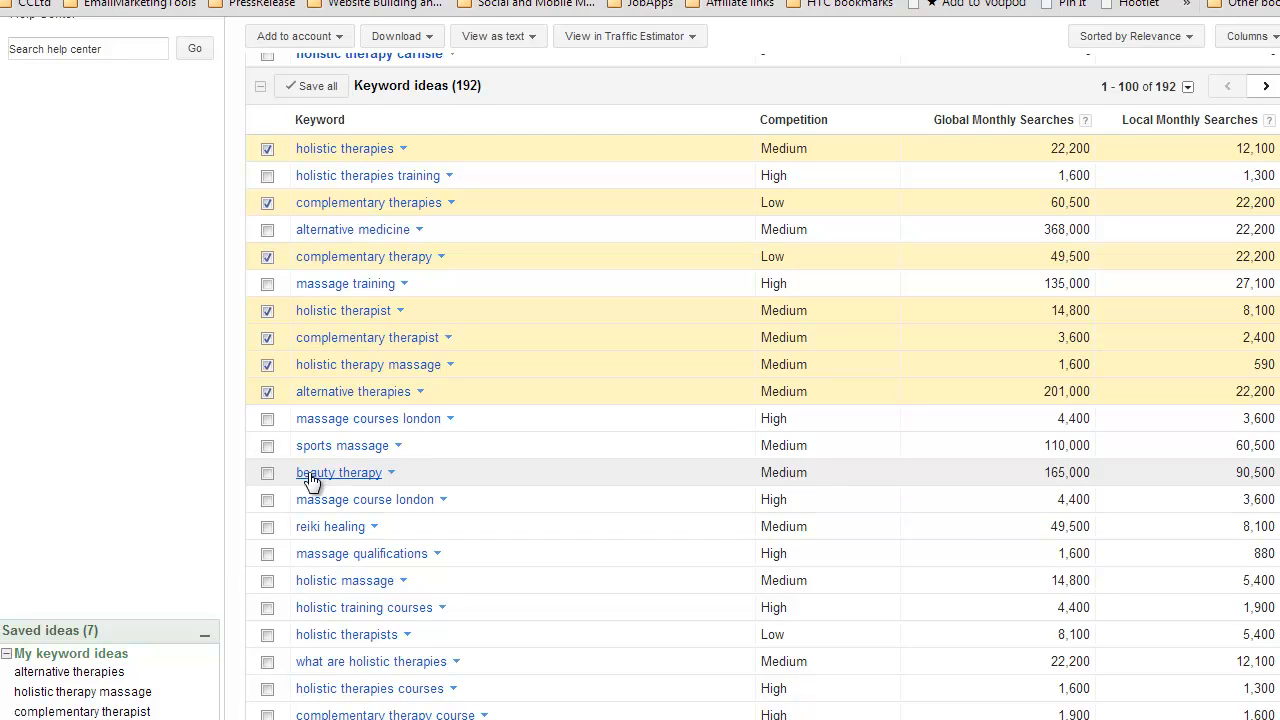
mouse_move(357, 508)
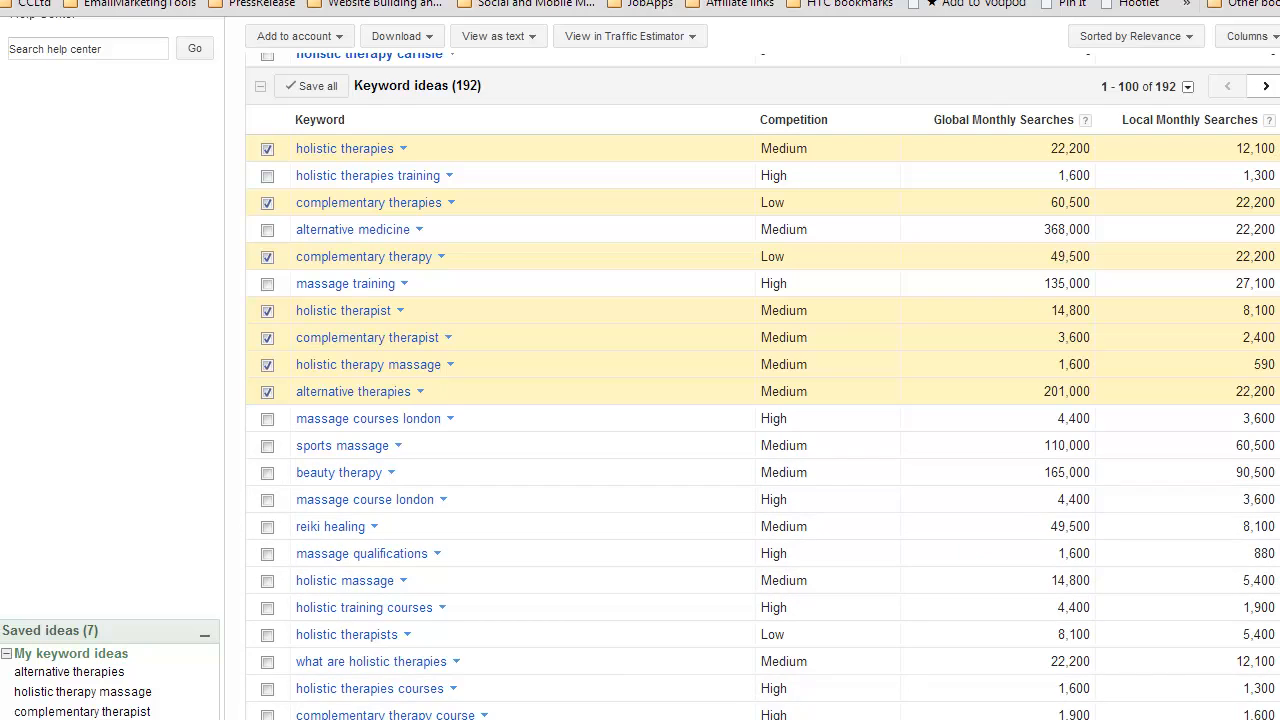
mouse_move(1103, 538)
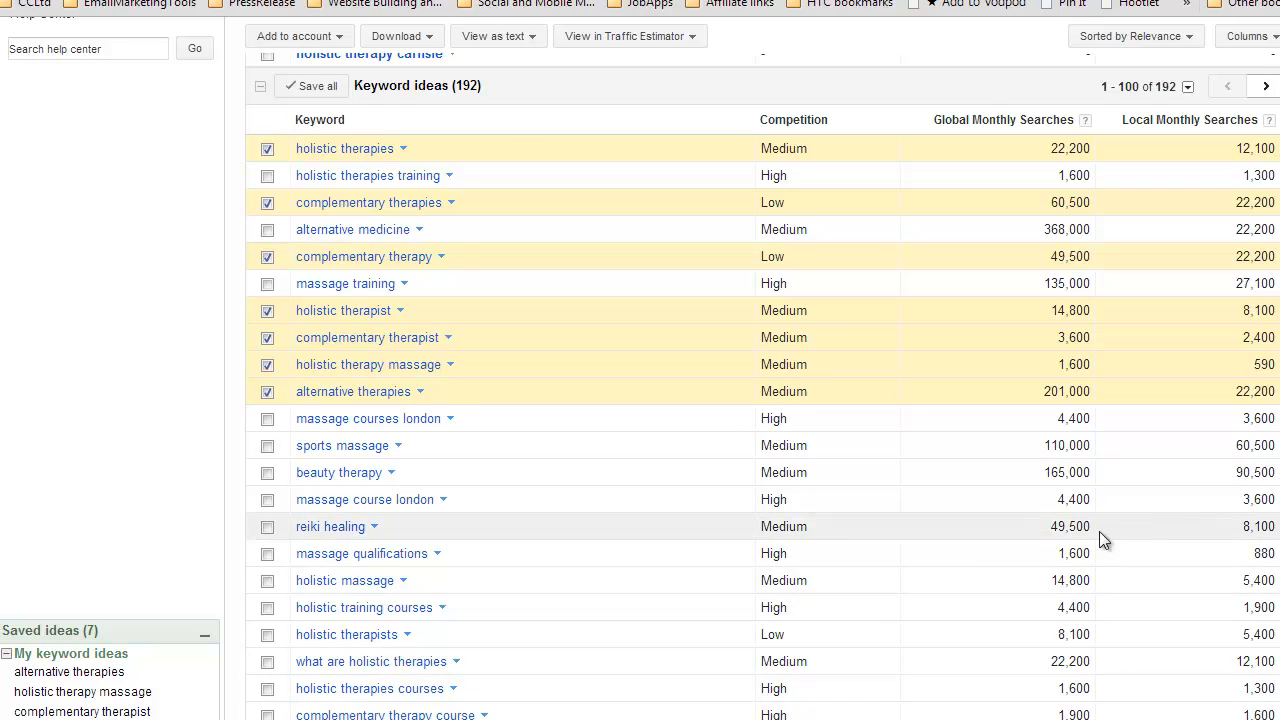
mouse_move(1199, 187)
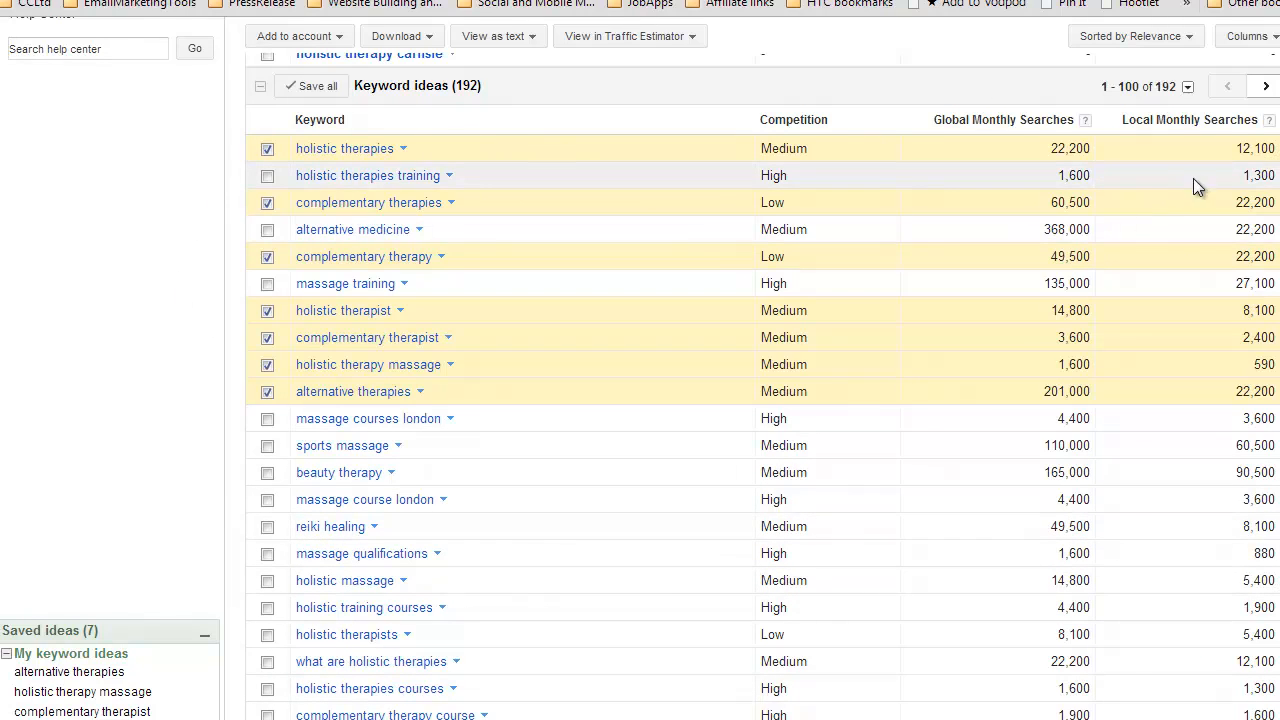
mouse_move(1244, 150)
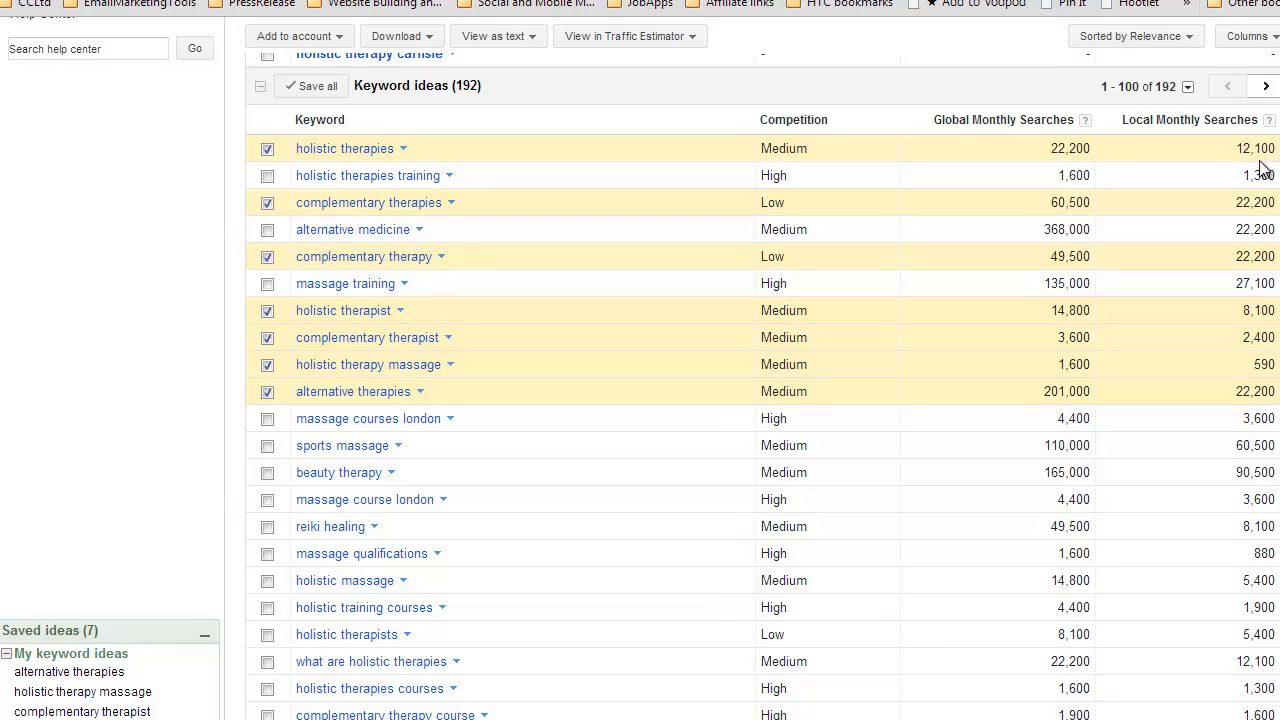
mouse_move(1258, 278)
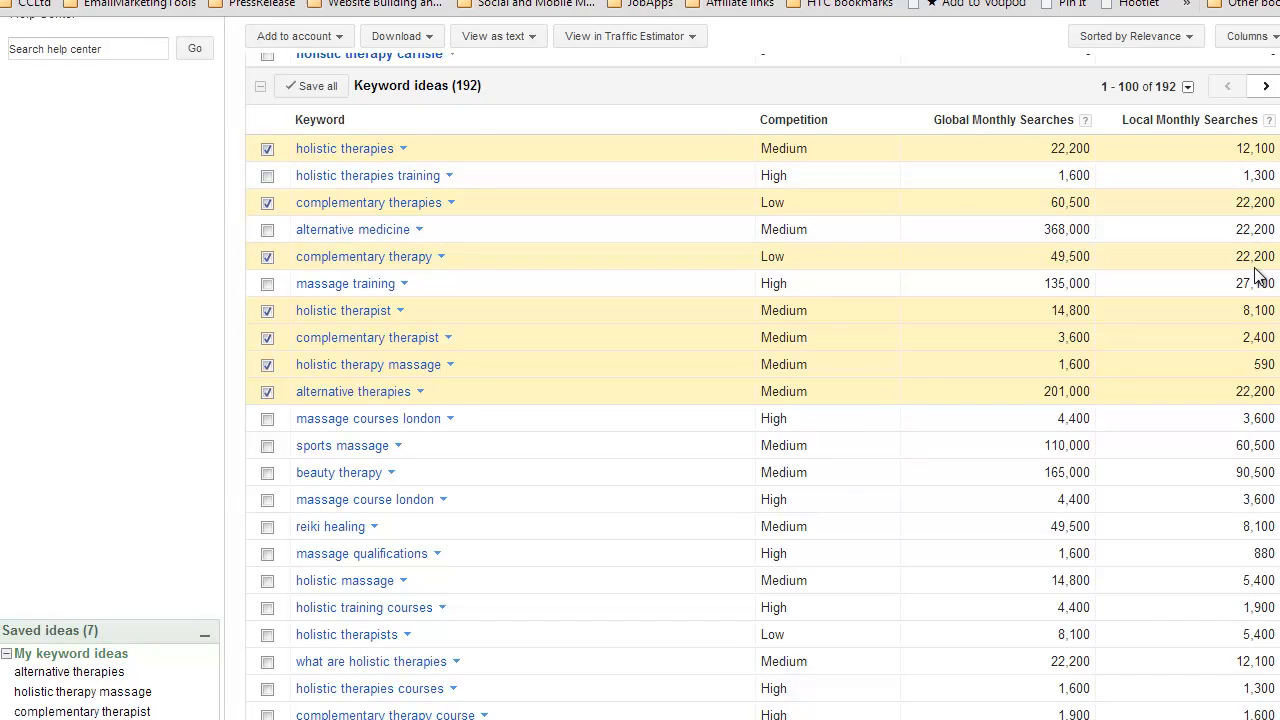
mouse_move(1256, 383)
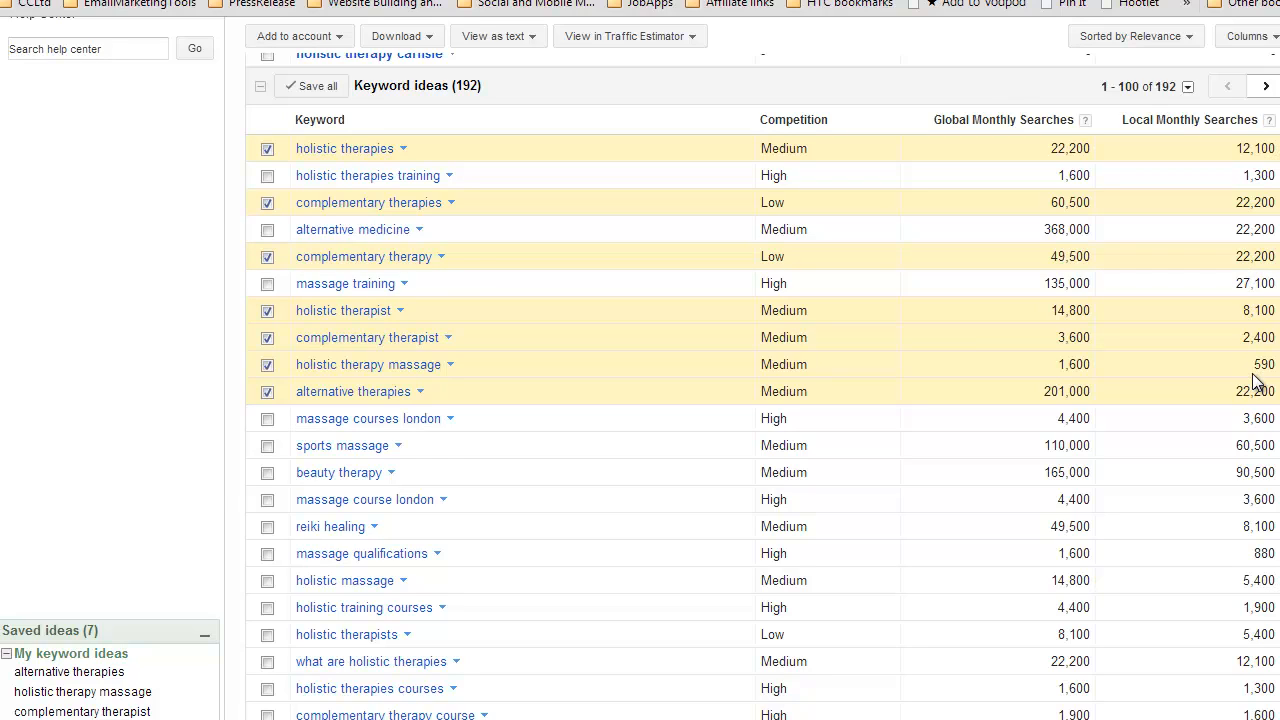
mouse_move(1040, 364)
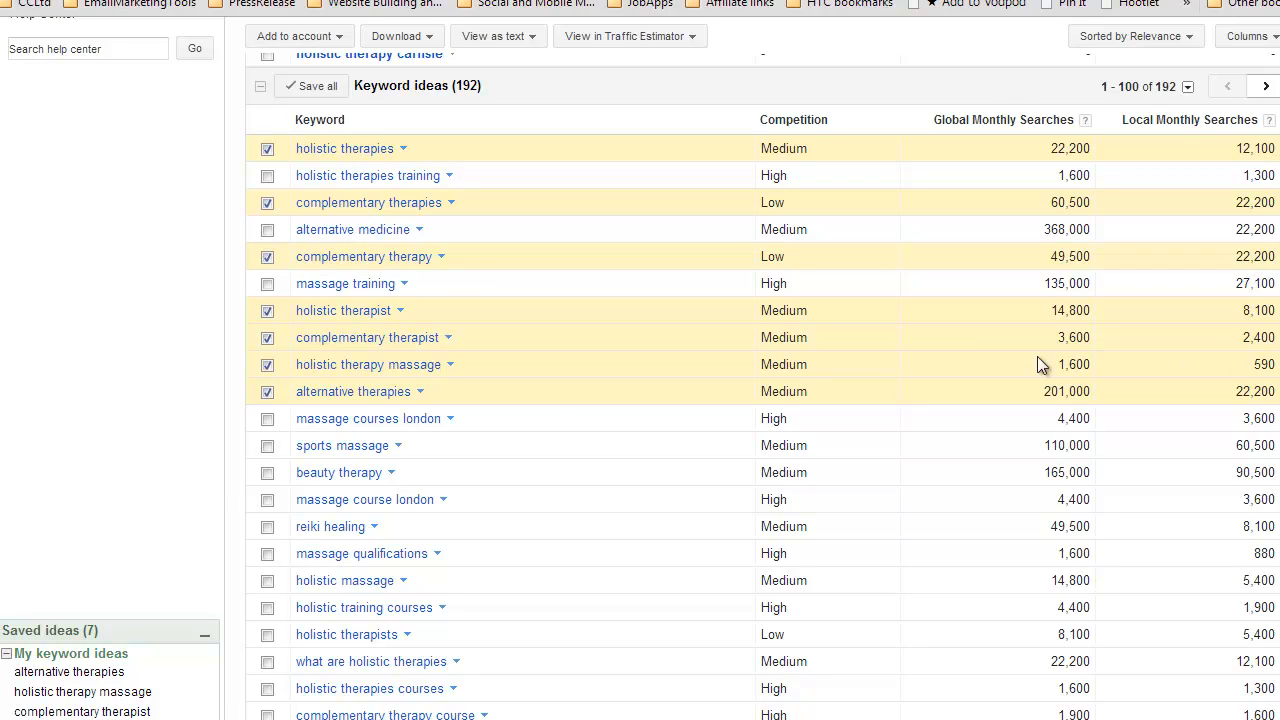
mouse_move(358, 387)
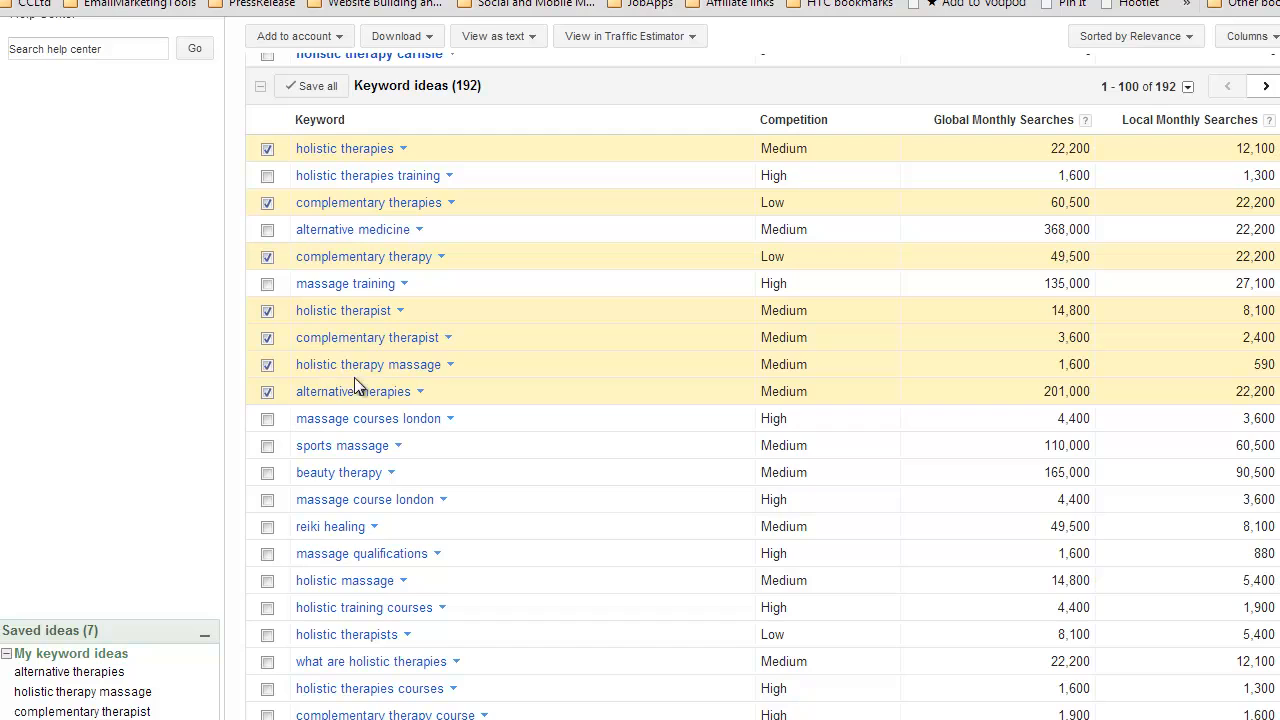
mouse_move(373, 383)
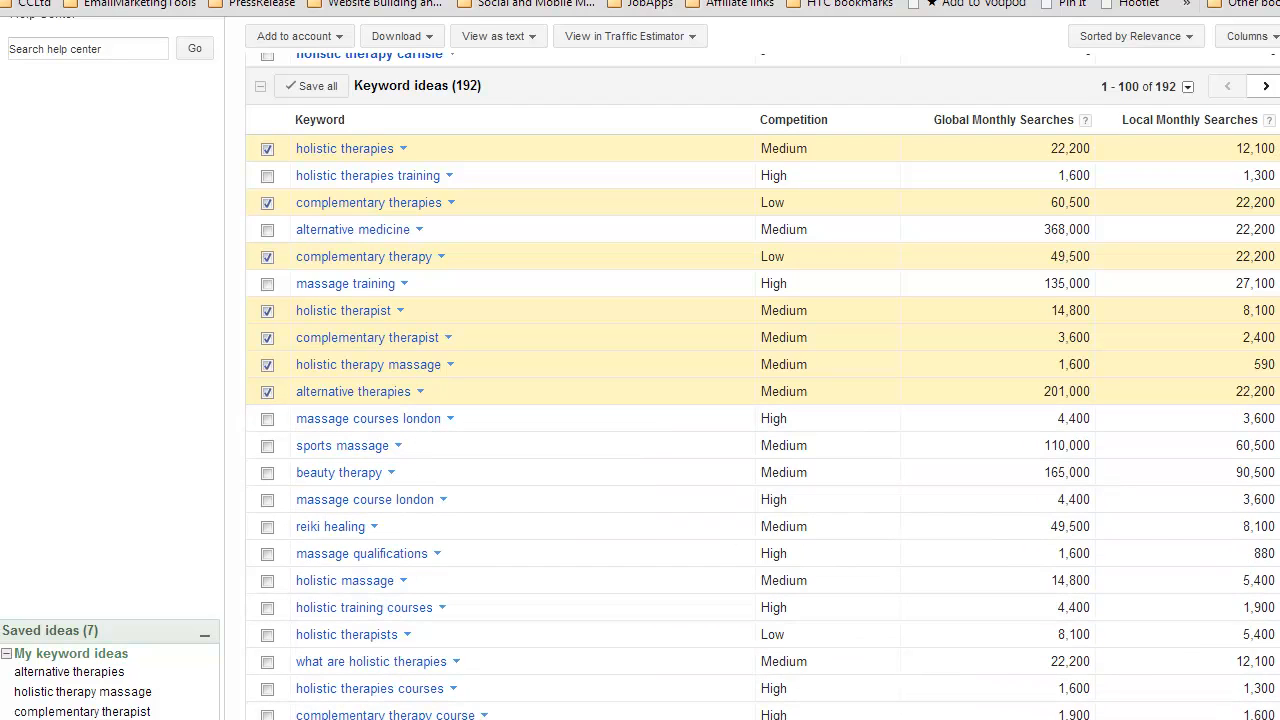
Scroll down and save 'massage carlisle' and 'carlisle therapies' as keyword ideas
scroll(down, 3)
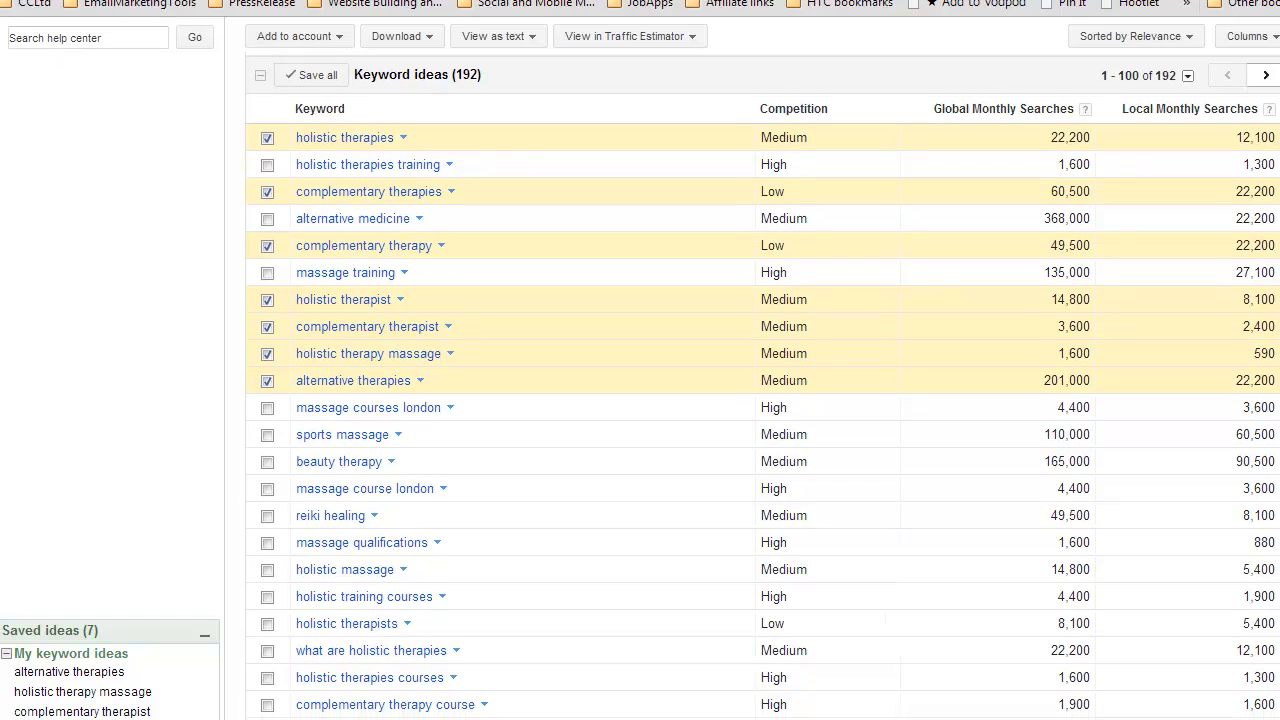
scroll(down, 3)
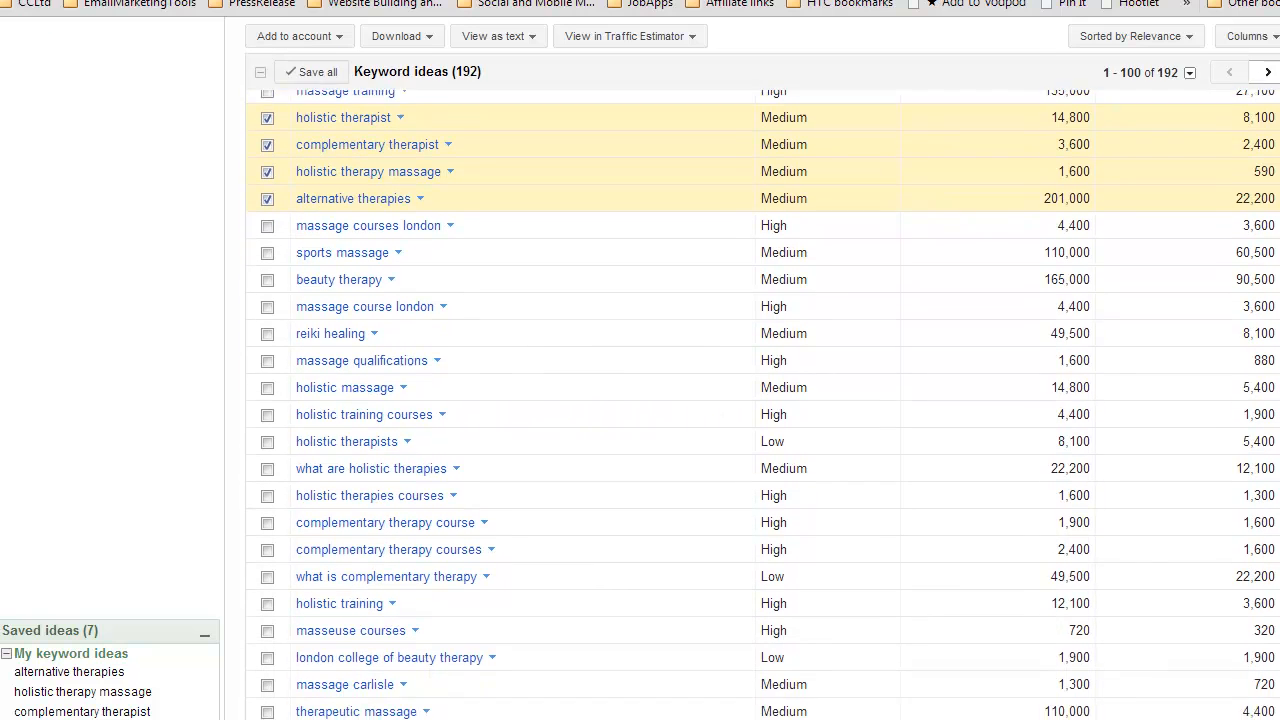
scroll(down, 3)
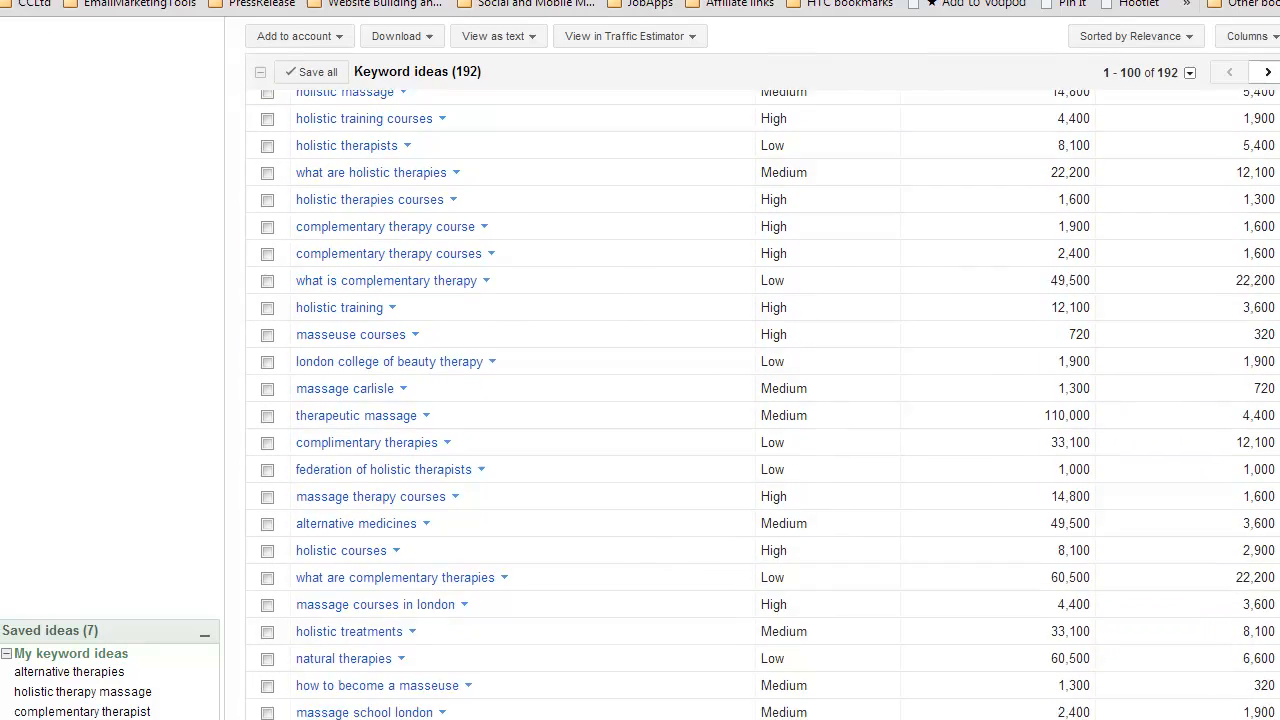
scroll(down, 3)
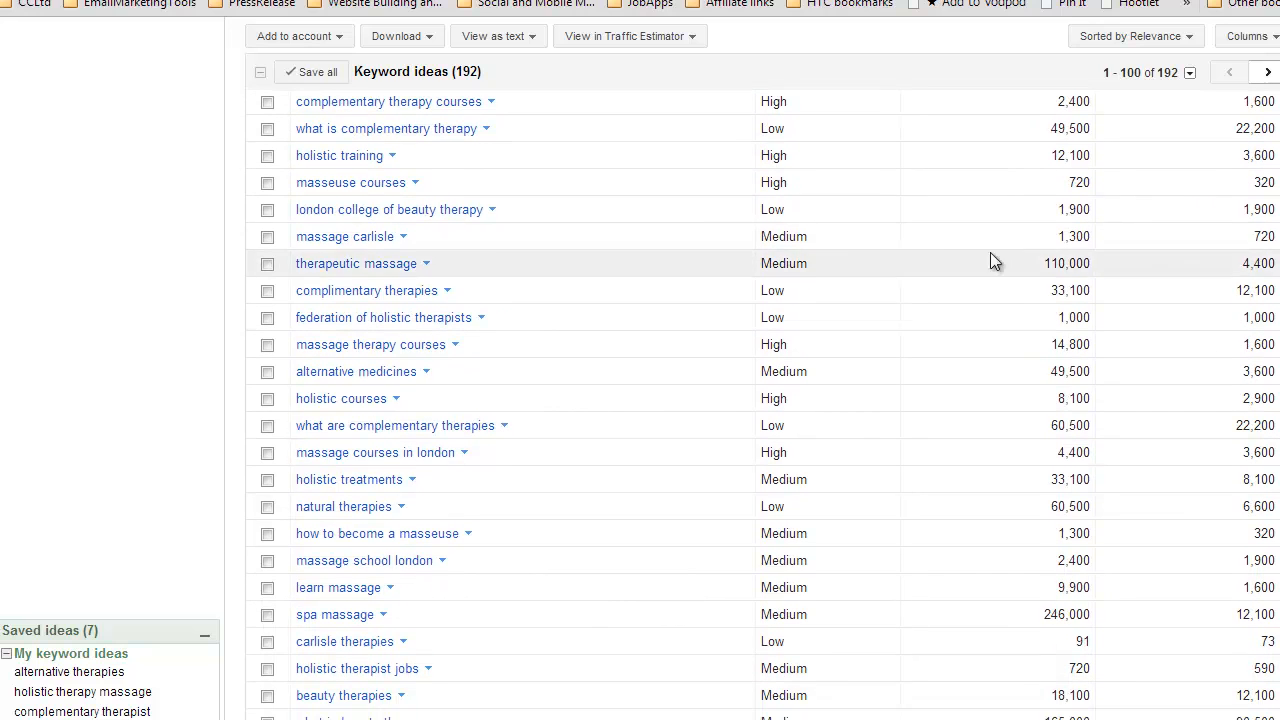
mouse_move(345, 236)
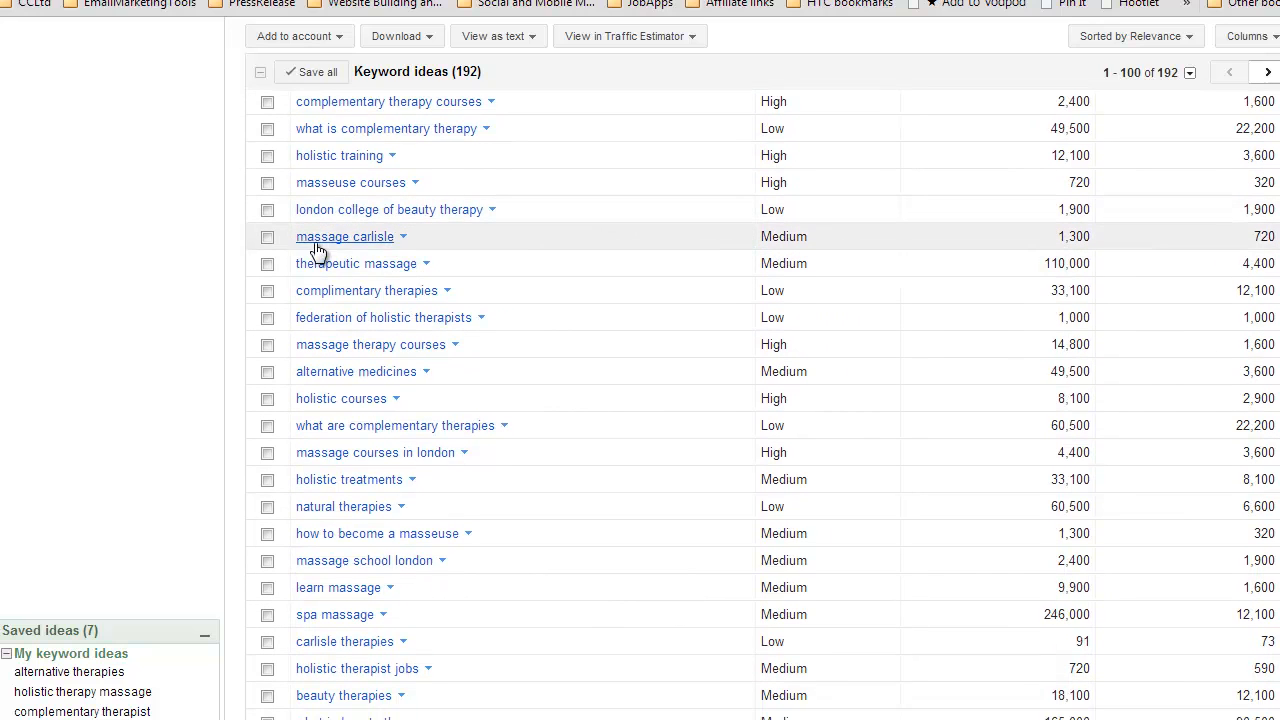
click(267, 237)
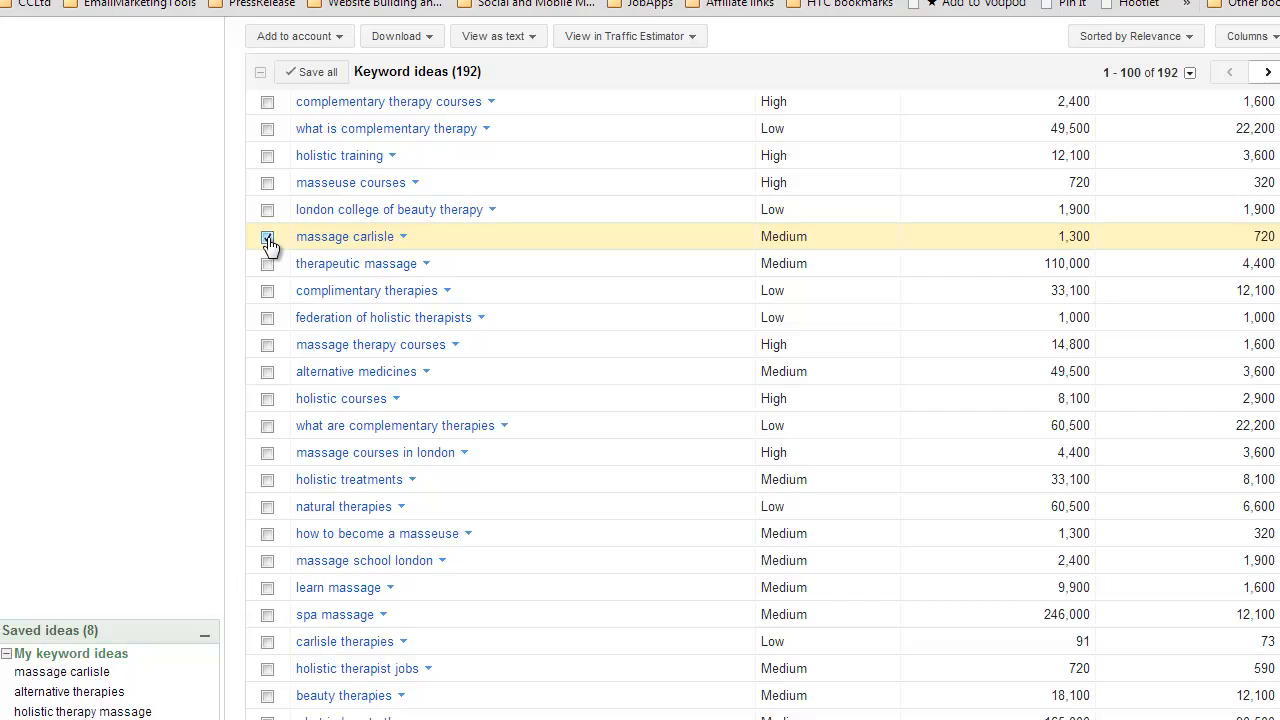
click(267, 236)
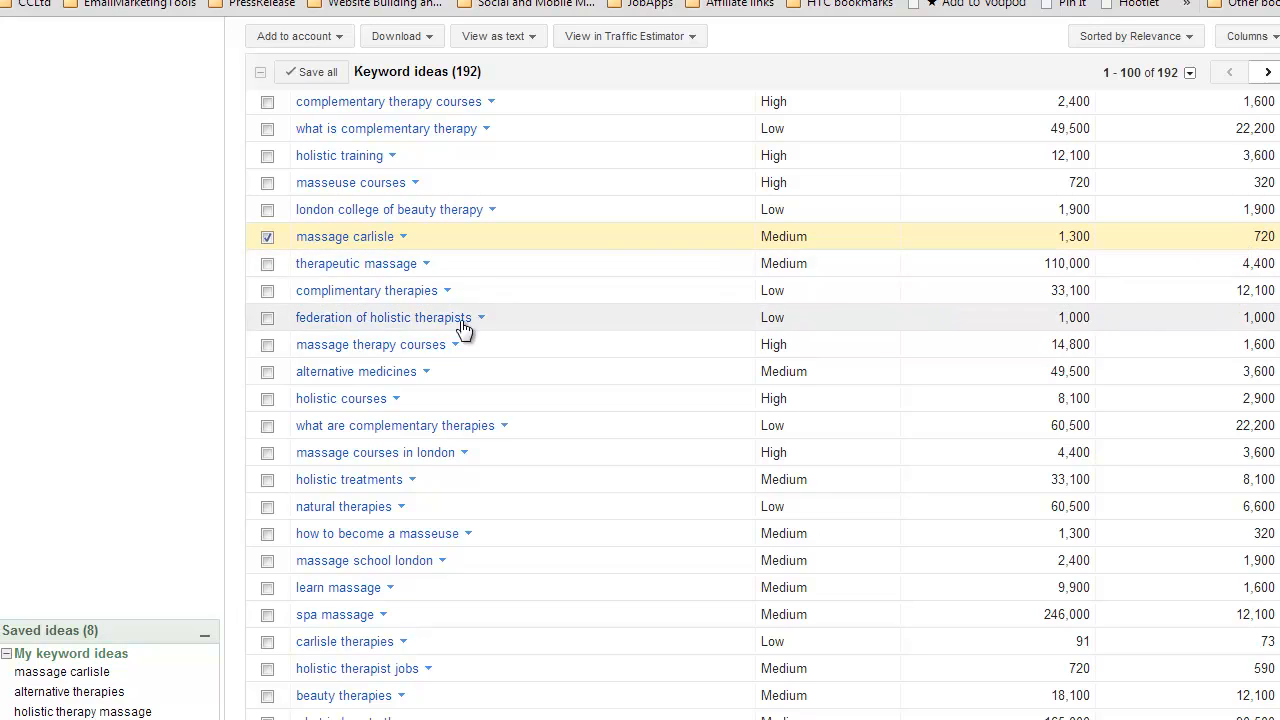
mouse_move(1070, 250)
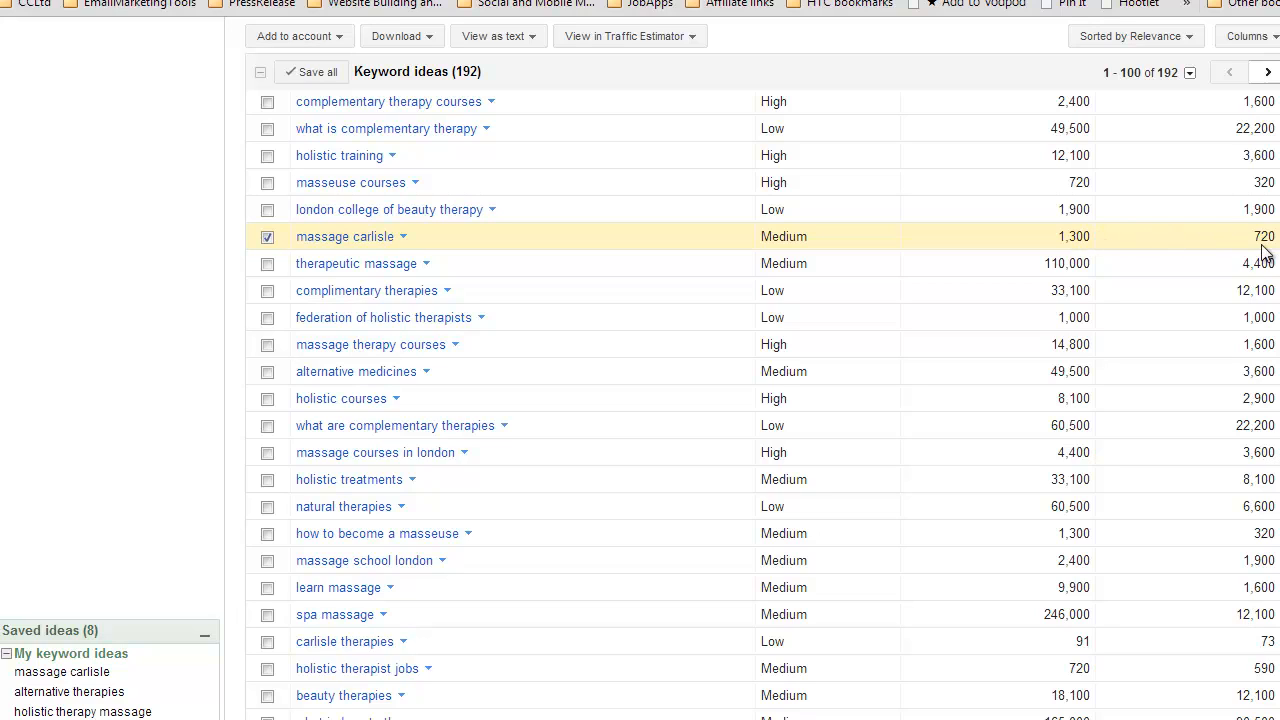
mouse_move(885, 263)
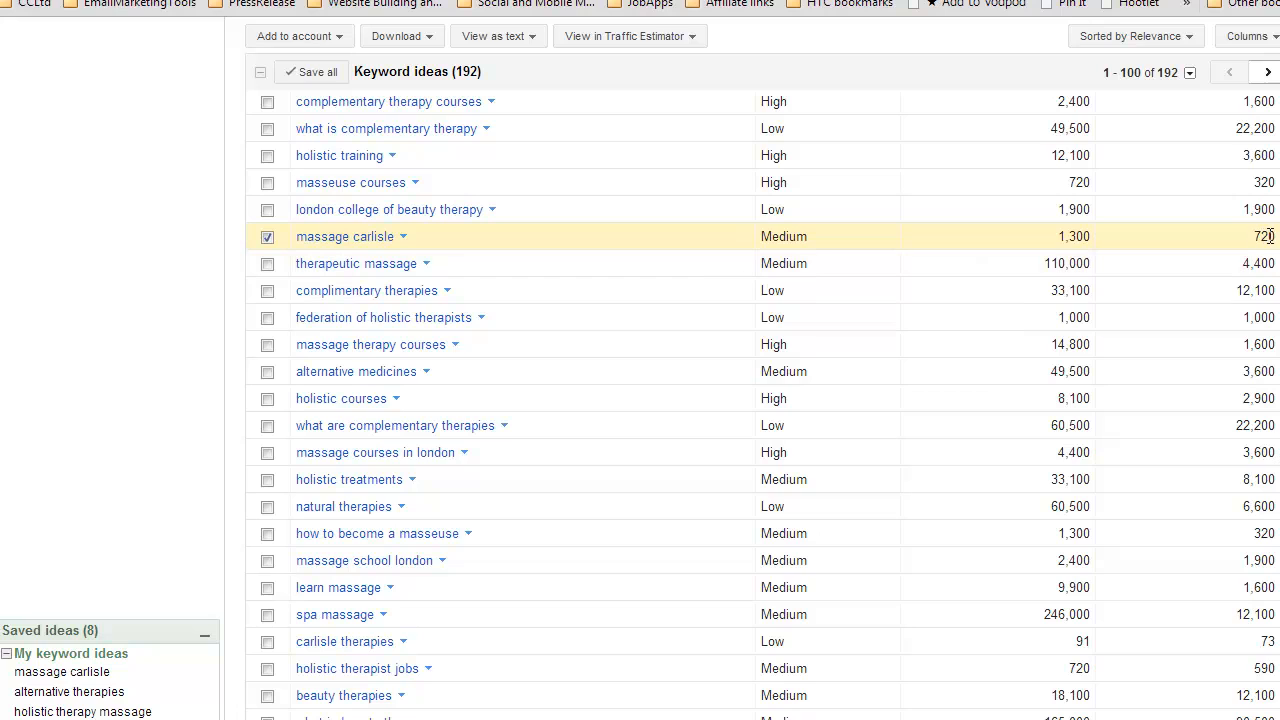
mouse_move(1149, 248)
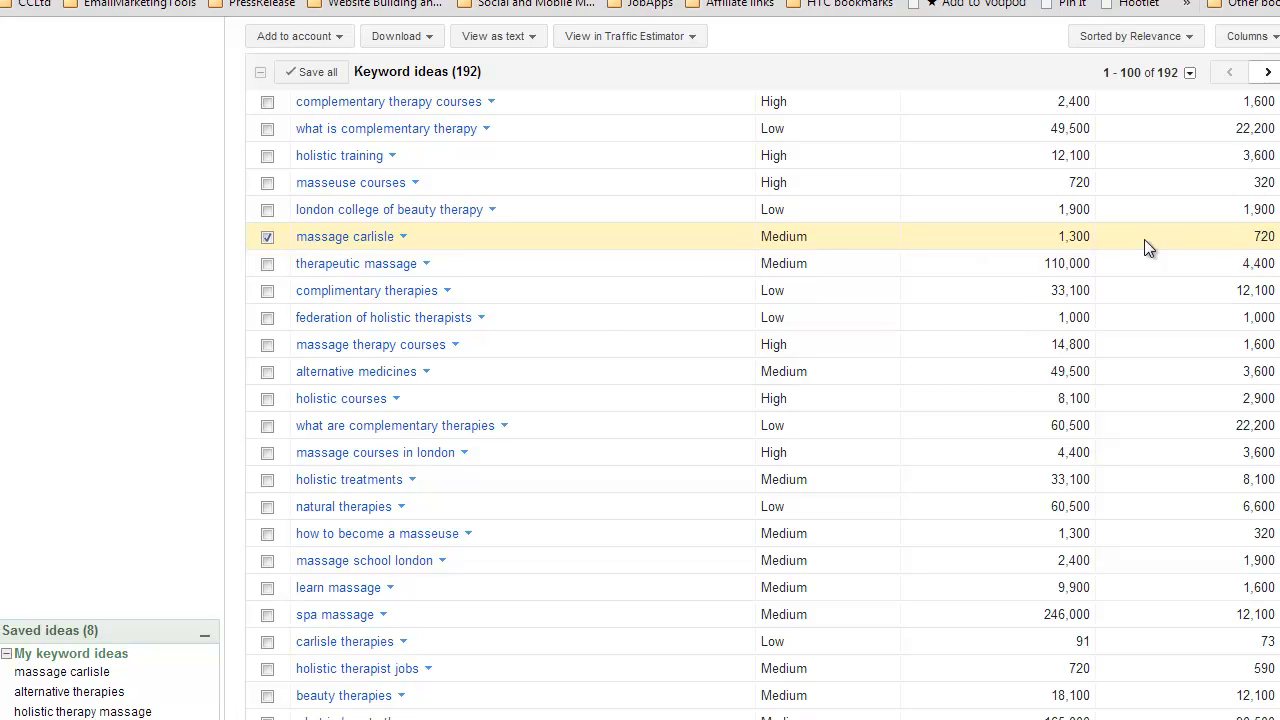
mouse_move(335, 317)
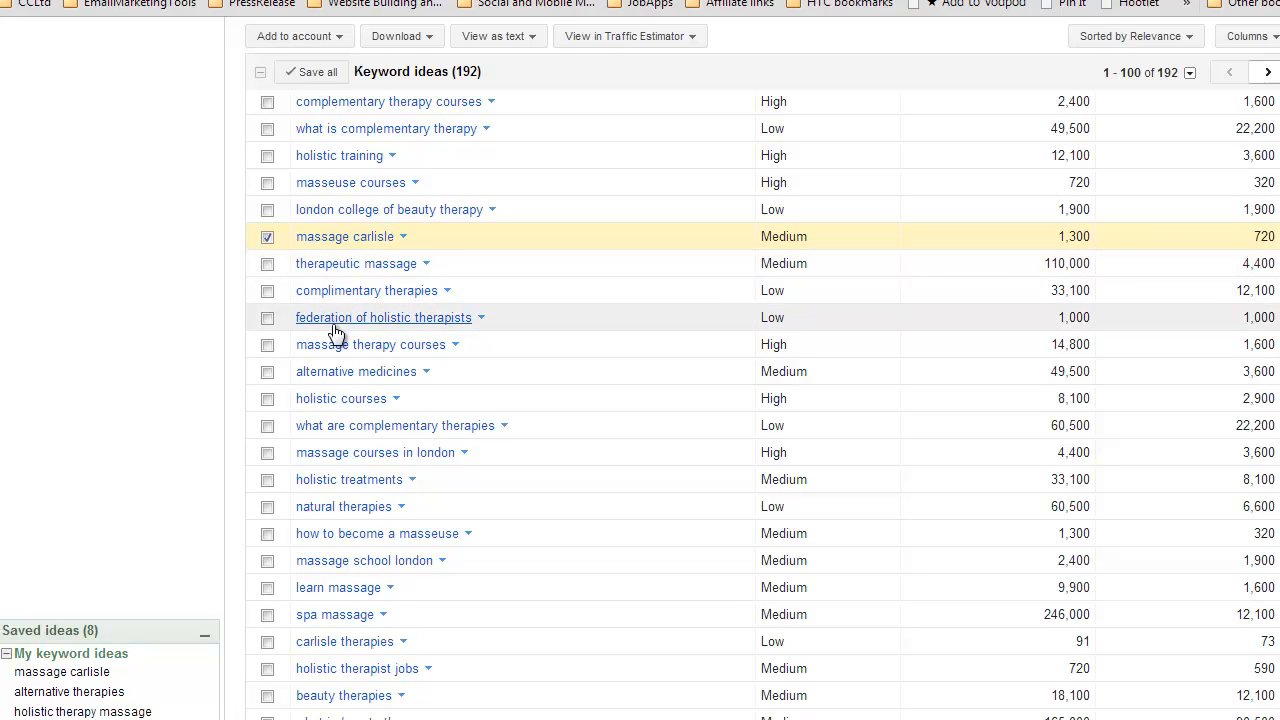
mouse_move(785, 258)
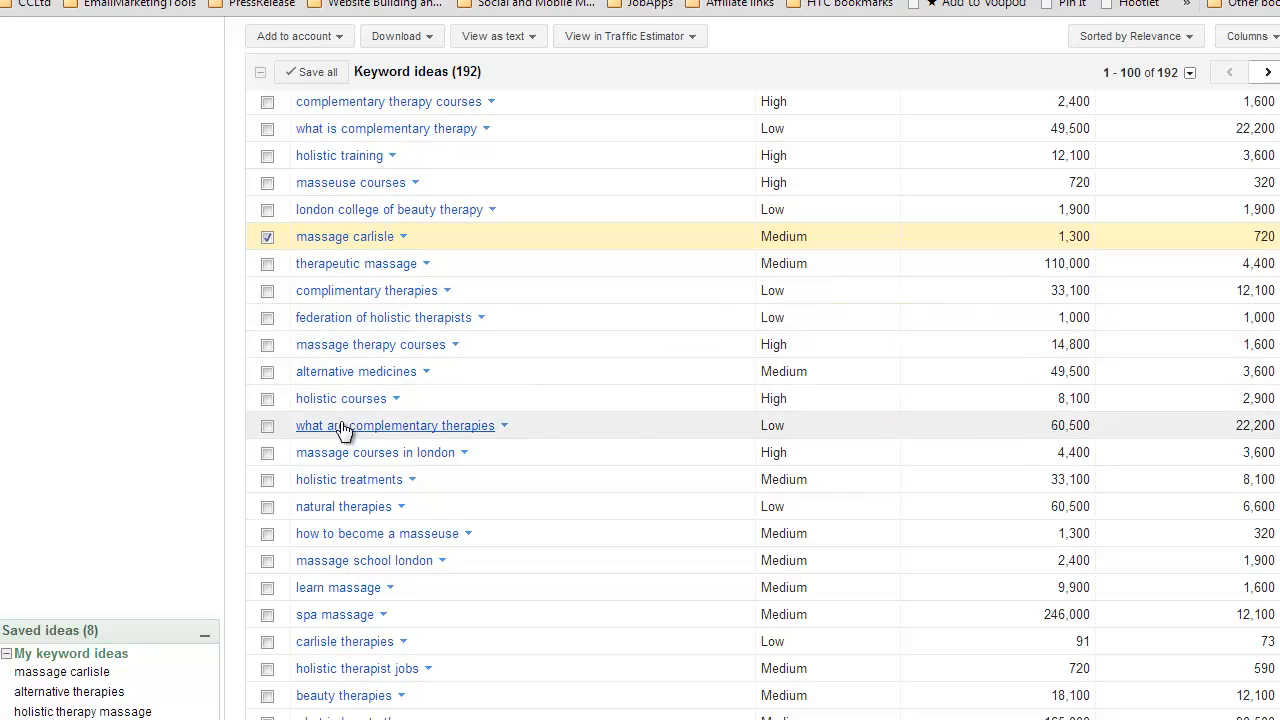
mouse_move(360, 560)
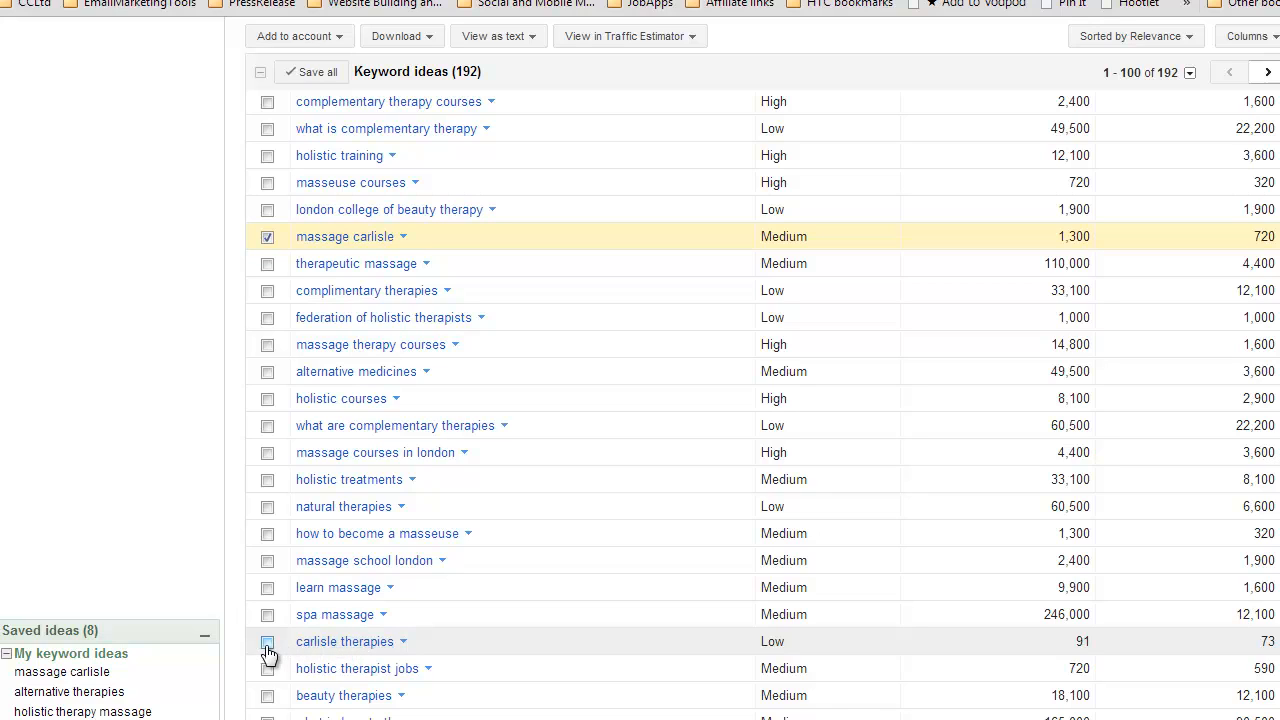
click(267, 641)
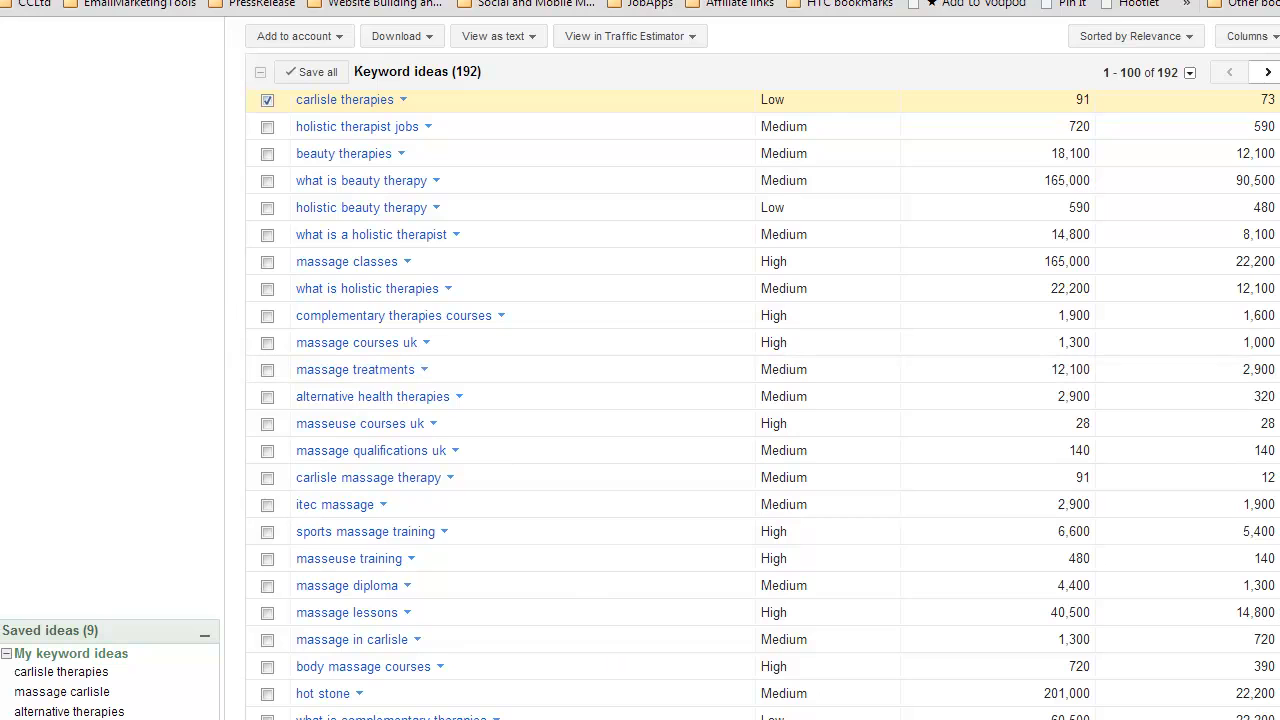
Go to the next page showing keyword ideas 101–192
click(1266, 72)
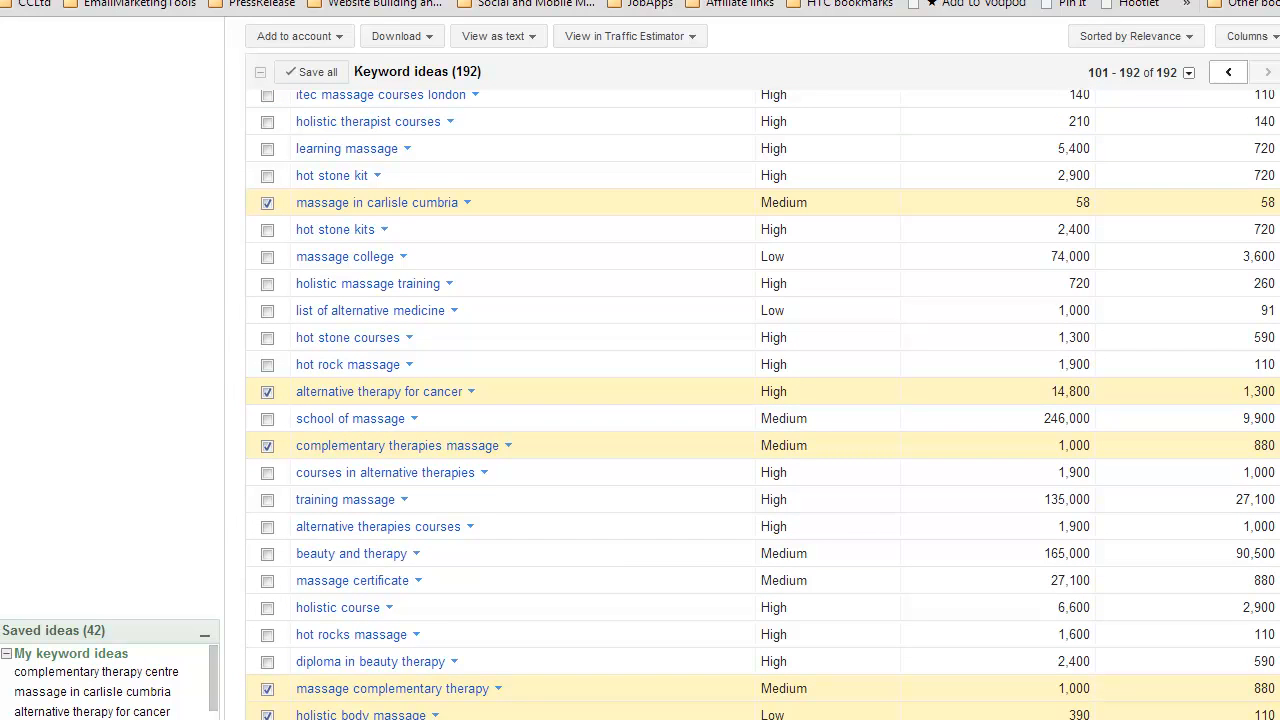
mouse_move(710, 160)
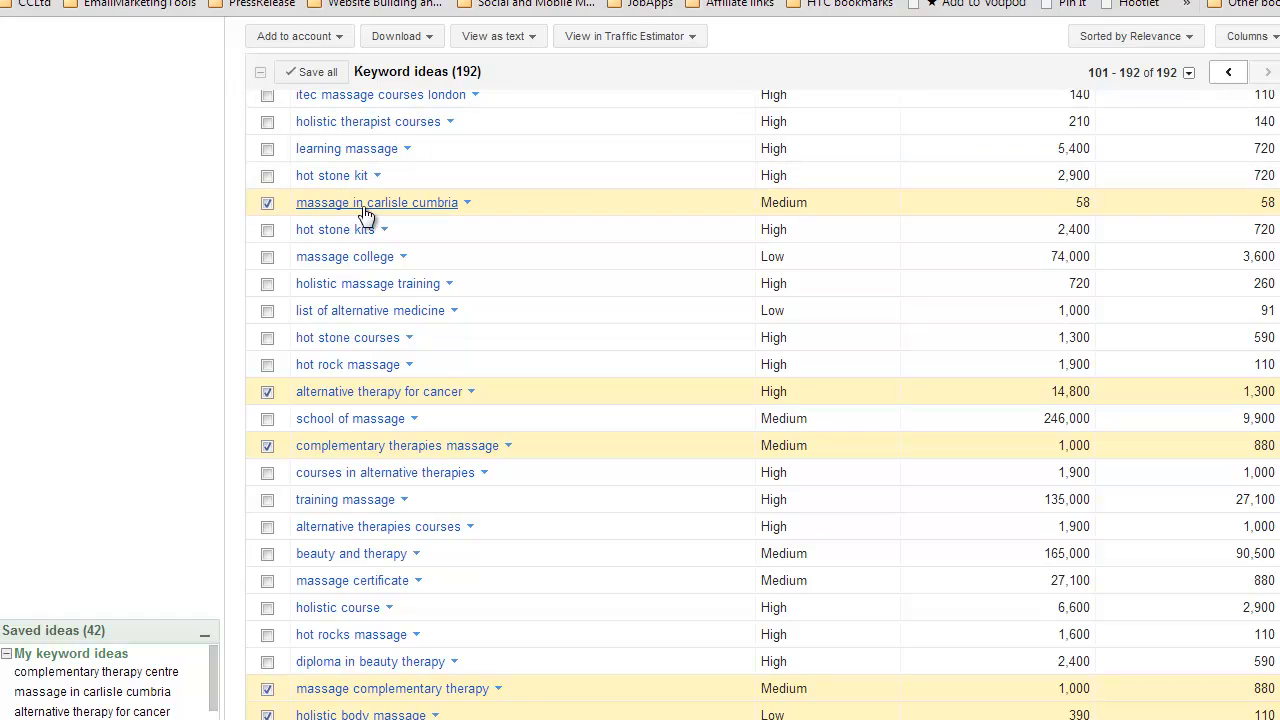
mouse_move(447, 217)
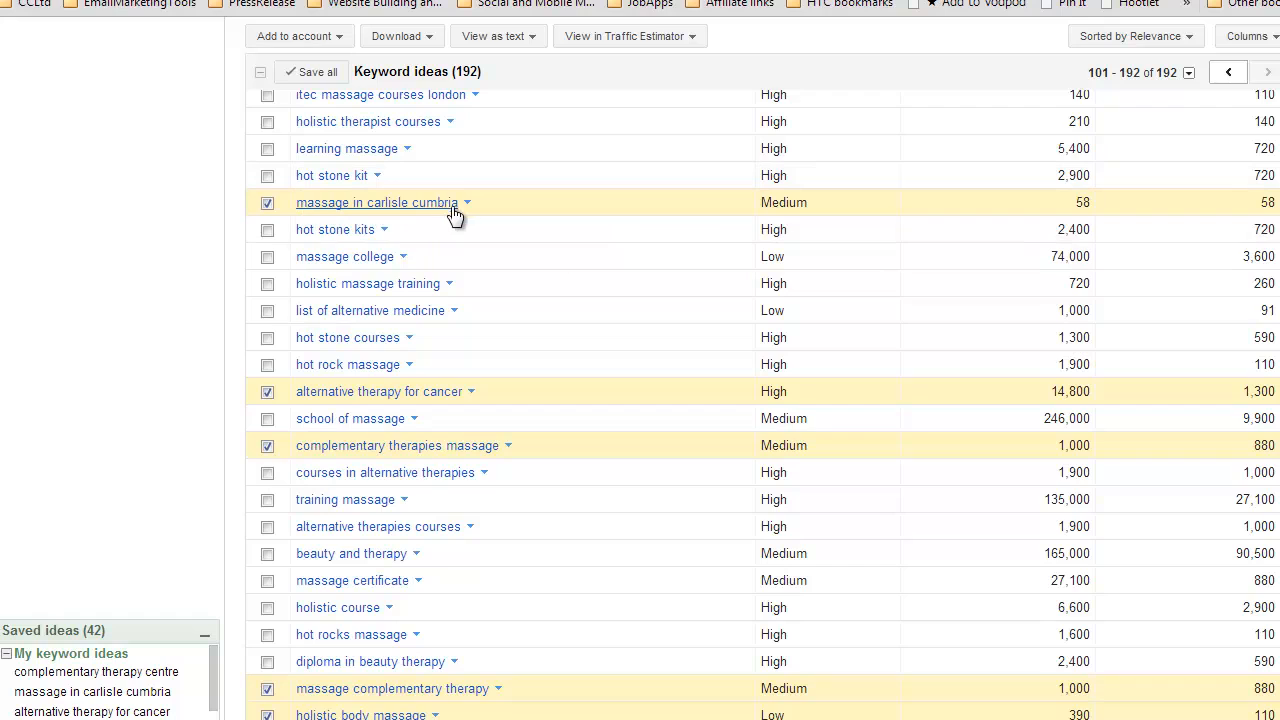
mouse_move(624, 217)
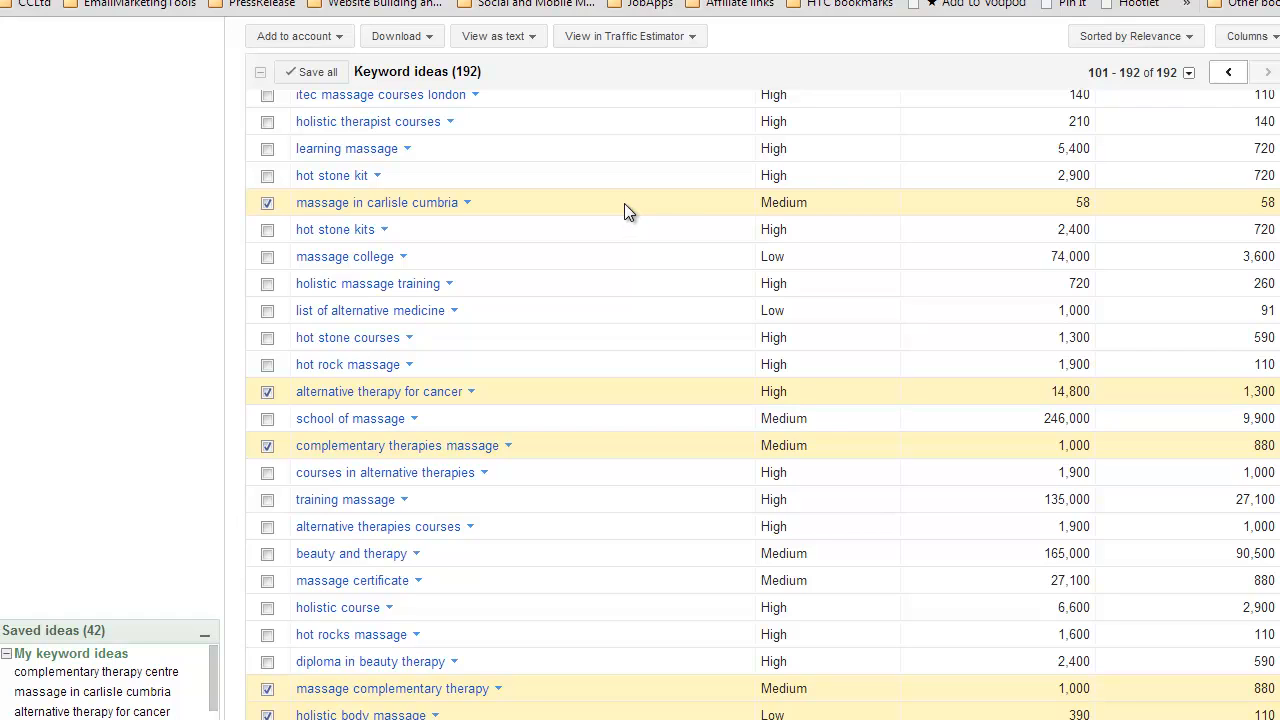
mouse_move(553, 97)
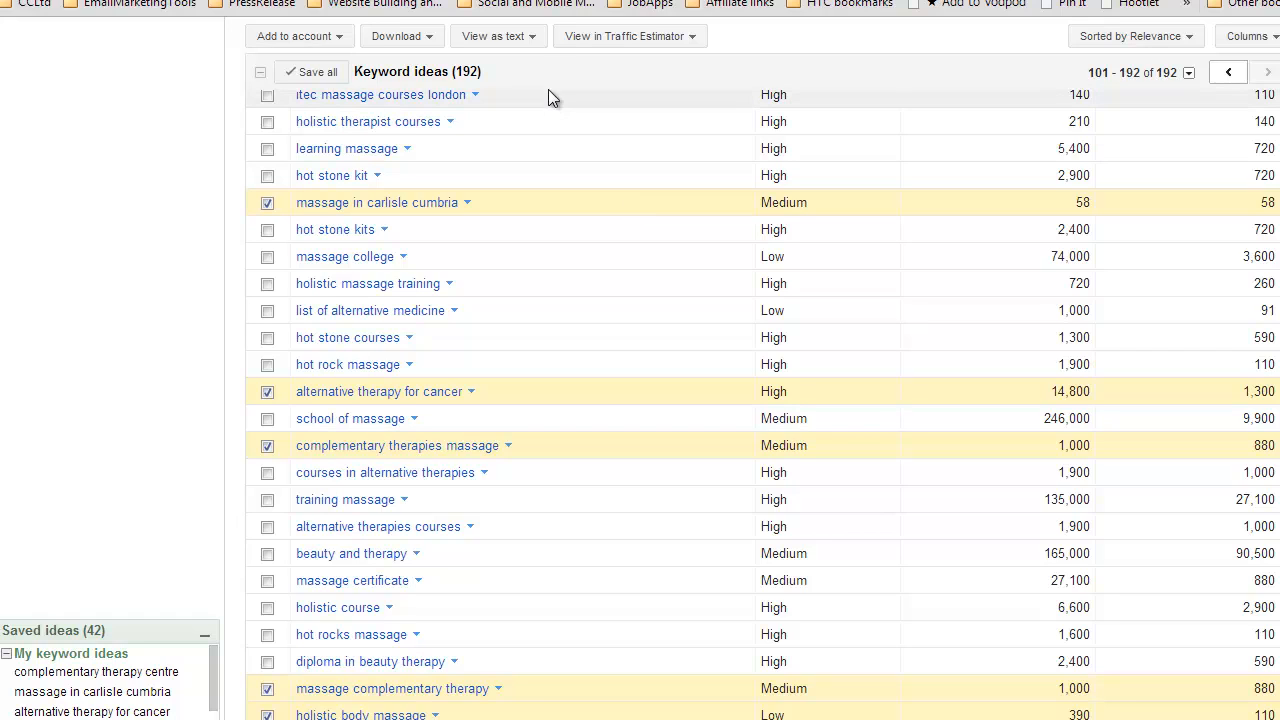
Download 'My keyword ideas' (42 saved) in CSV for Excel format, then dismiss the notice
click(498, 36)
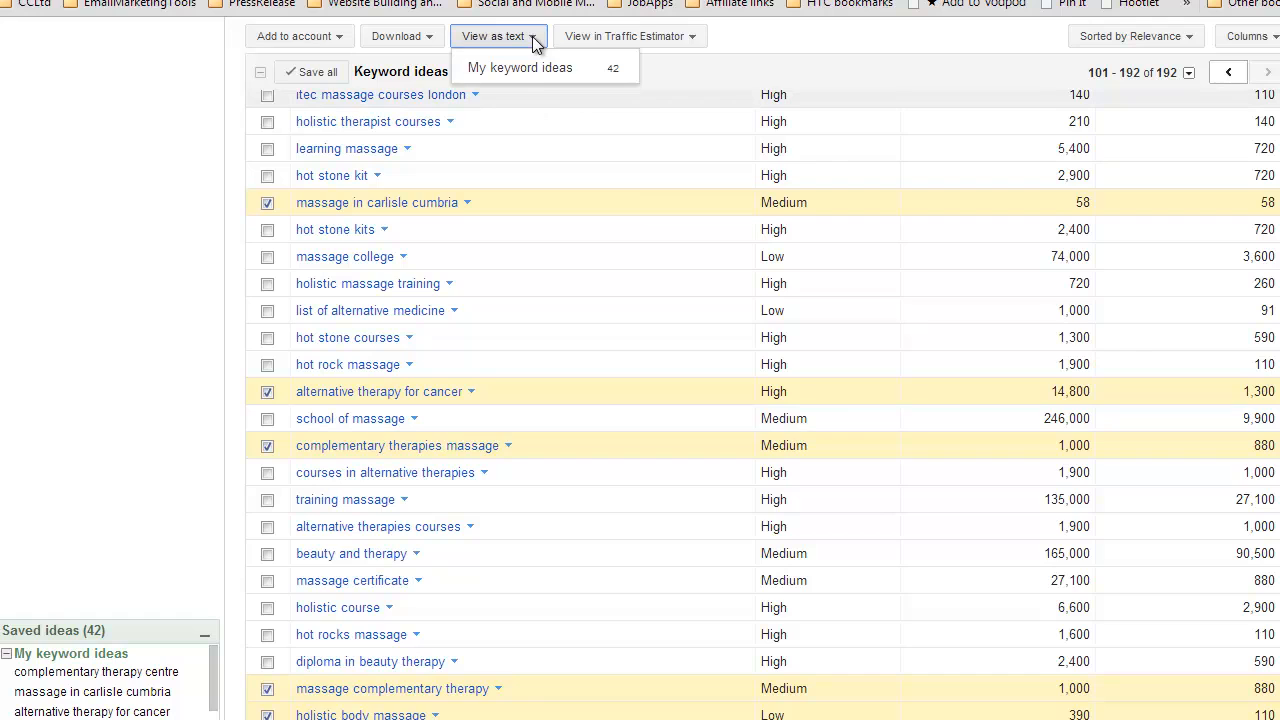
click(519, 67)
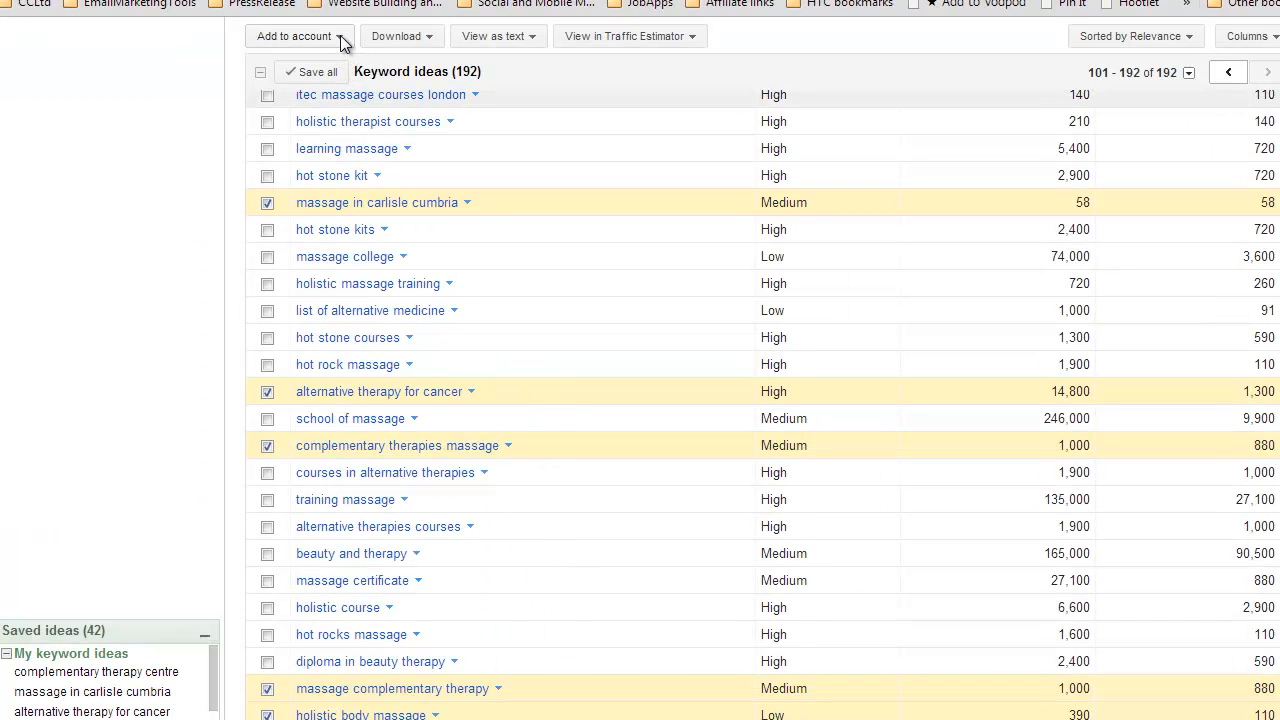
mouse_move(398, 36)
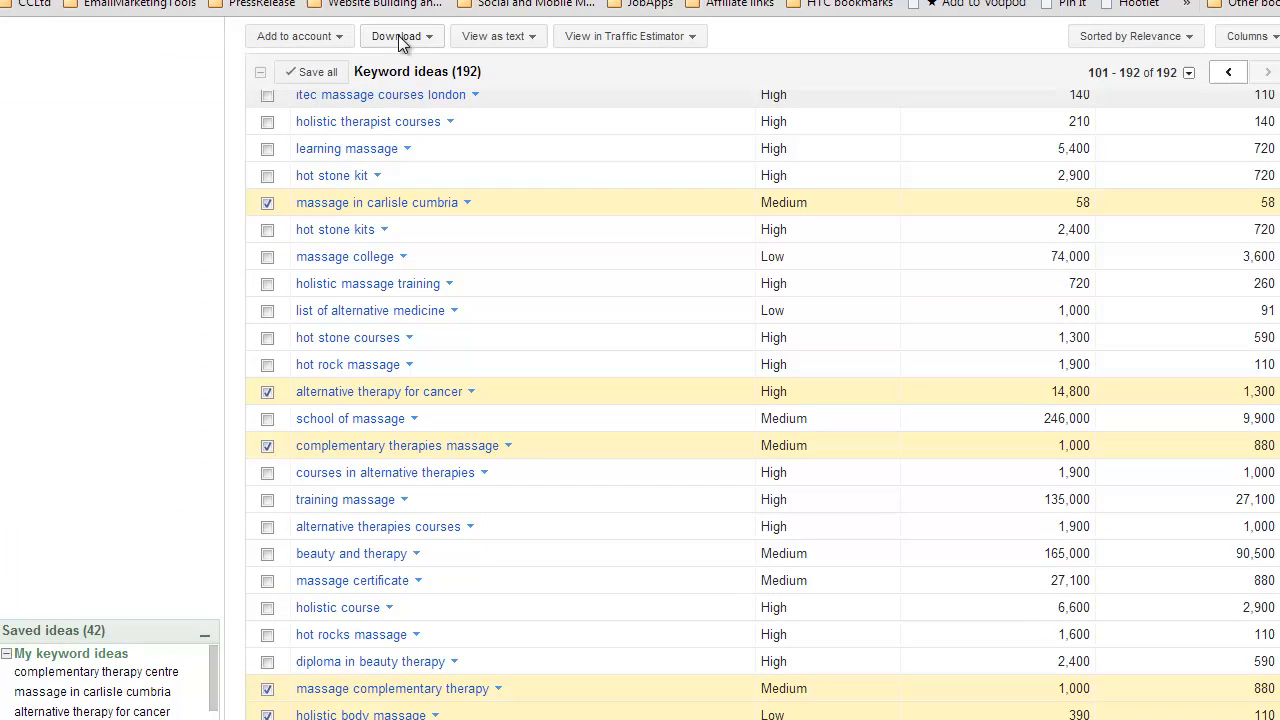
click(397, 36)
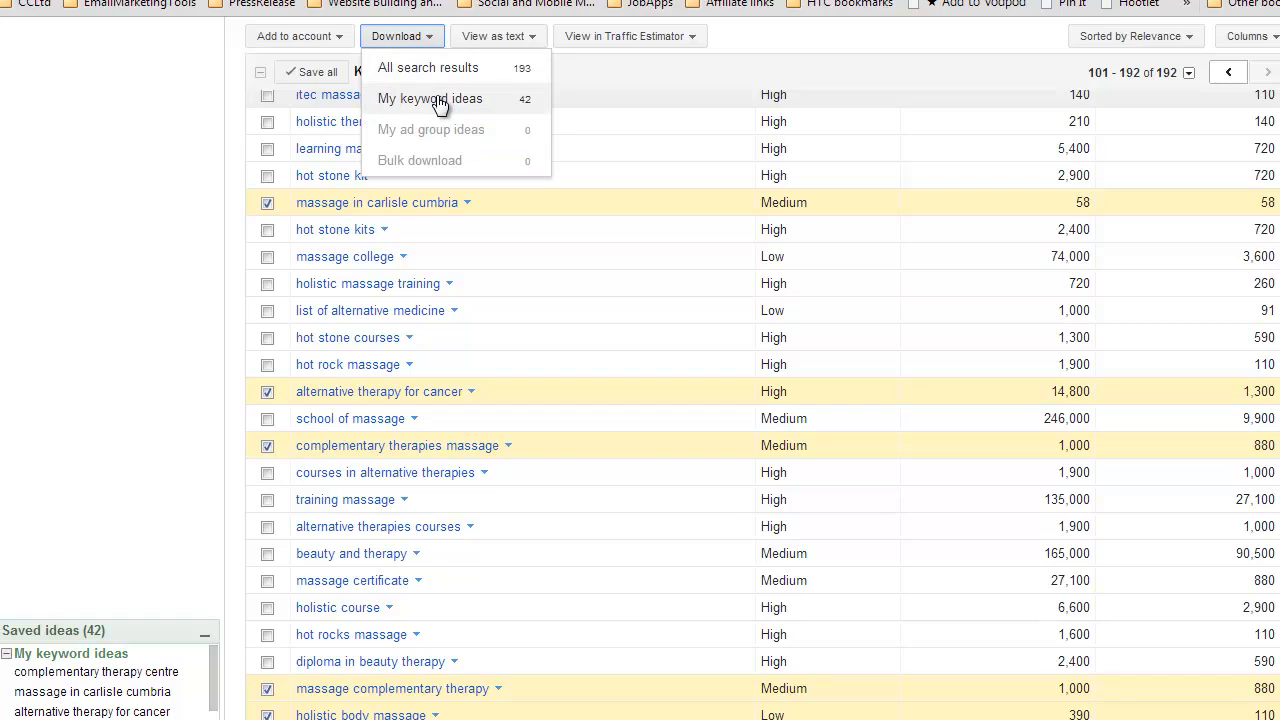
click(430, 98)
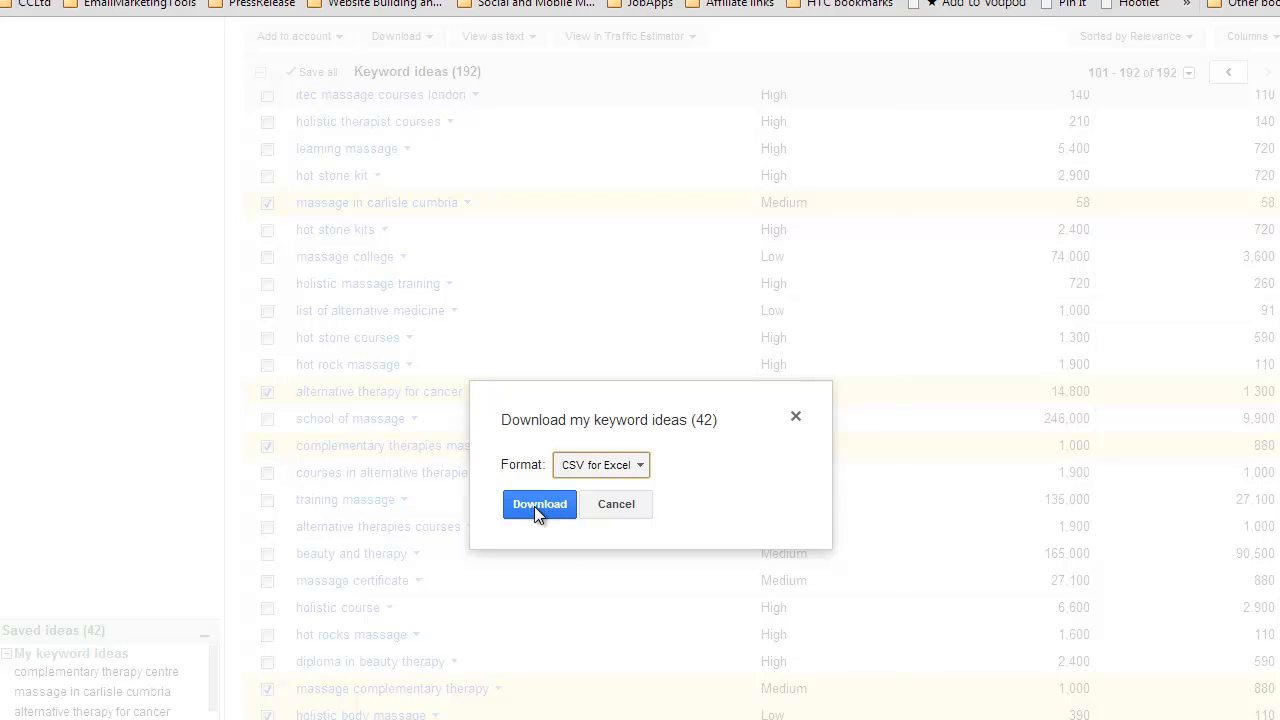
click(539, 504)
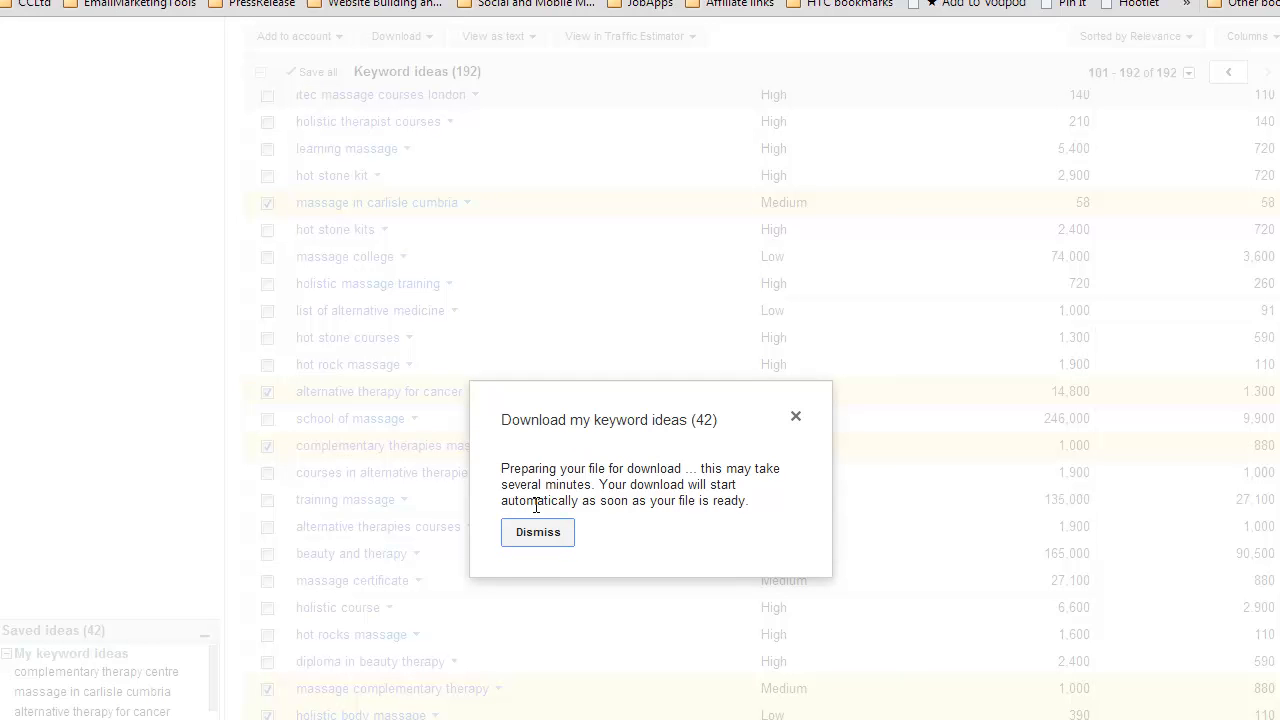
mouse_move(538, 532)
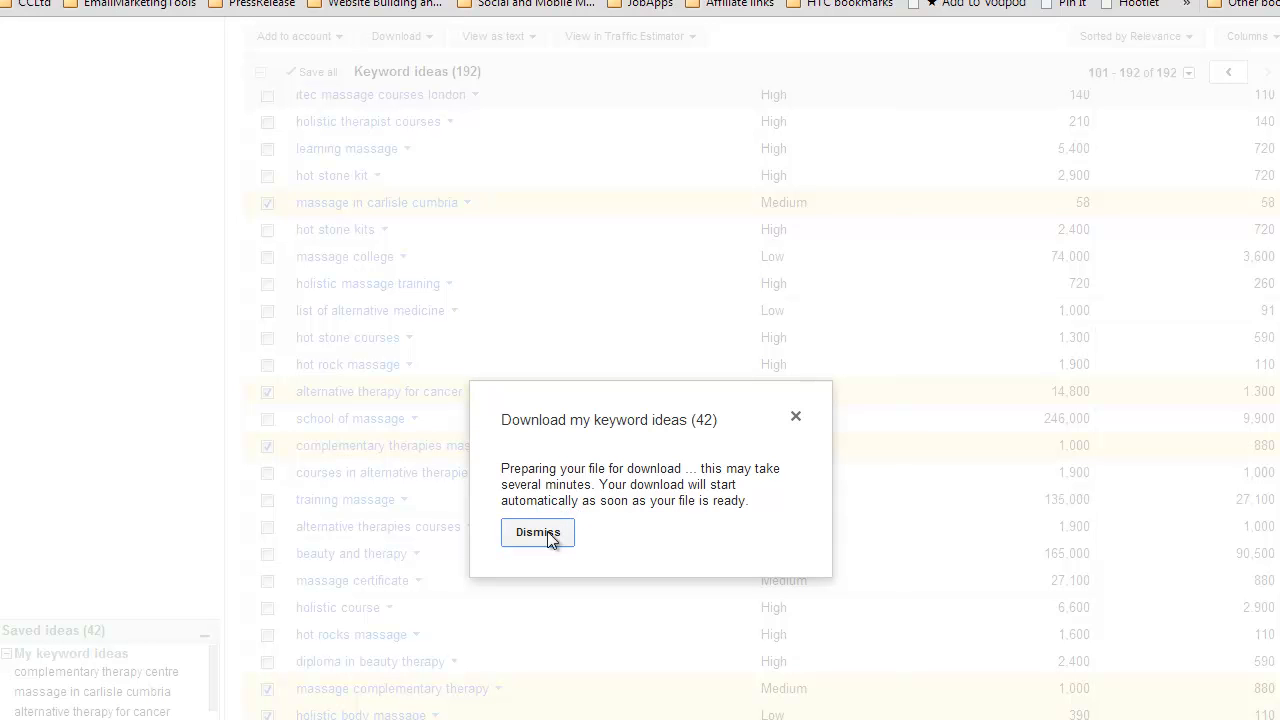
click(538, 532)
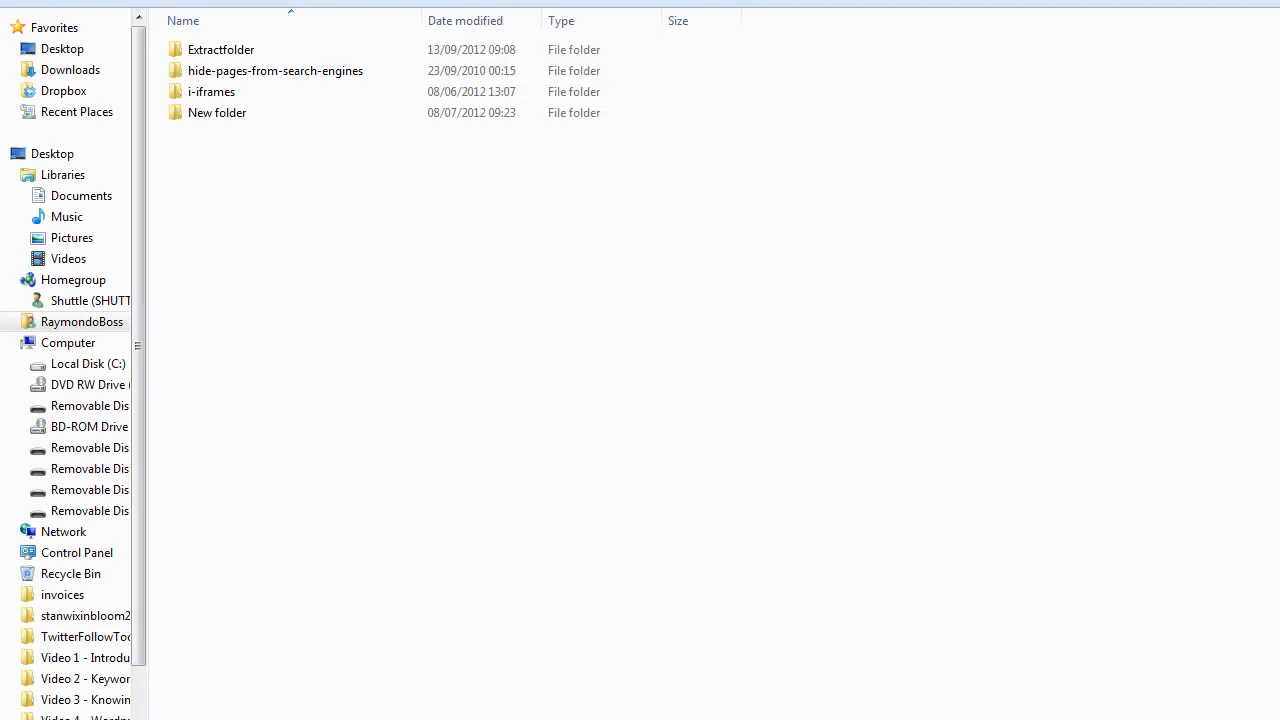
mouse_move(359, 673)
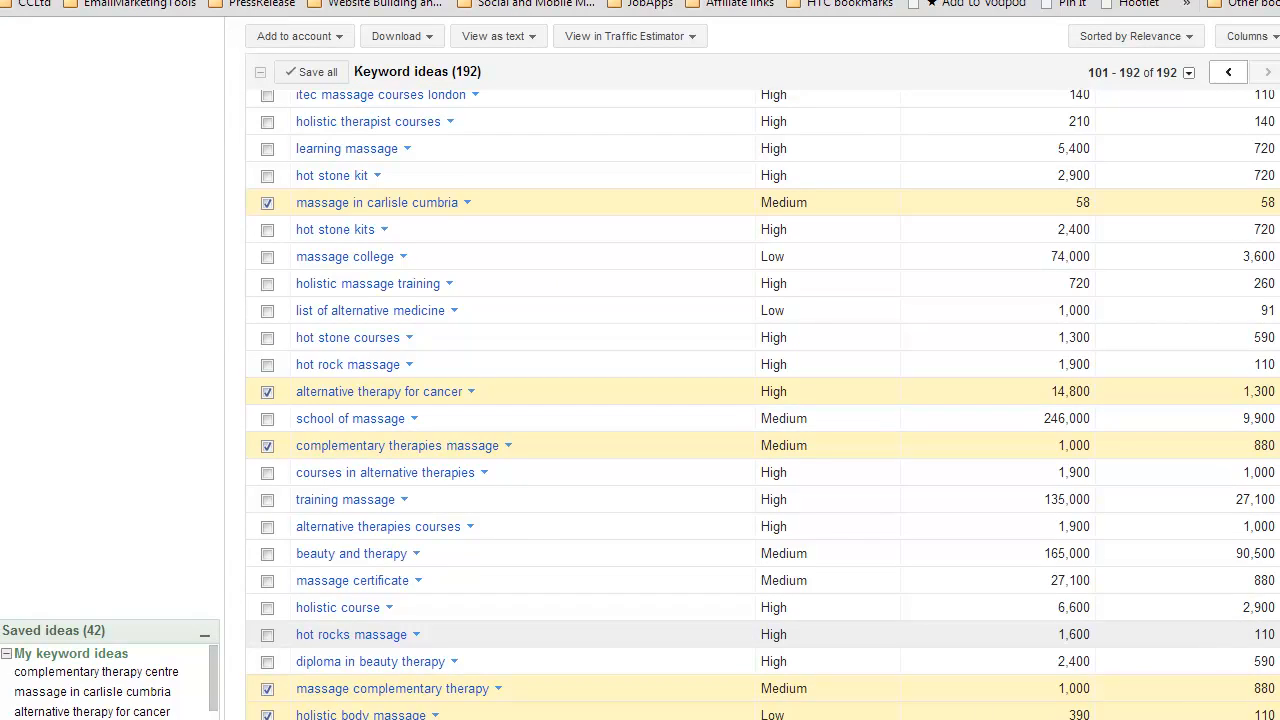
Scroll down the holistic therapy carlisle search results to the organic listings
scroll(down, 3)
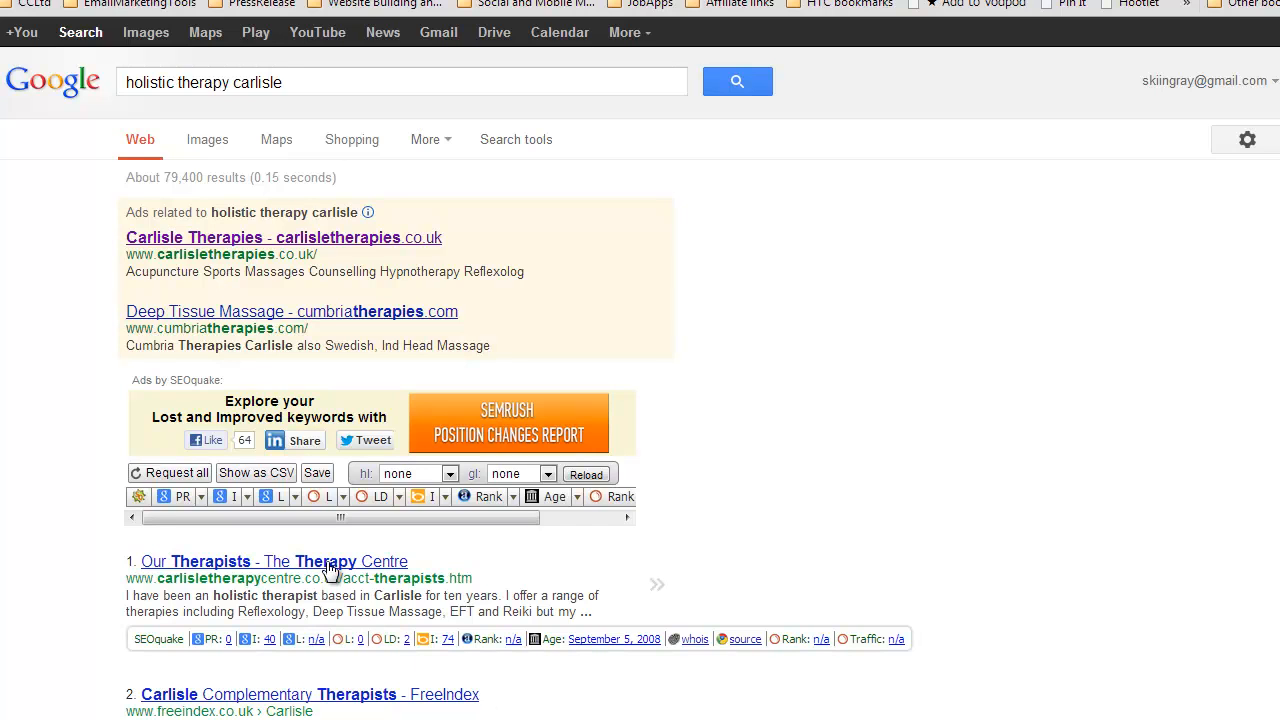
Open the 'Our Therapists - The Therapy Centre' result
click(274, 561)
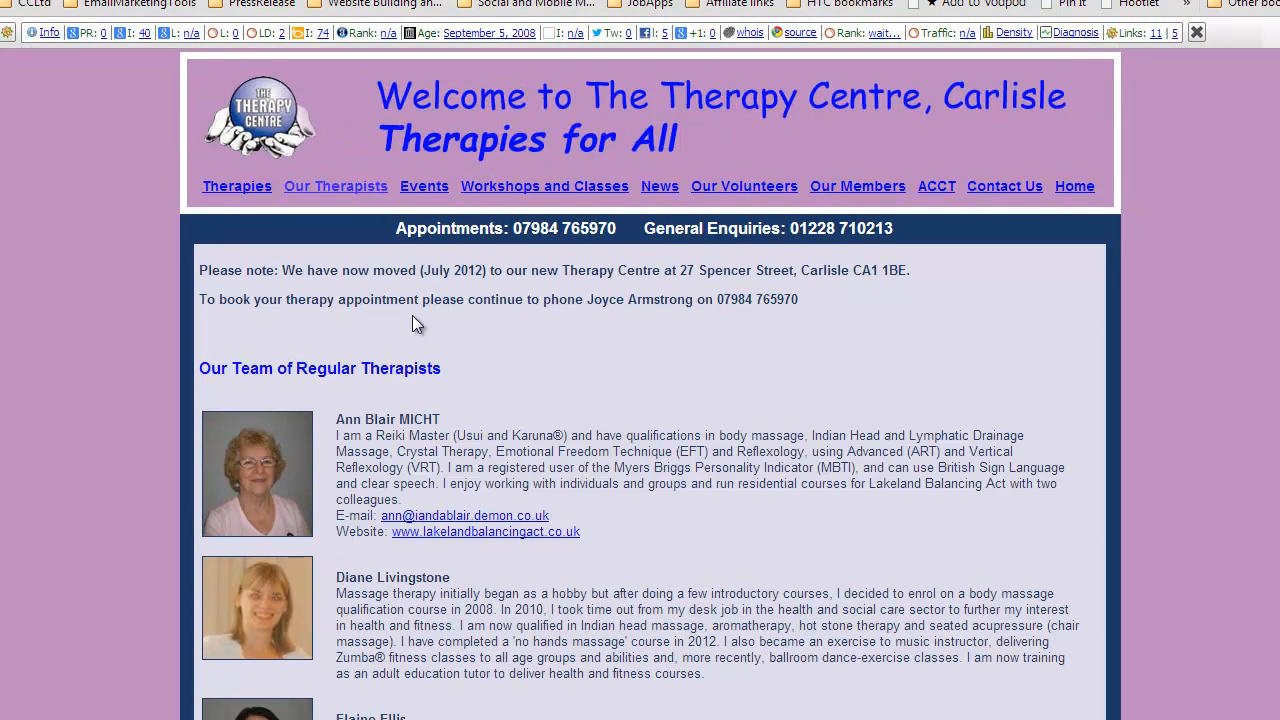
mouse_move(1031, 283)
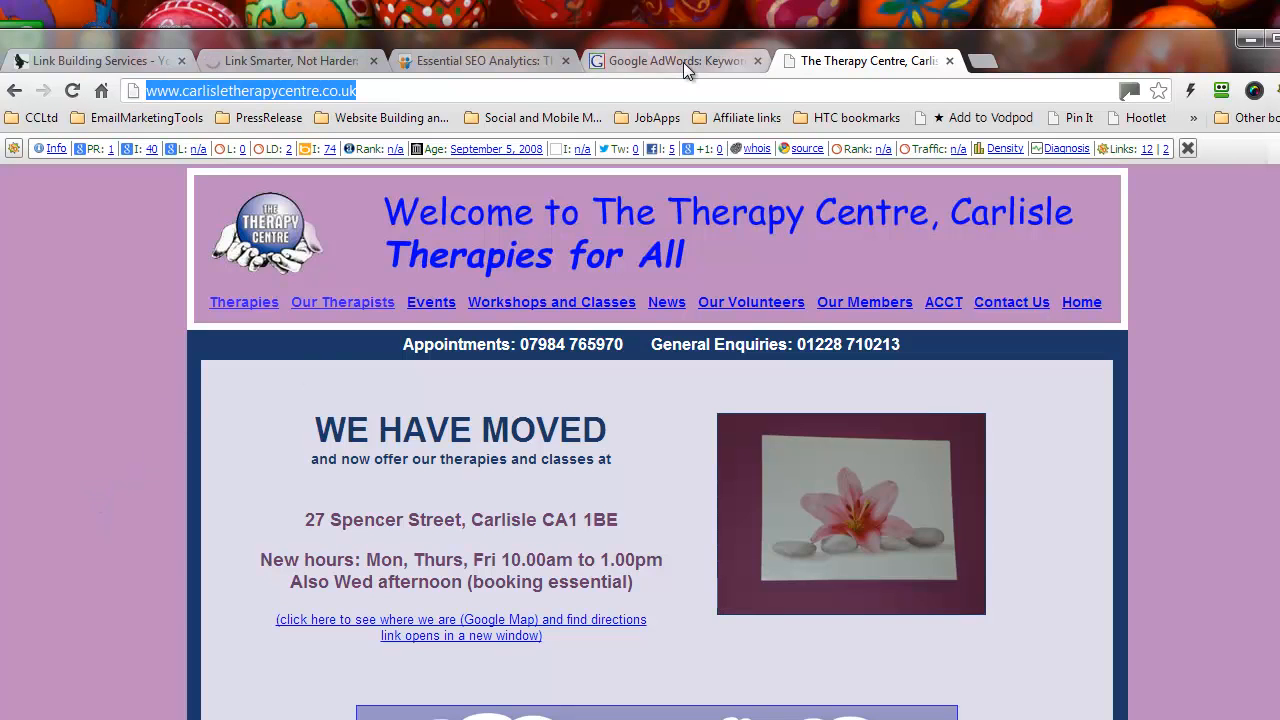
click(675, 61)
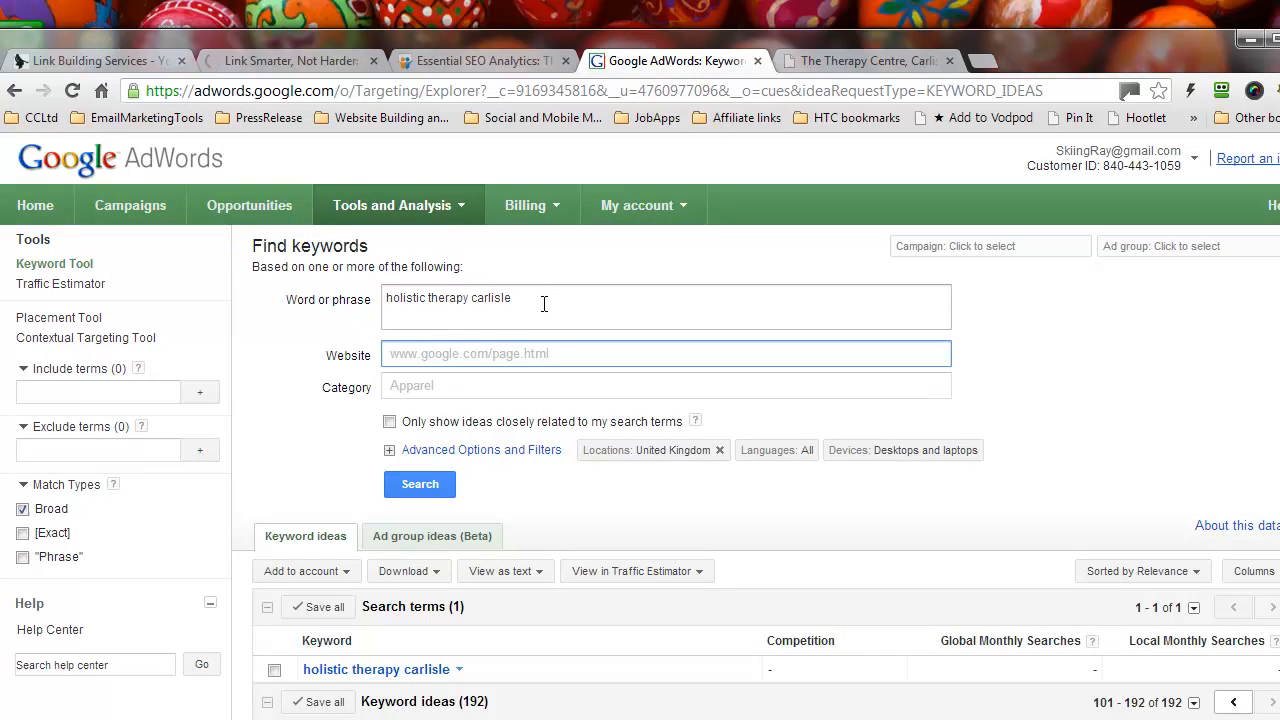
text(http://www.carlisletherapycentre.co.uk/)
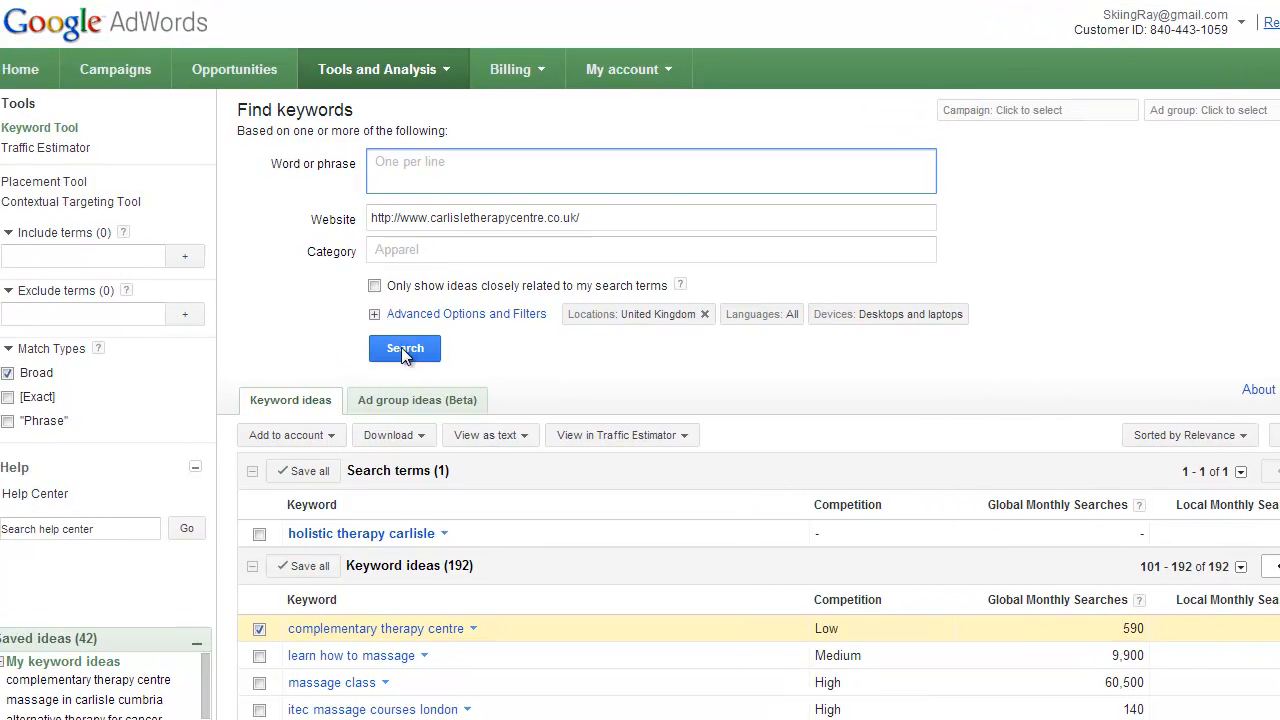
click(405, 348)
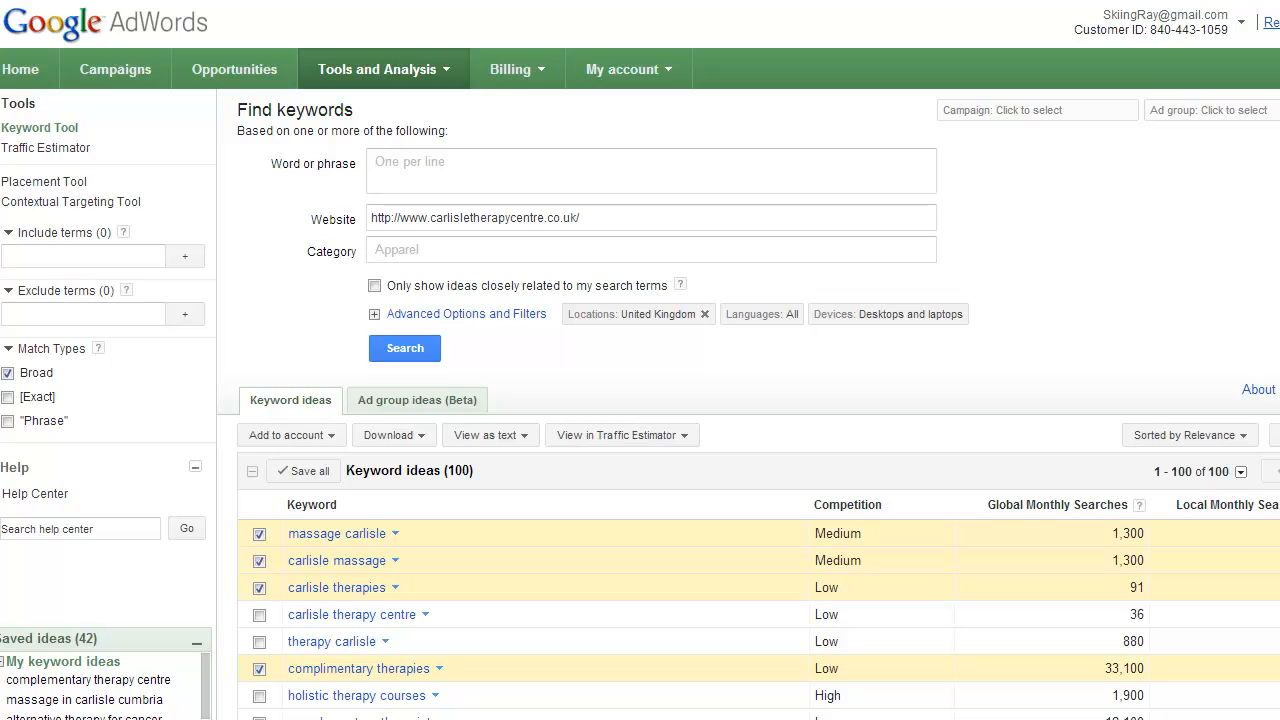
scroll(down, 3)
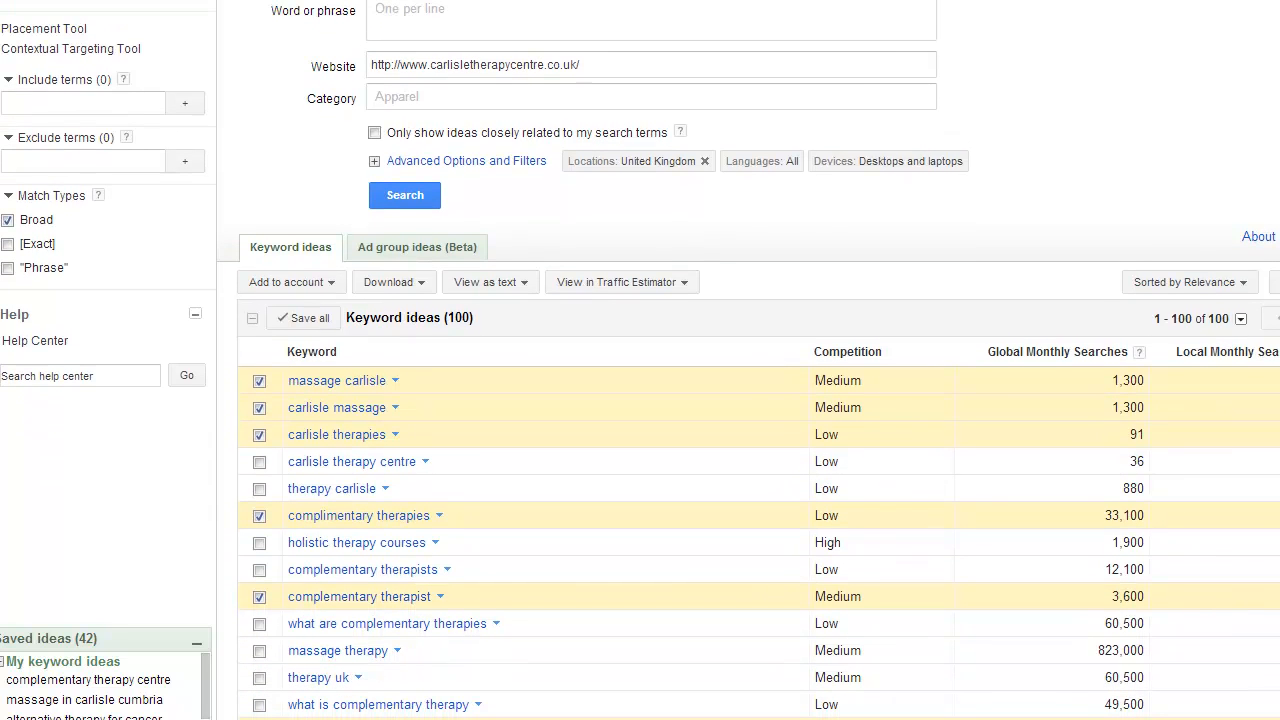
scroll(down, 3)
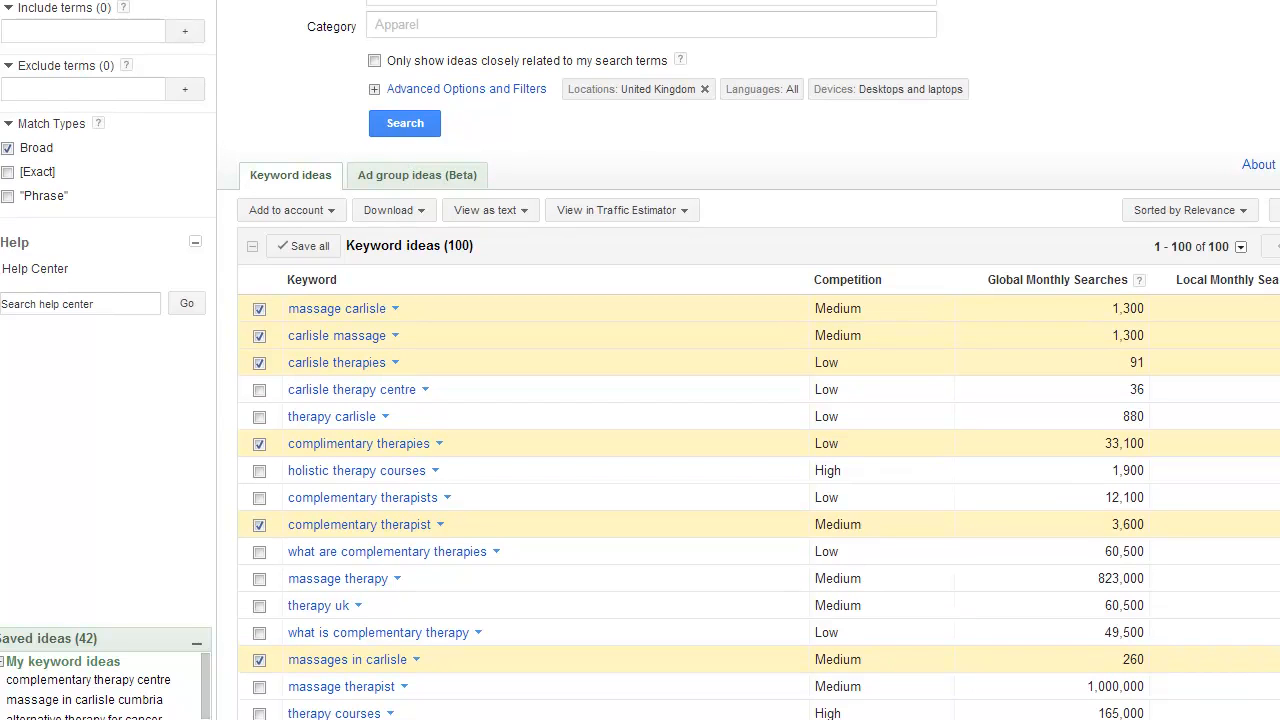
scroll(down, 3)
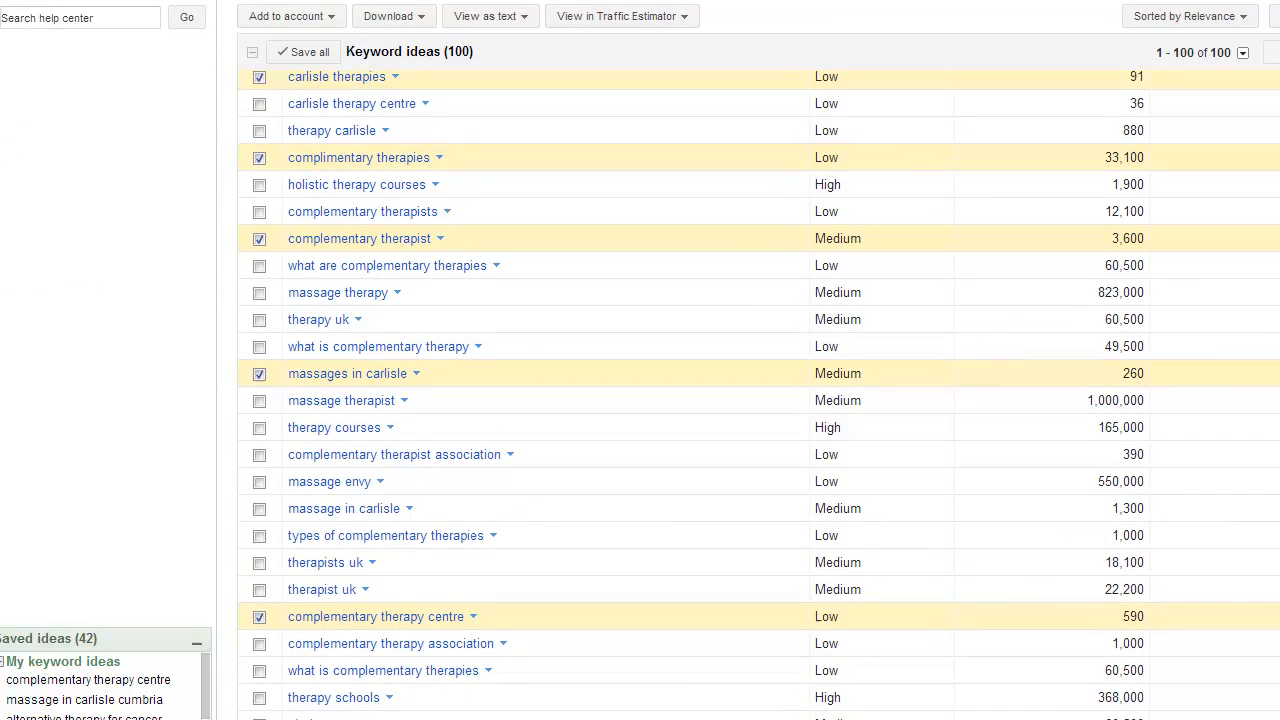